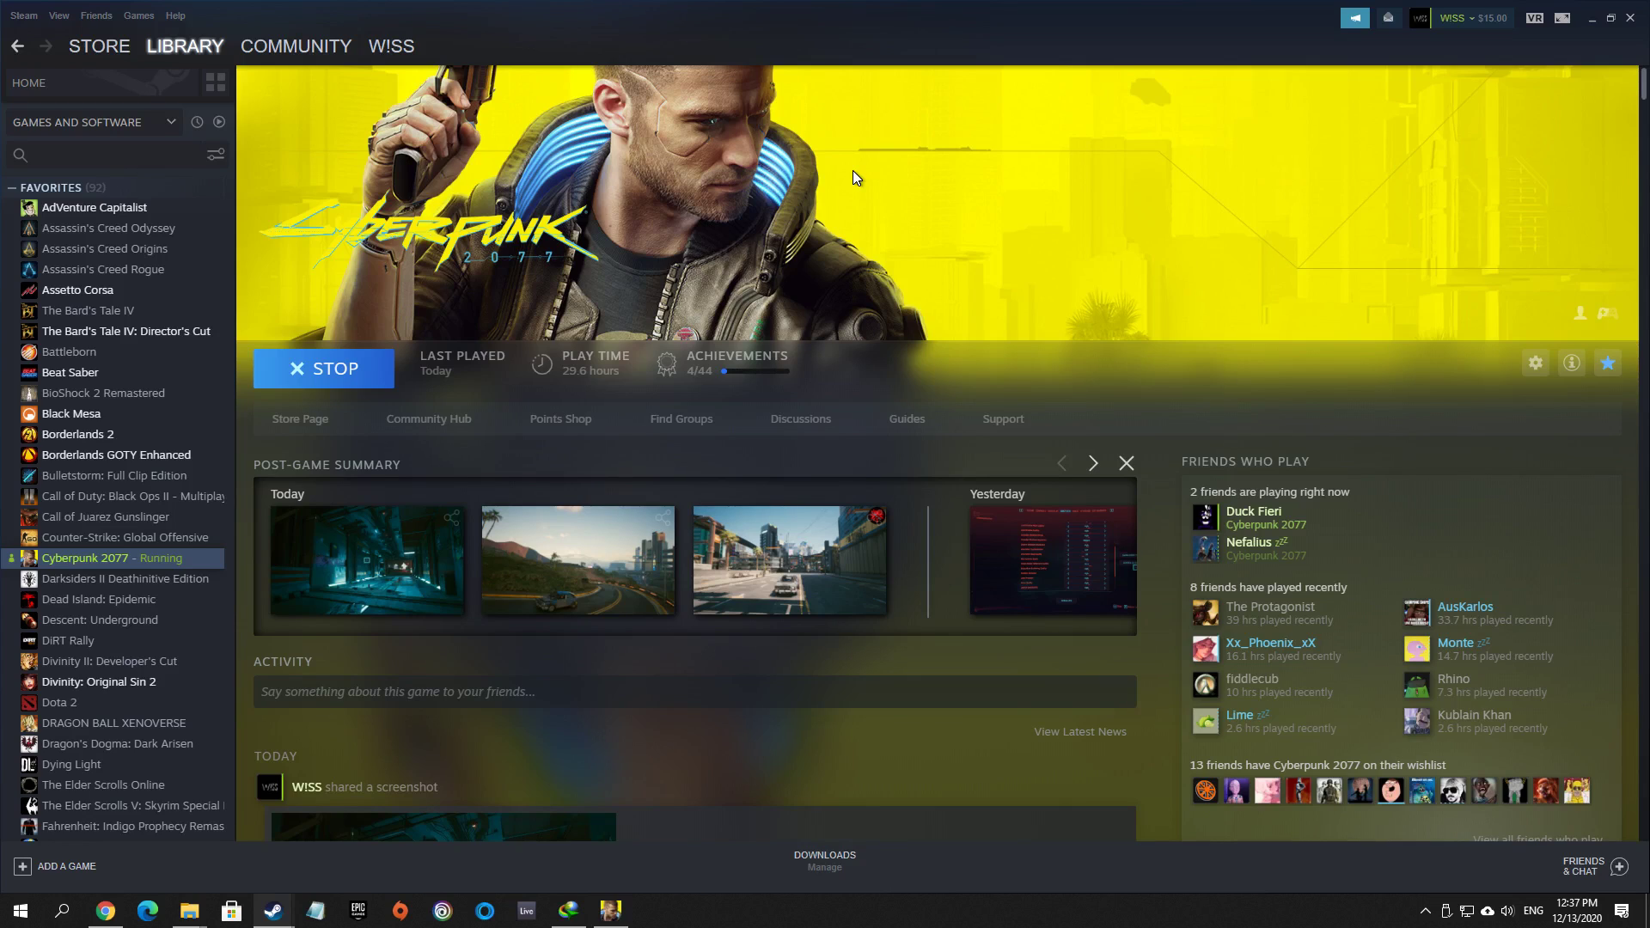
pyautogui.moveTo(598, 257)
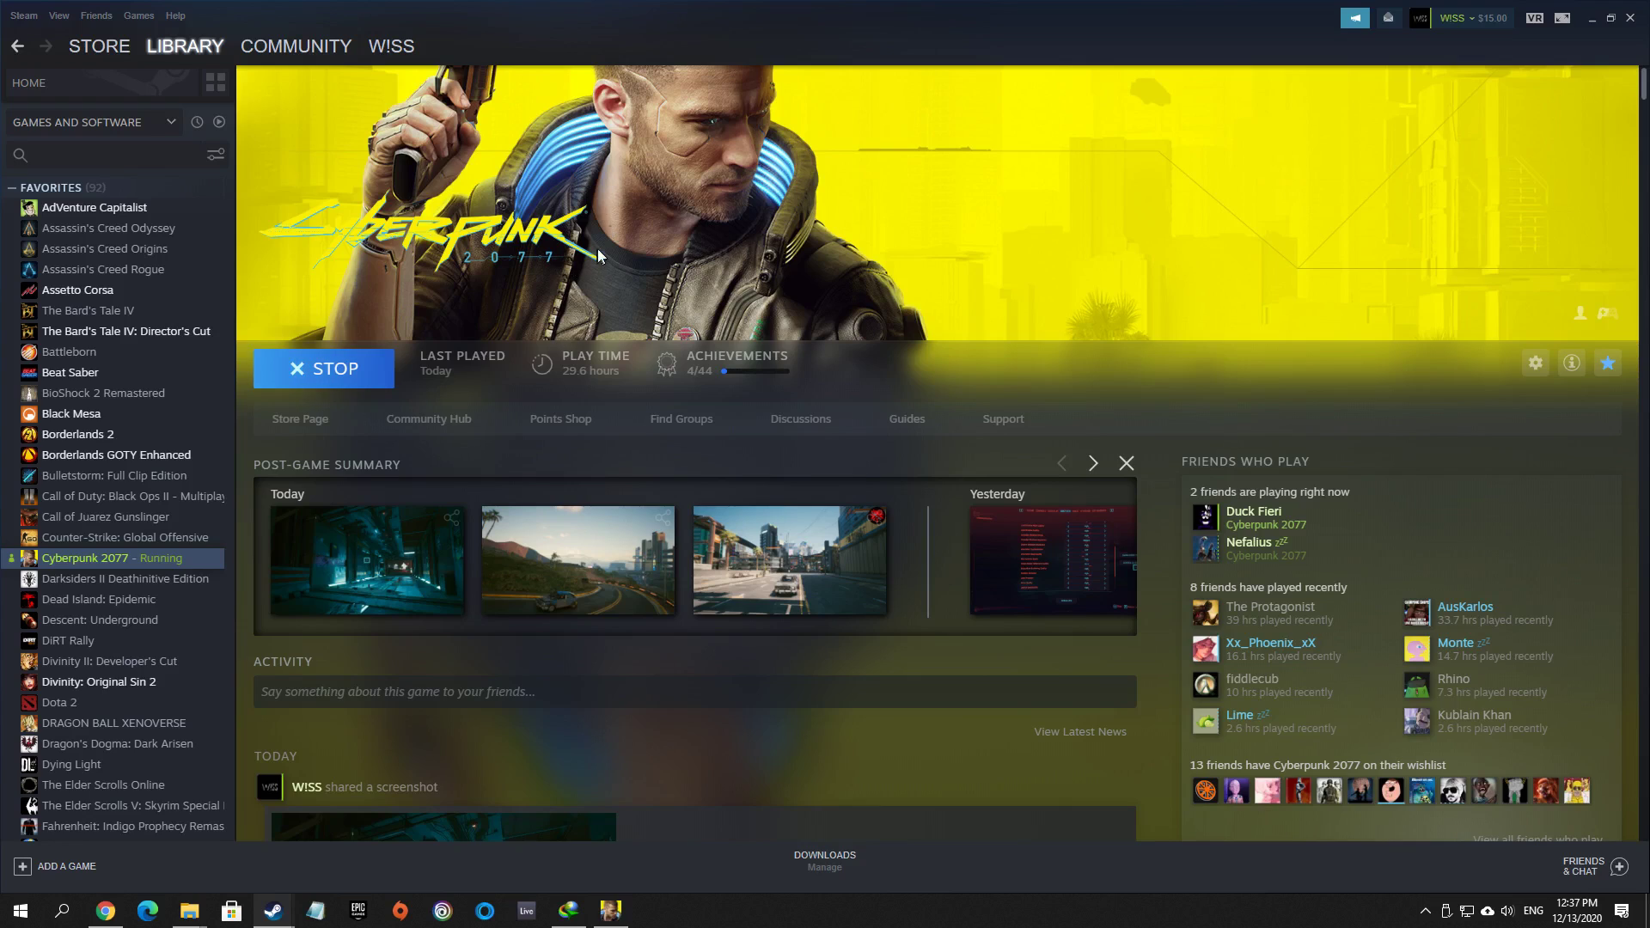
pyautogui.moveTo(641, 237)
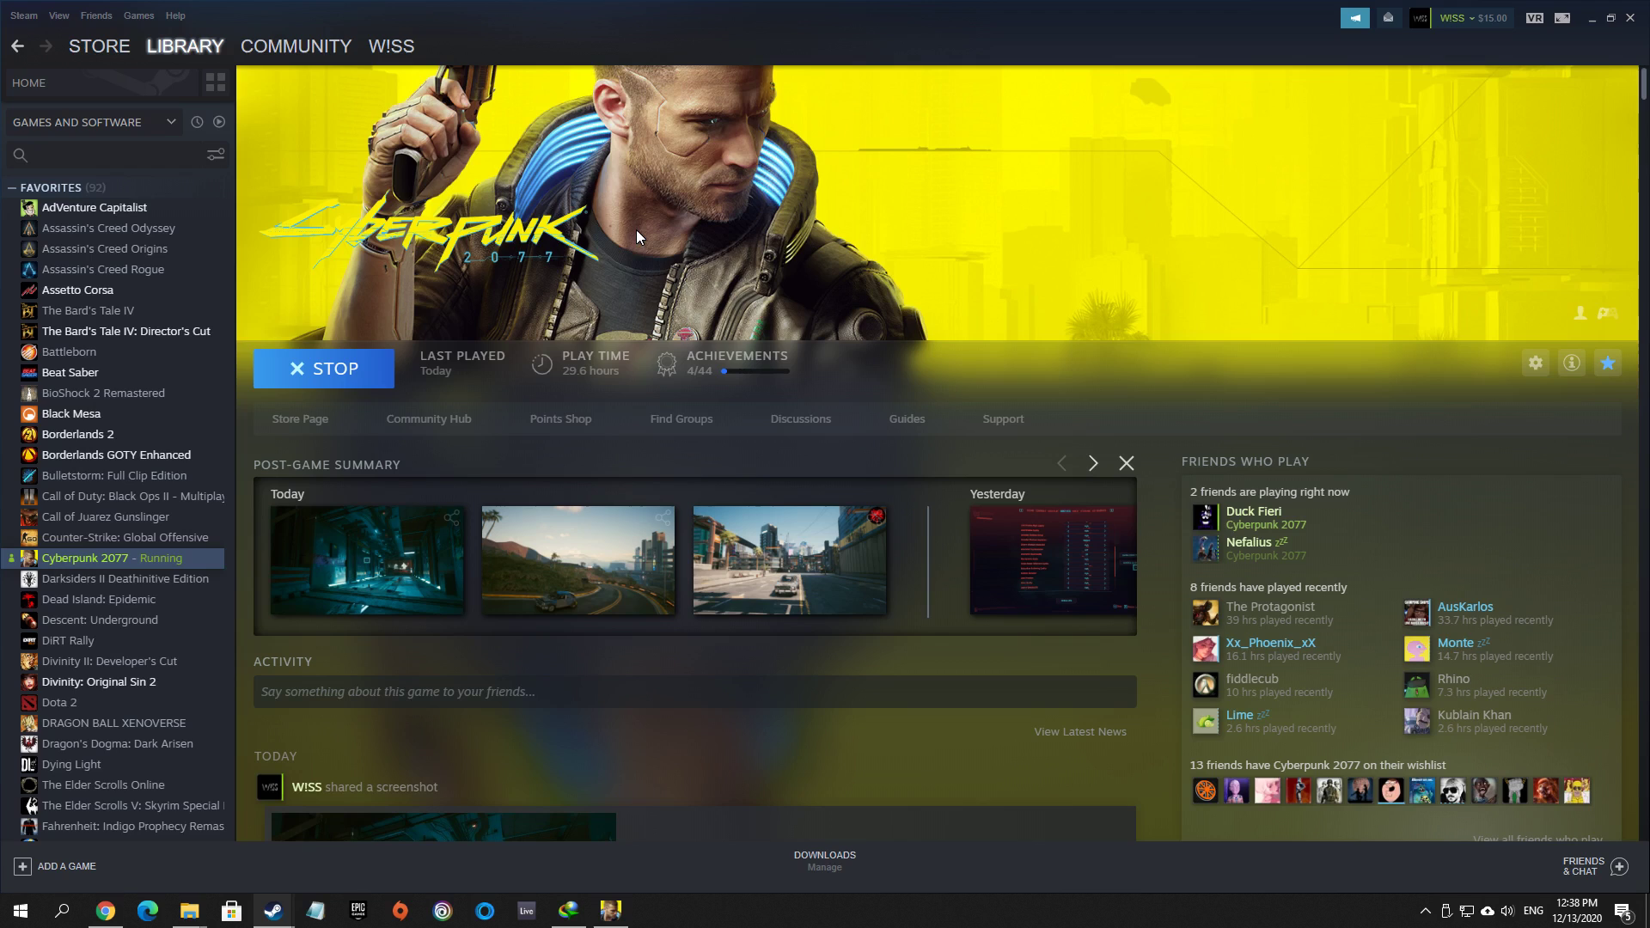
pyautogui.moveTo(617, 273)
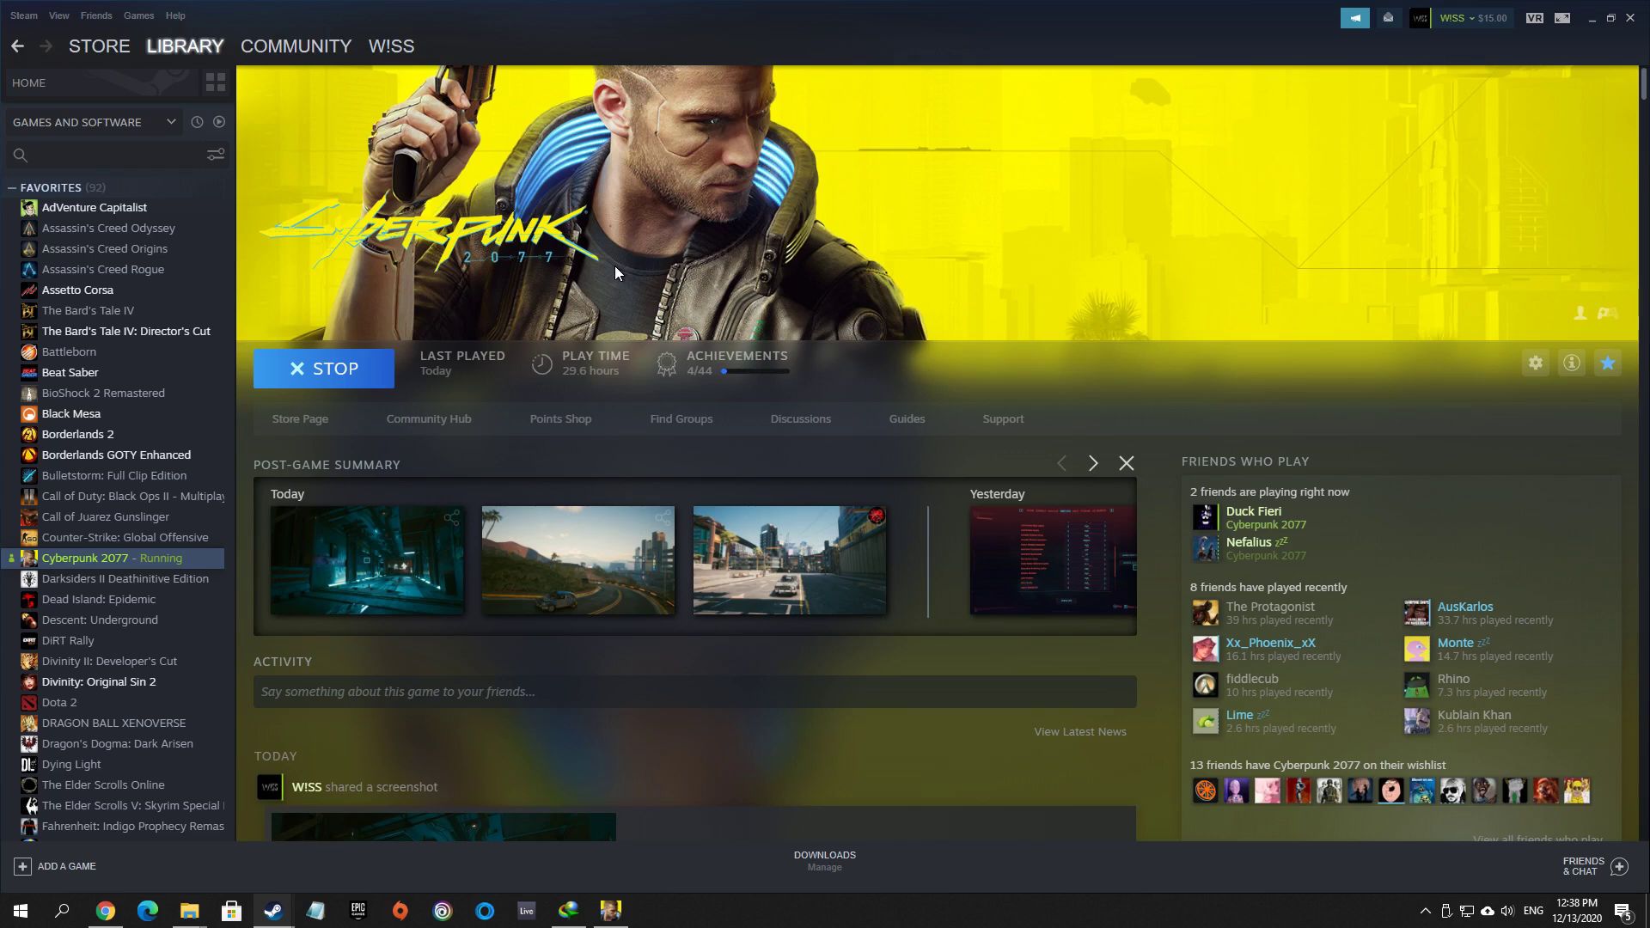
pyautogui.moveTo(561, 180)
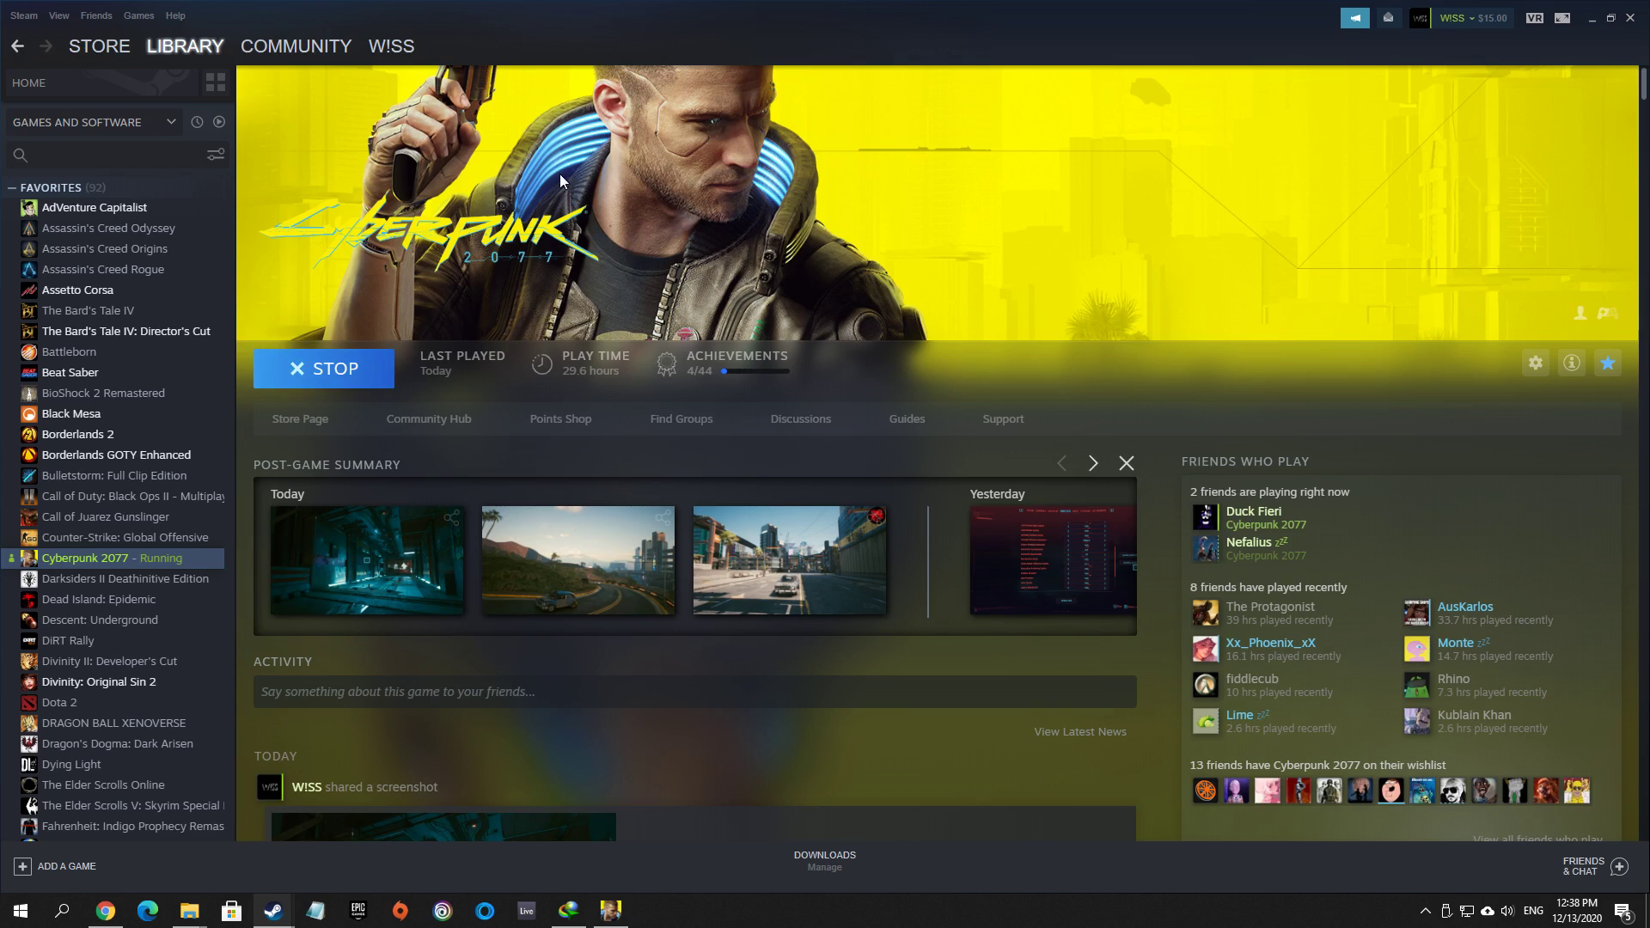
pyautogui.moveTo(569, 292)
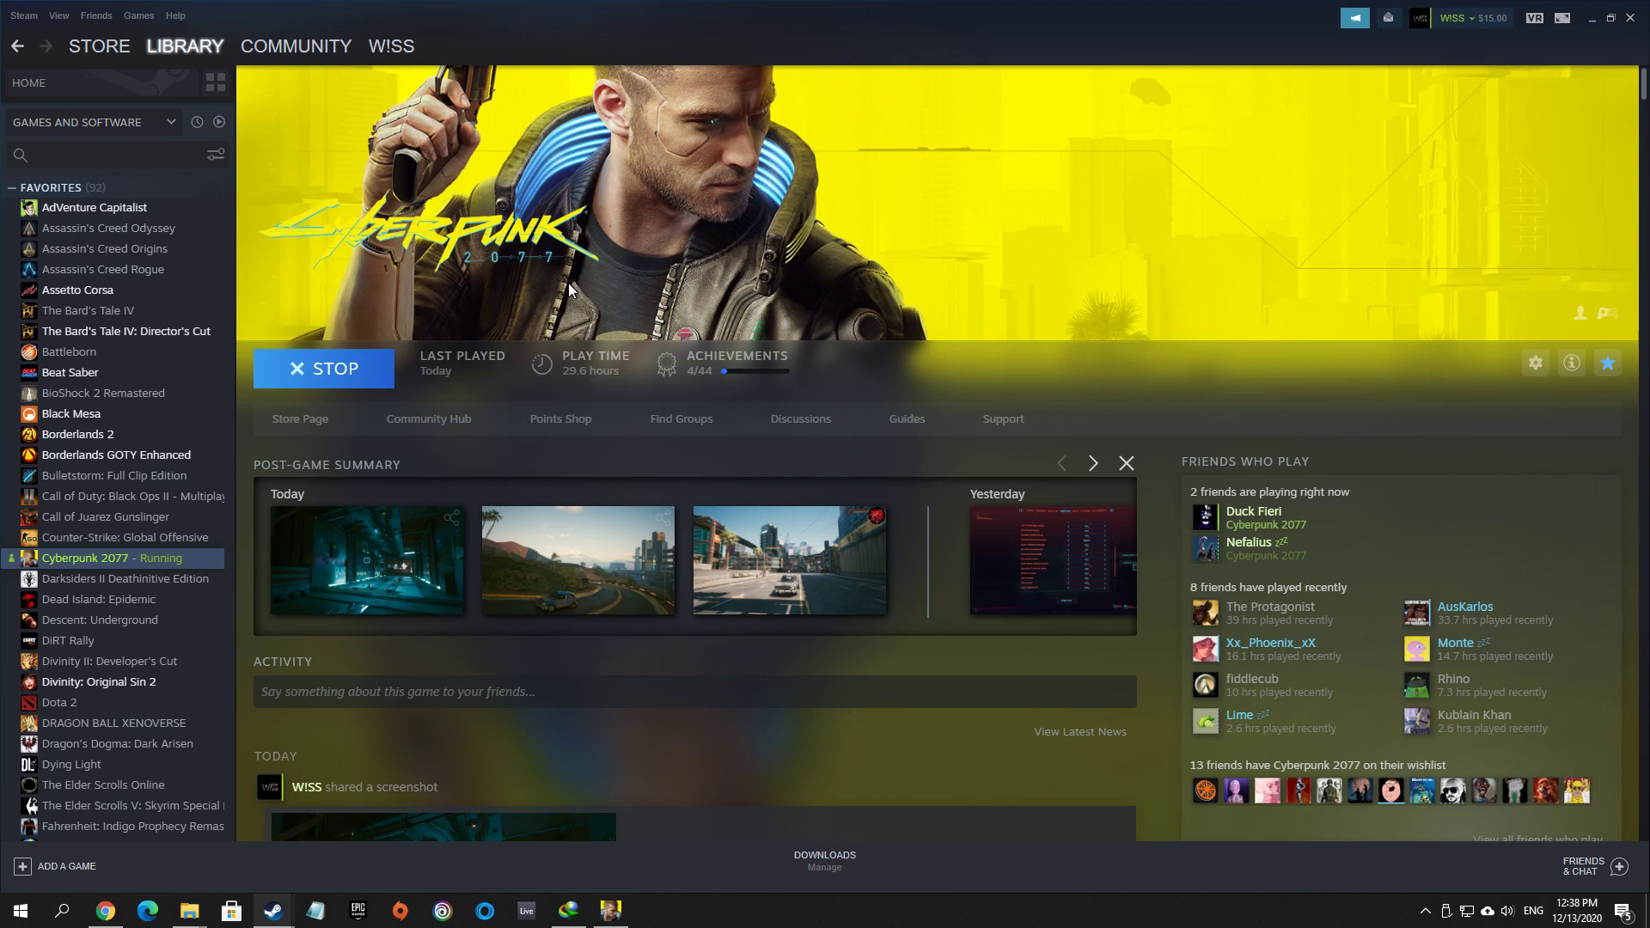
pyautogui.moveTo(569, 295)
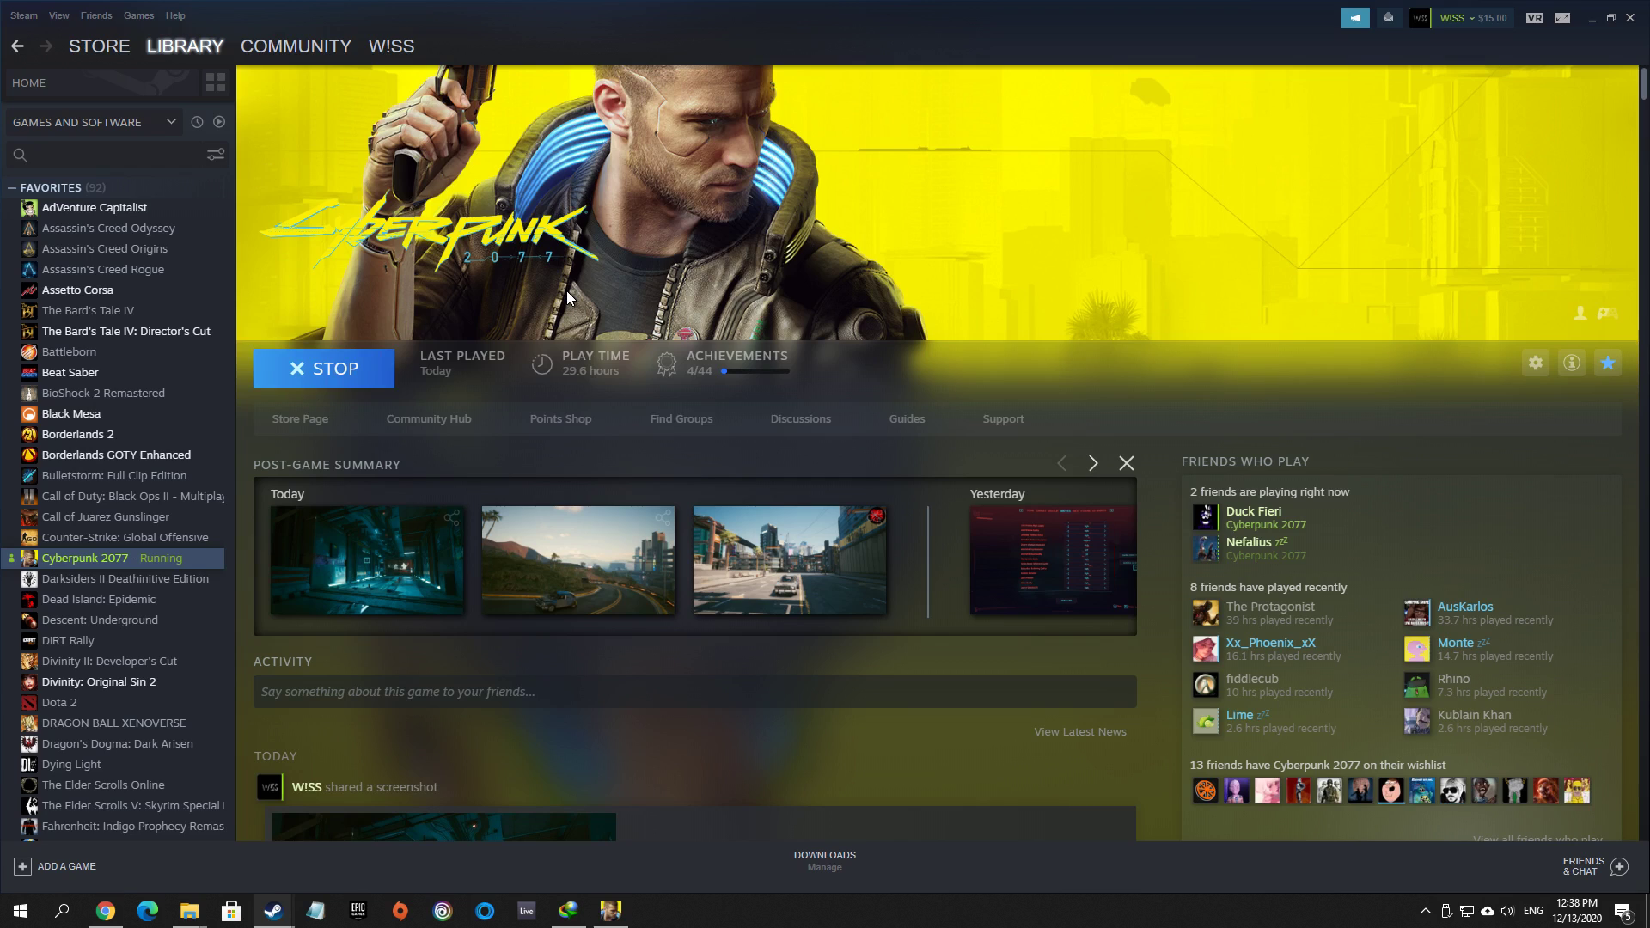
pyautogui.moveTo(564, 297)
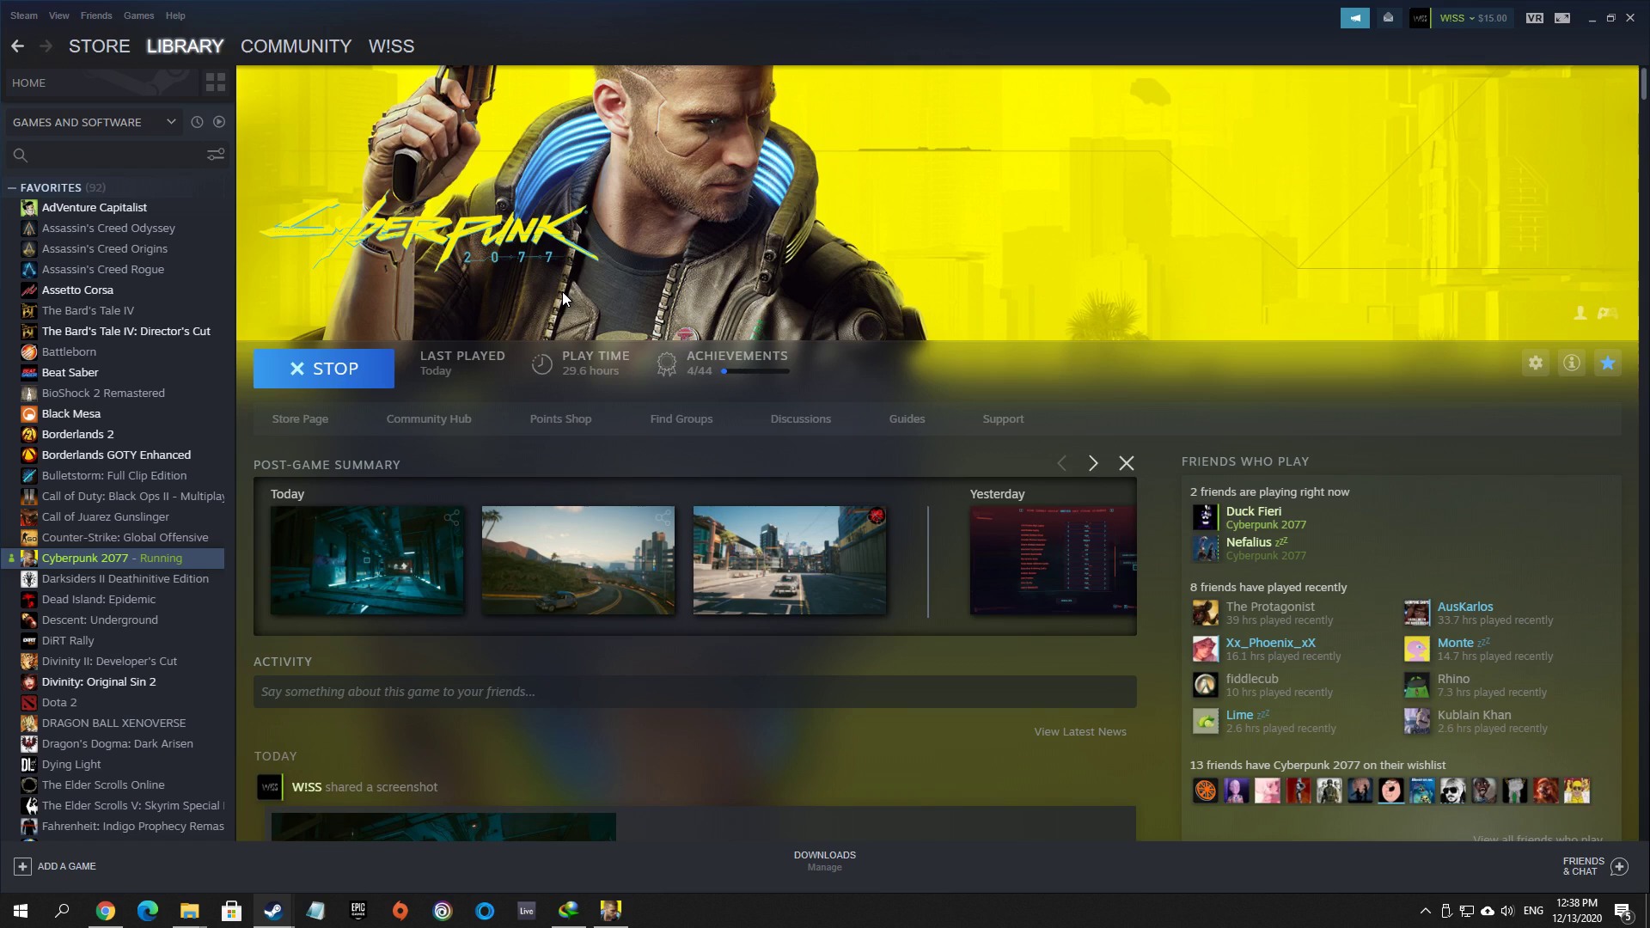
pyautogui.moveTo(557, 299)
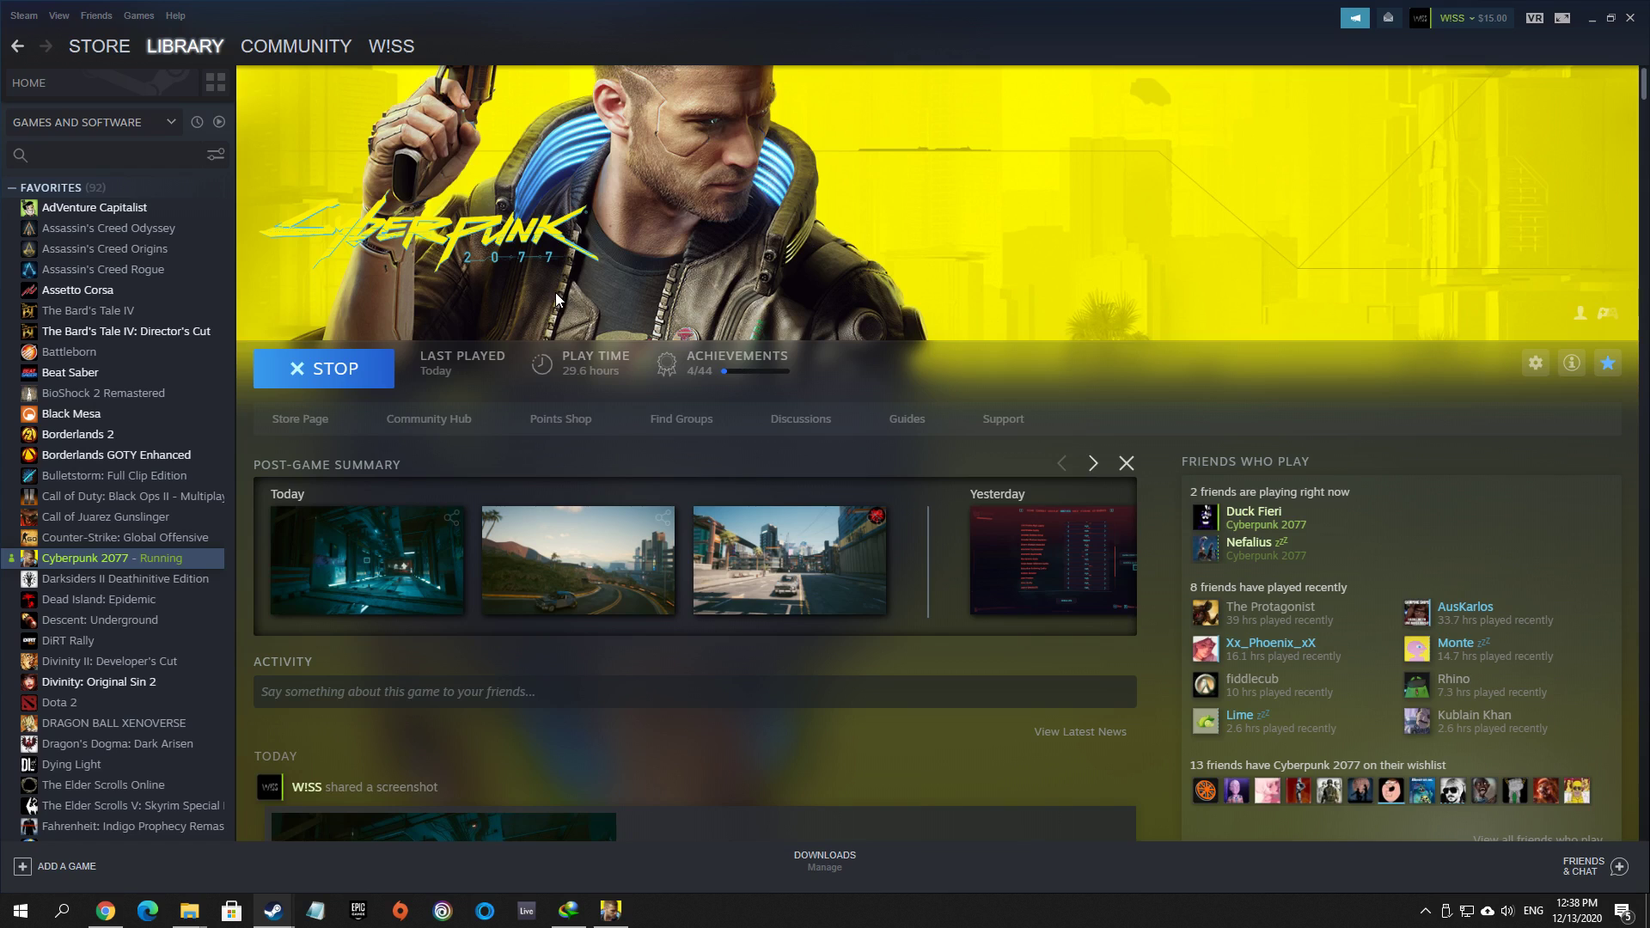
pyautogui.moveTo(438, 235)
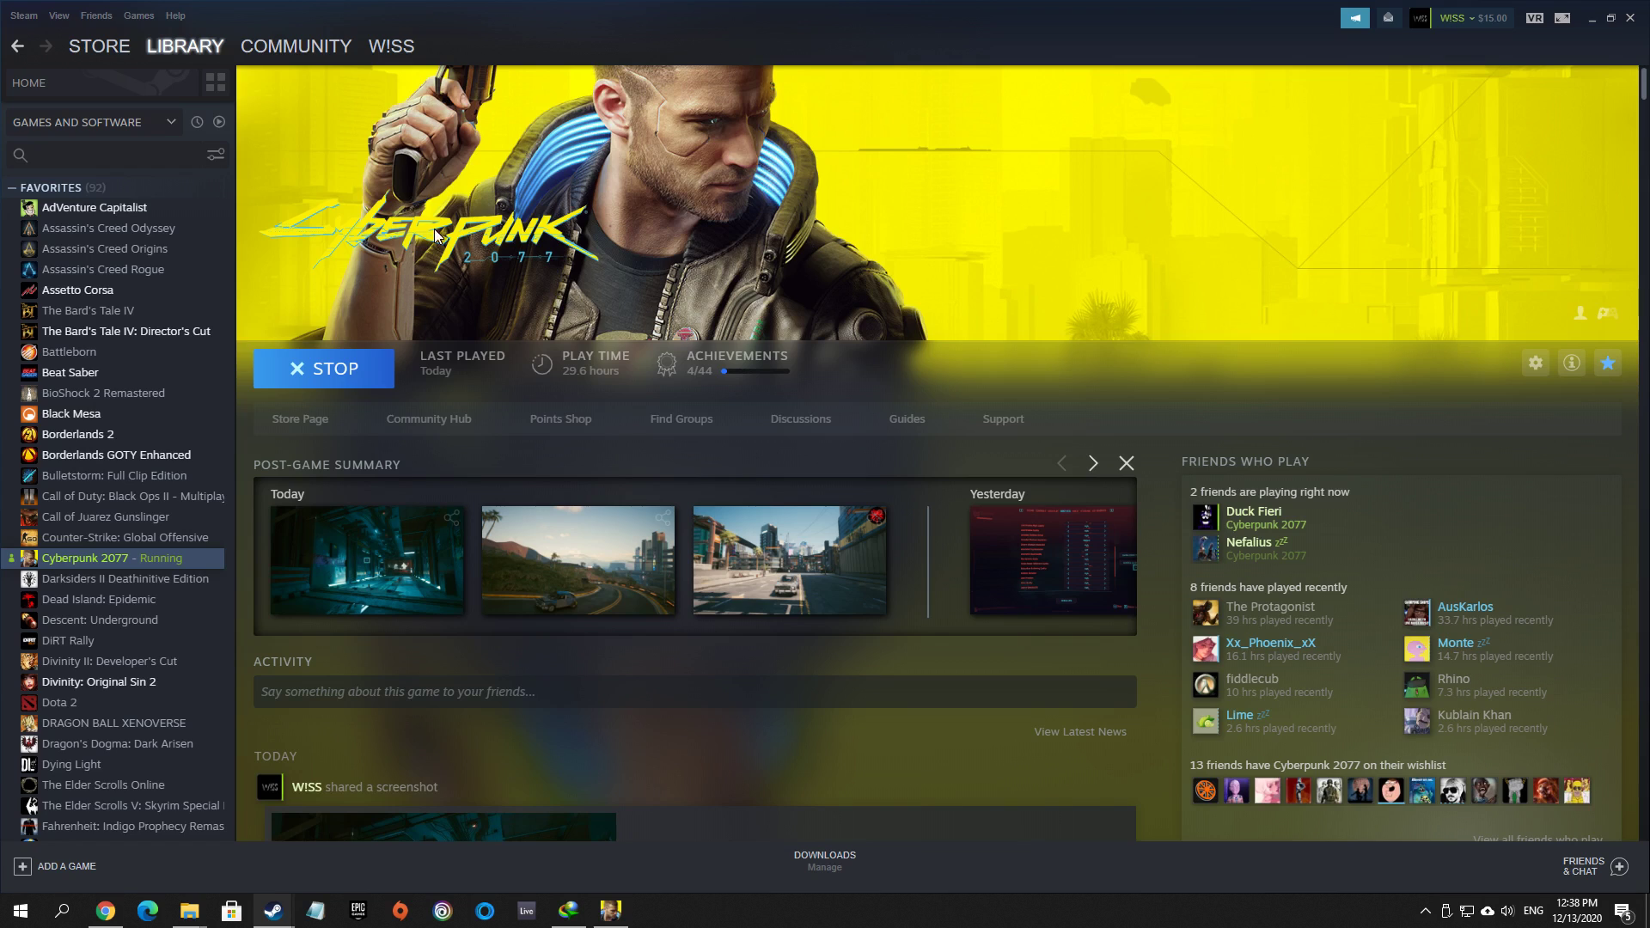
pyautogui.moveTo(557, 490)
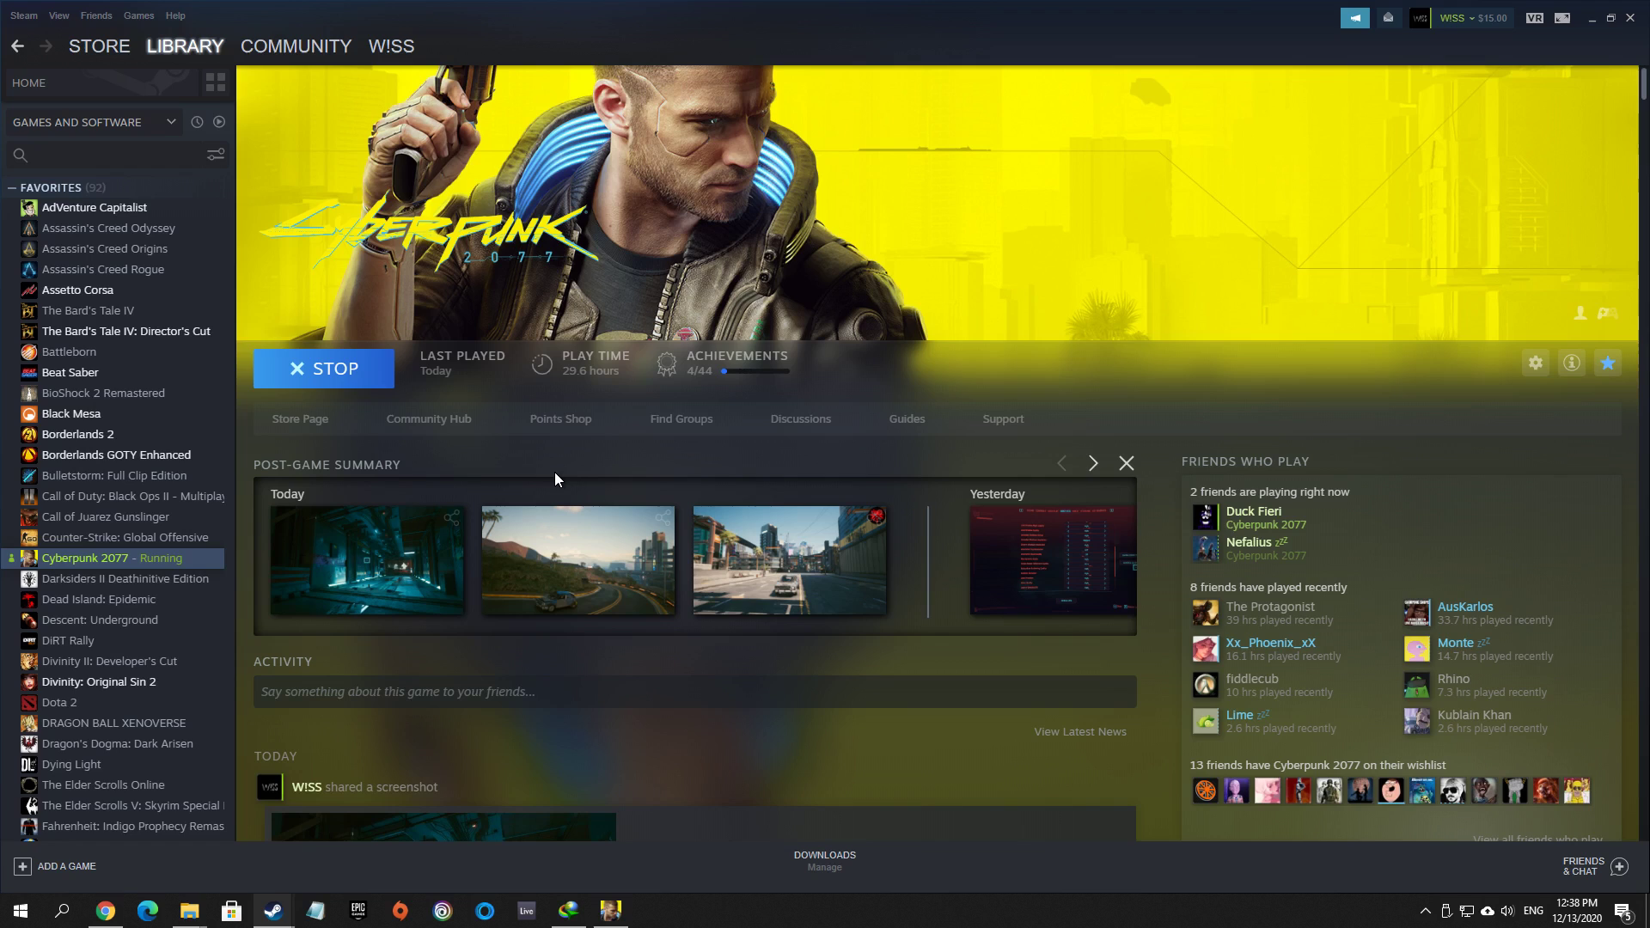
pyautogui.moveTo(613, 909)
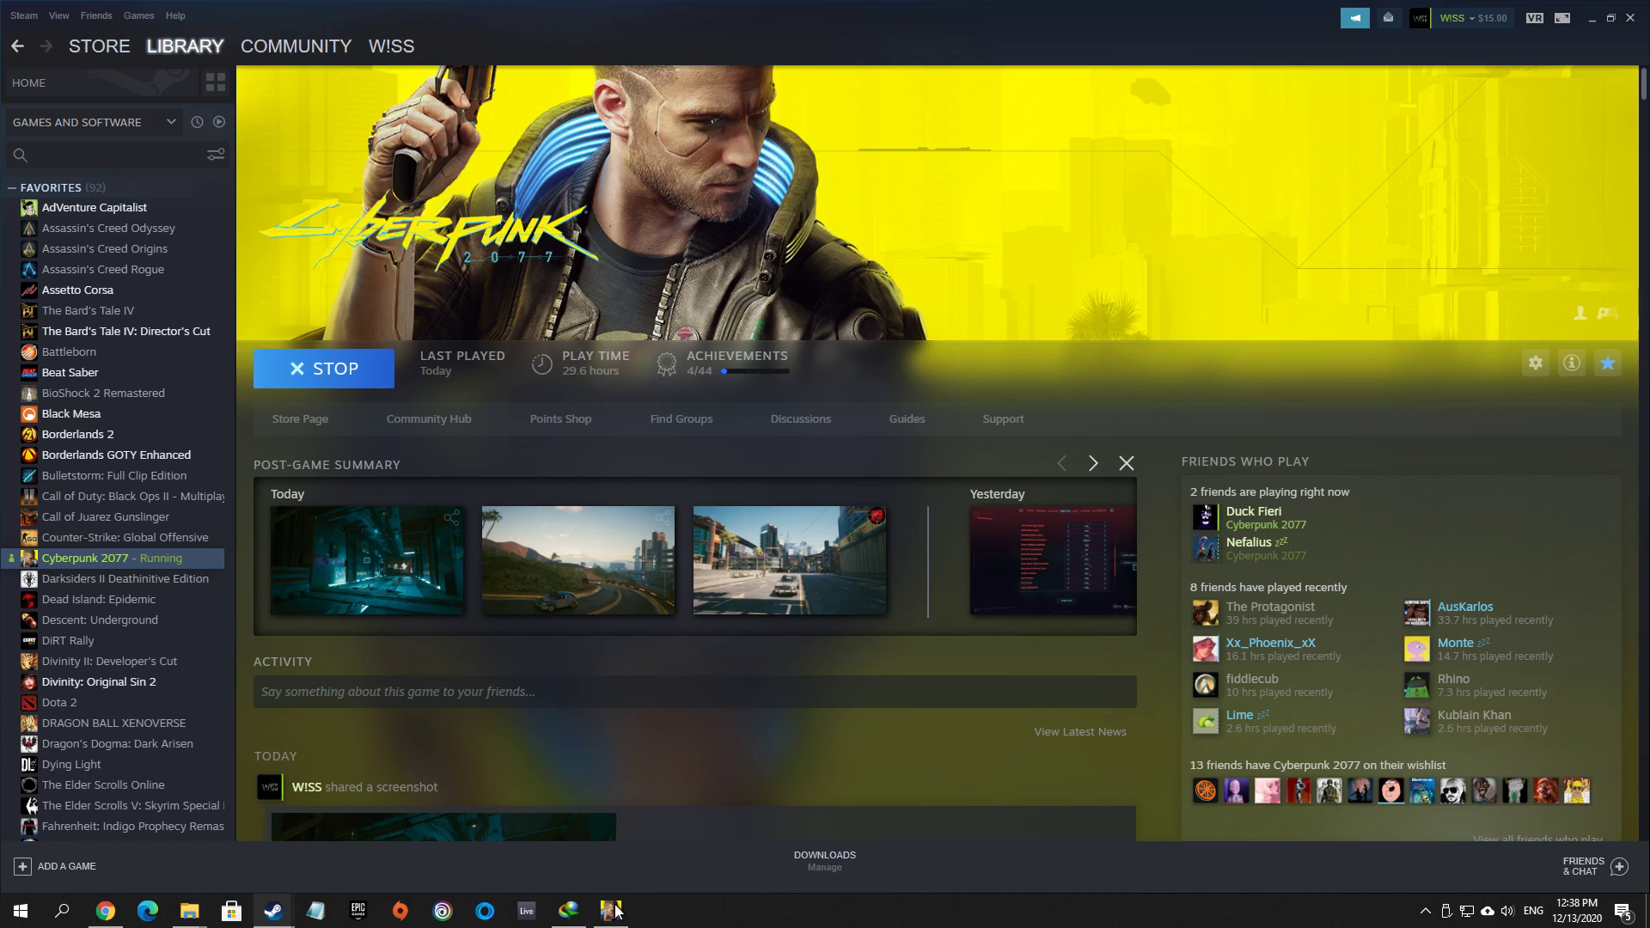
# - Show the Reddit thread's title together with the commented hex search-and-replace instructions
pyautogui.click(105, 911)
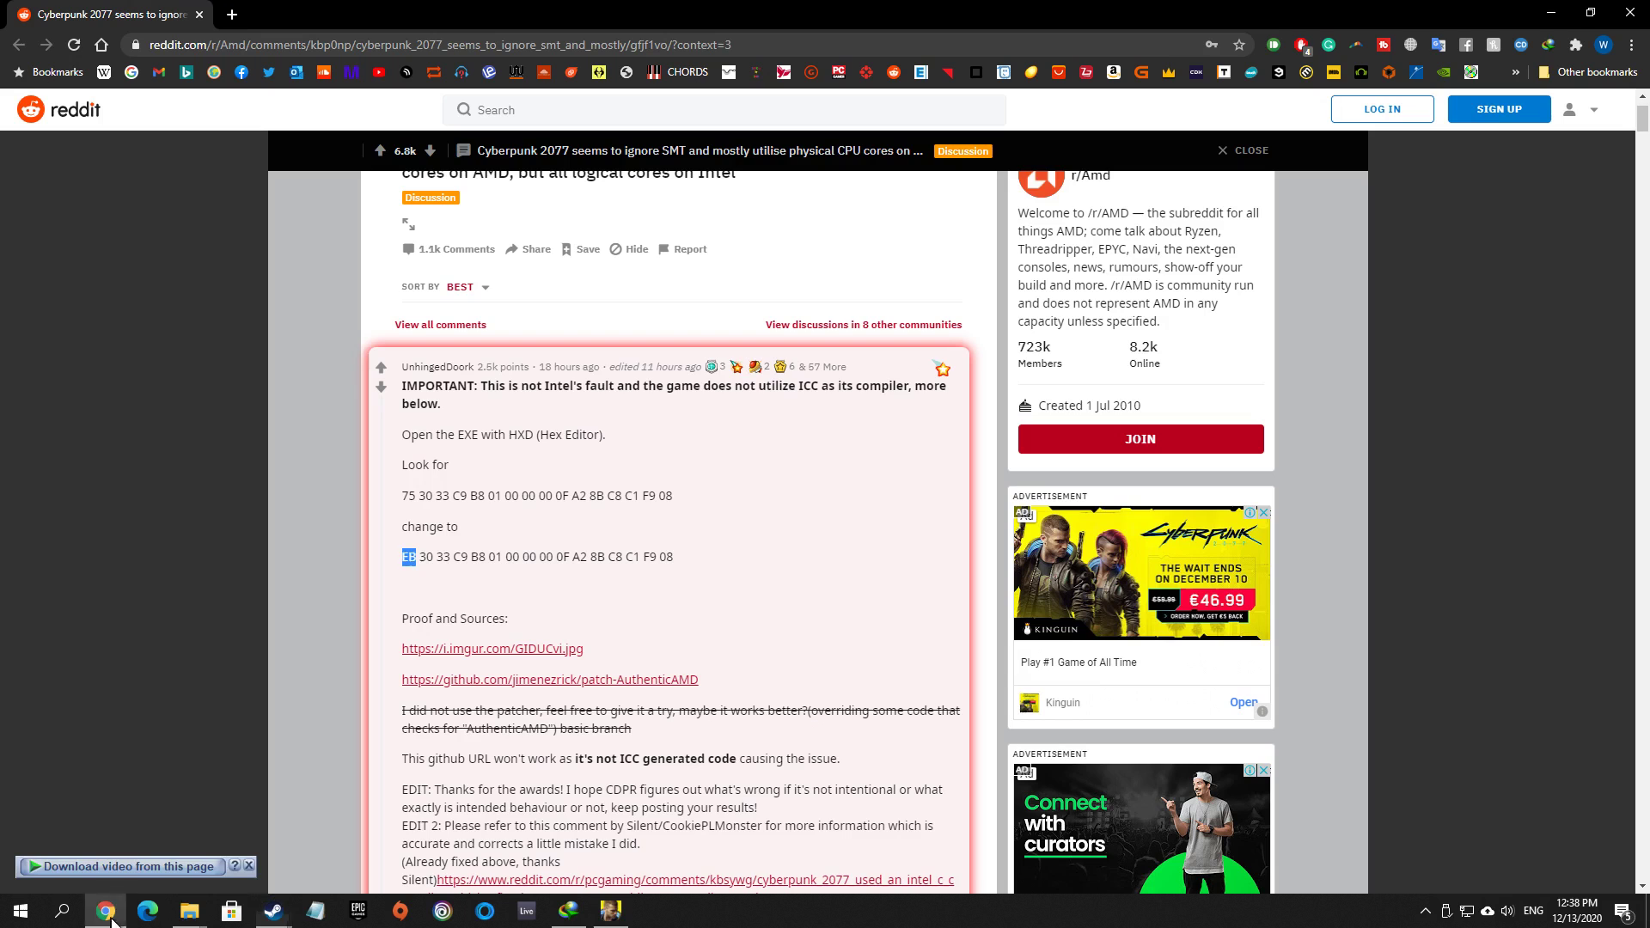
pyautogui.moveTo(421, 518)
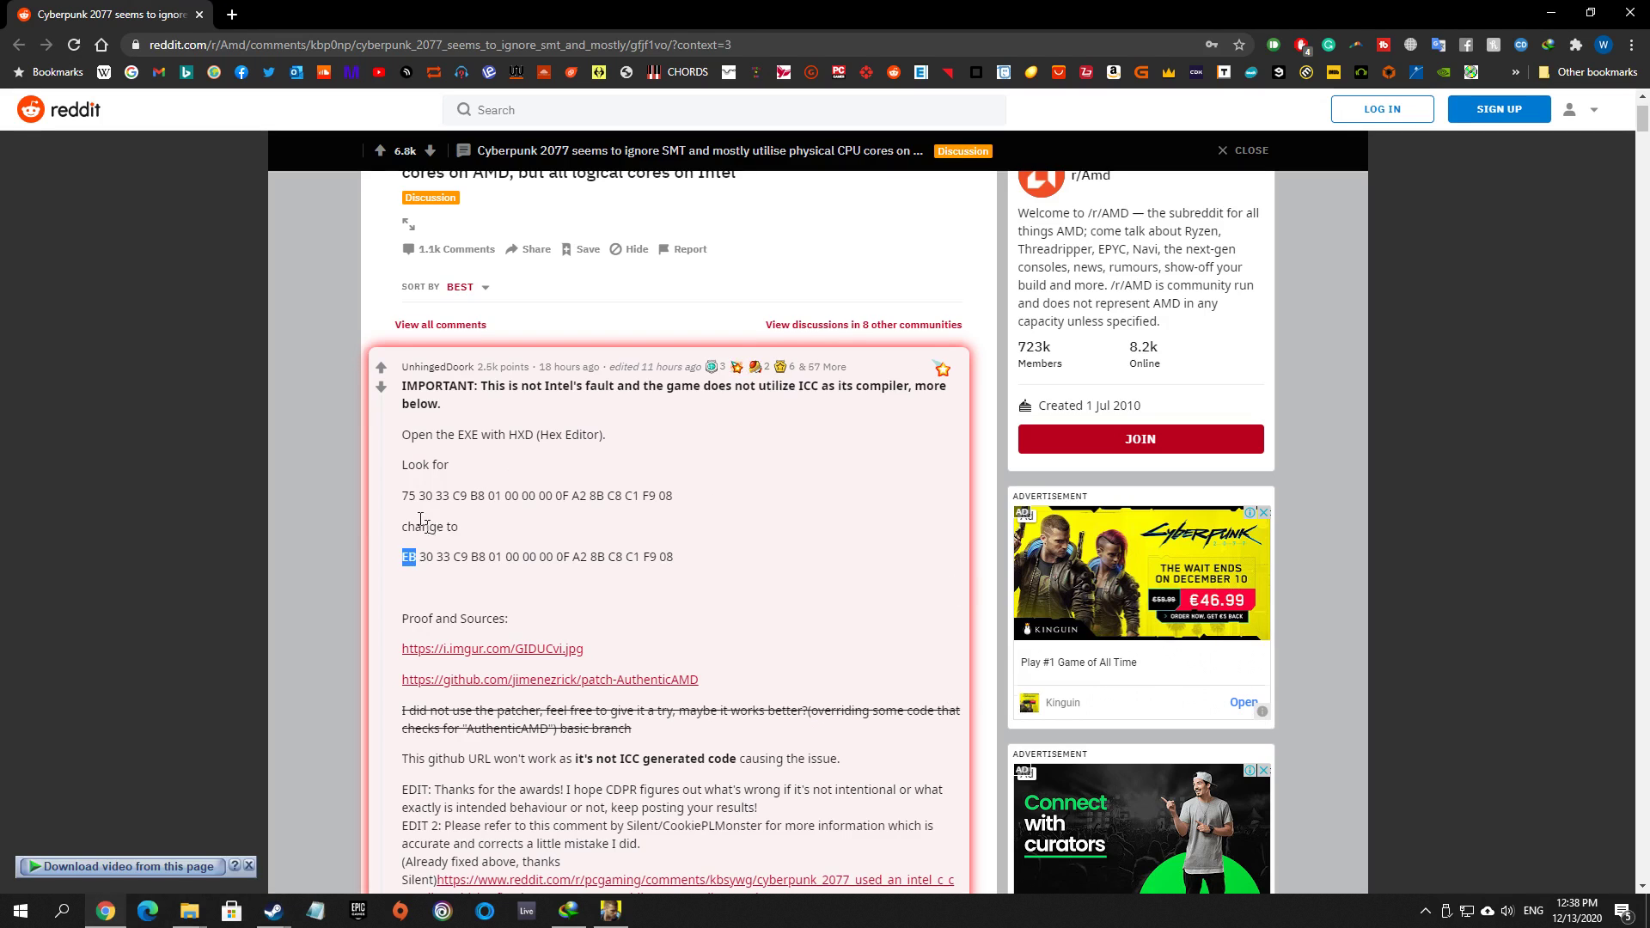
pyautogui.scroll(3)
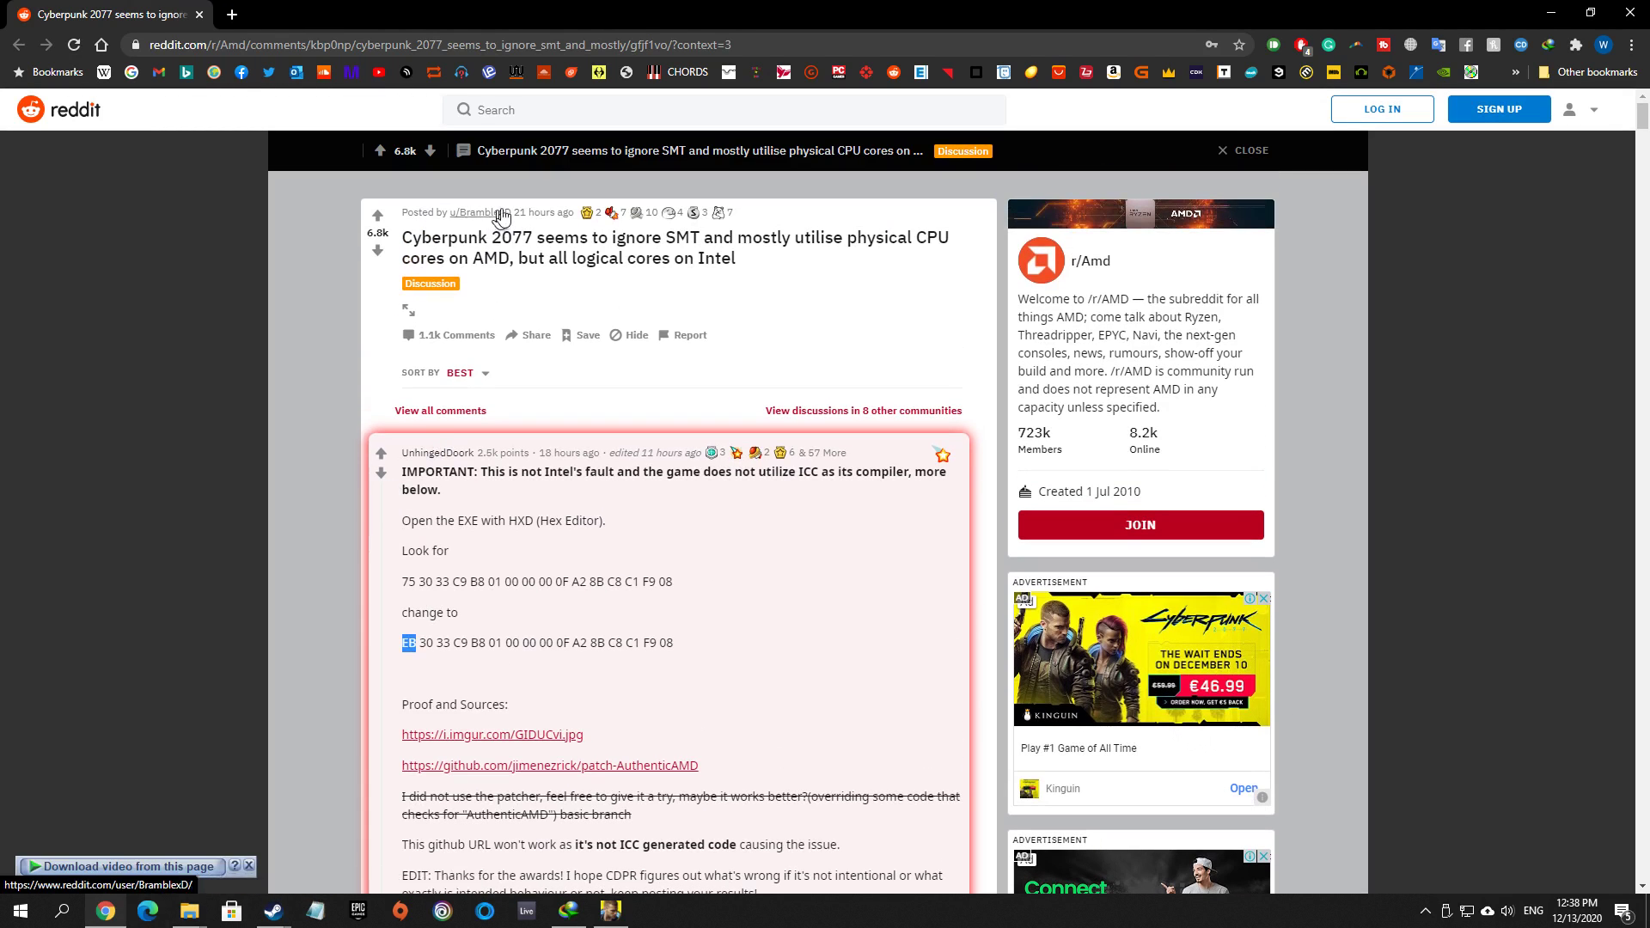
pyautogui.moveTo(476, 222)
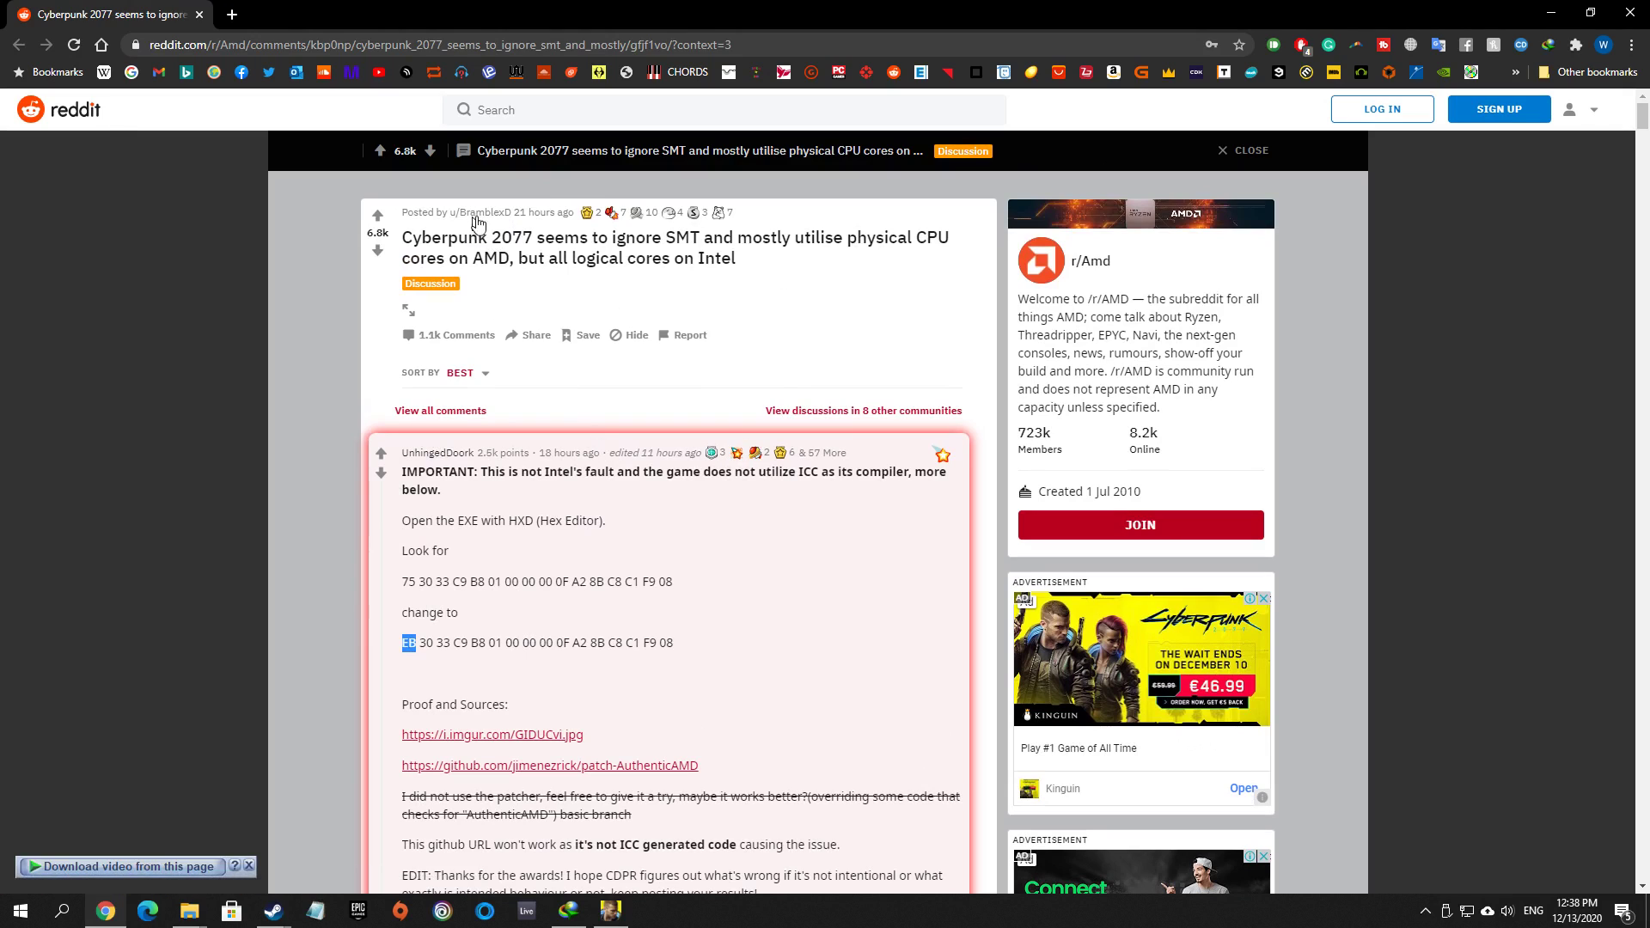
pyautogui.moveTo(779, 460)
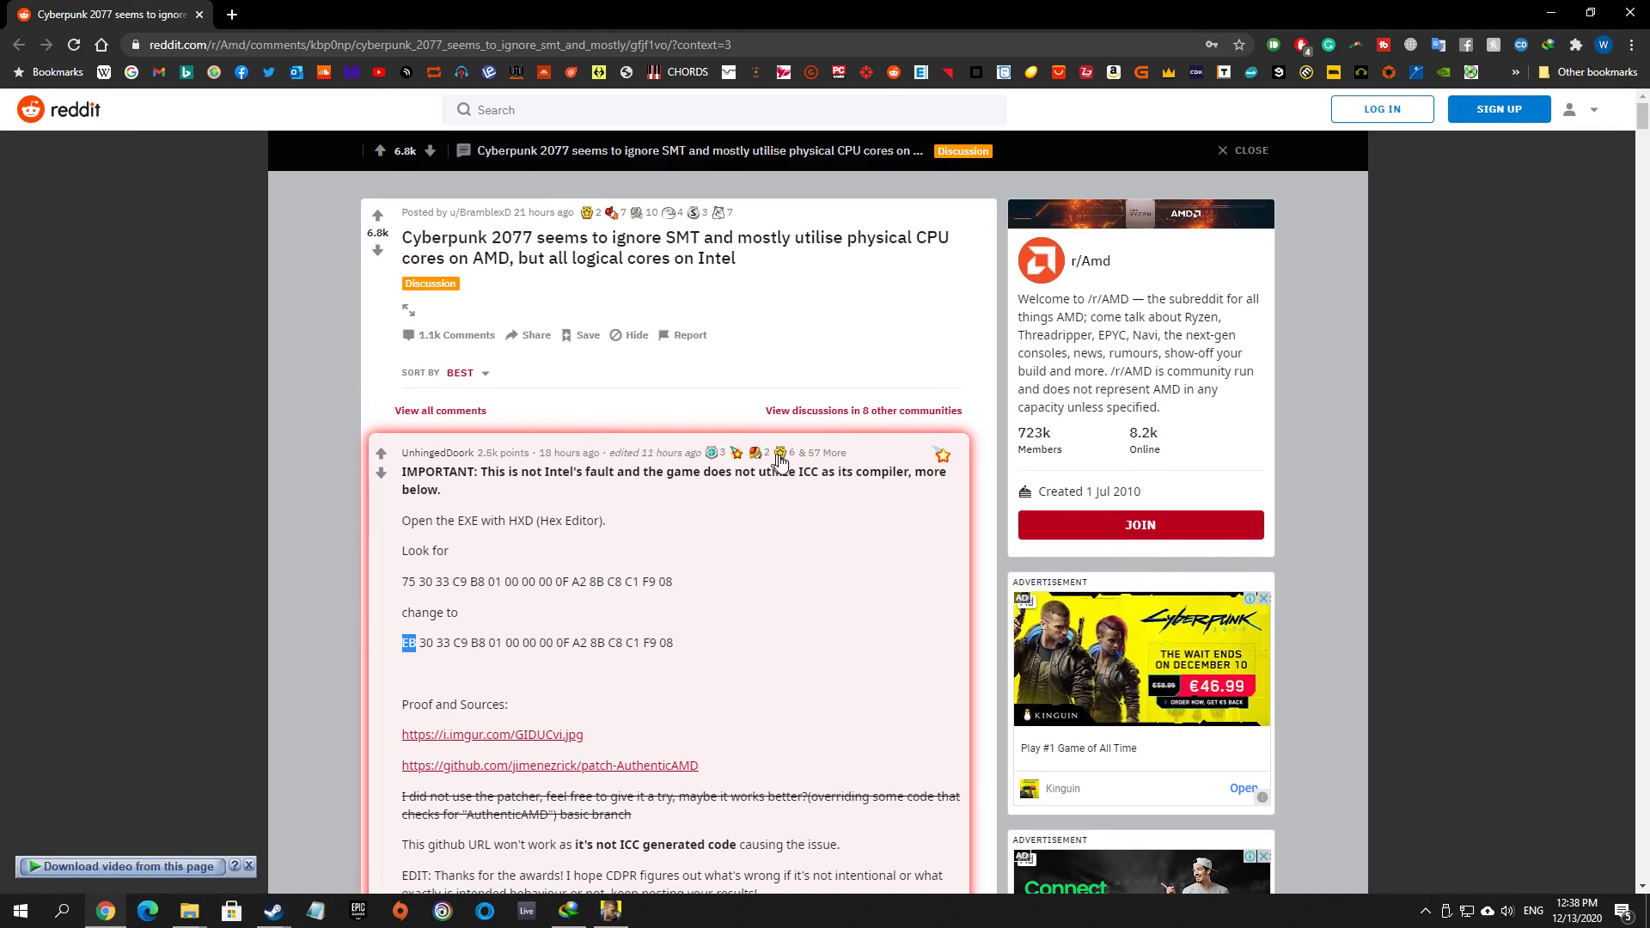
pyautogui.moveTo(849, 557)
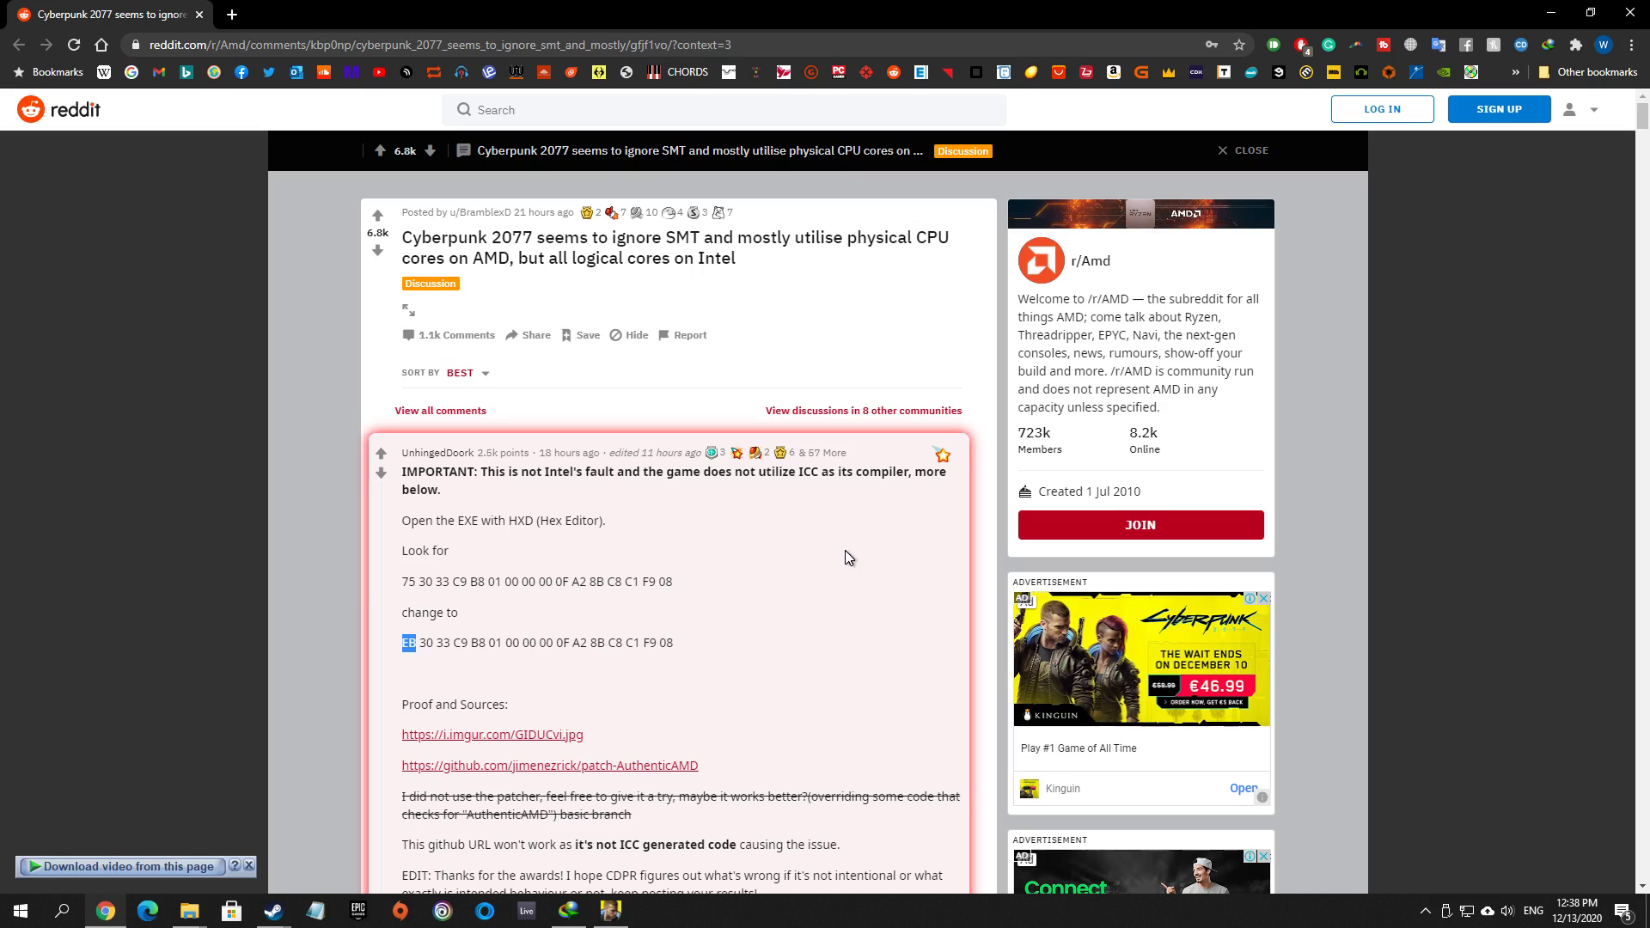
pyautogui.moveTo(474, 214)
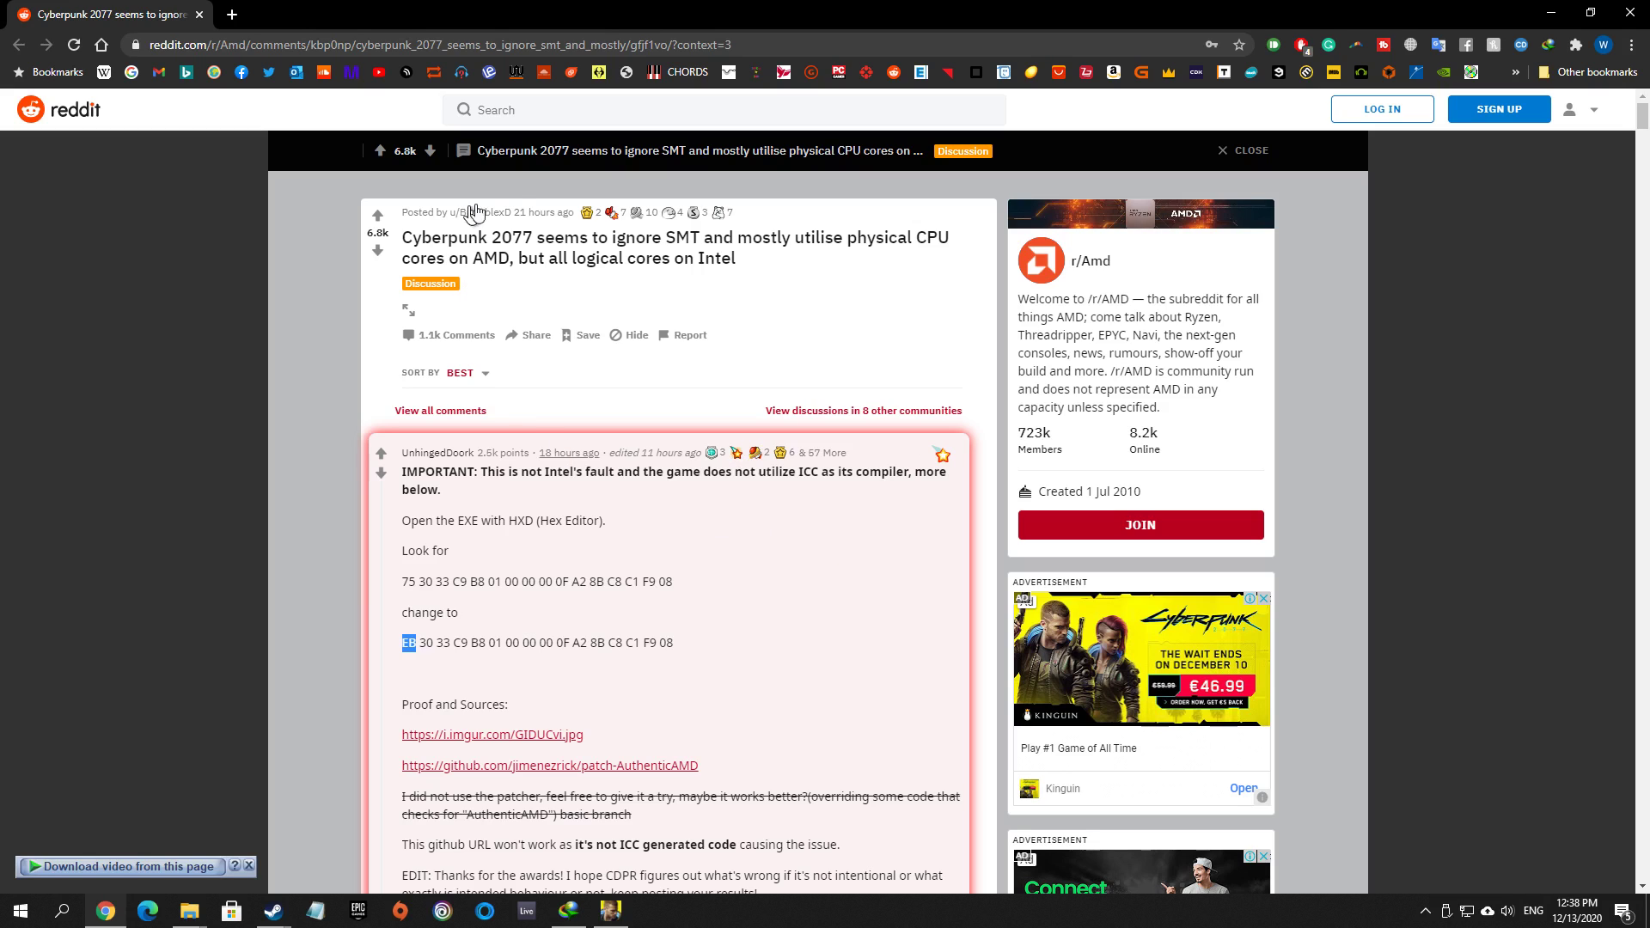
pyautogui.moveTo(534, 335)
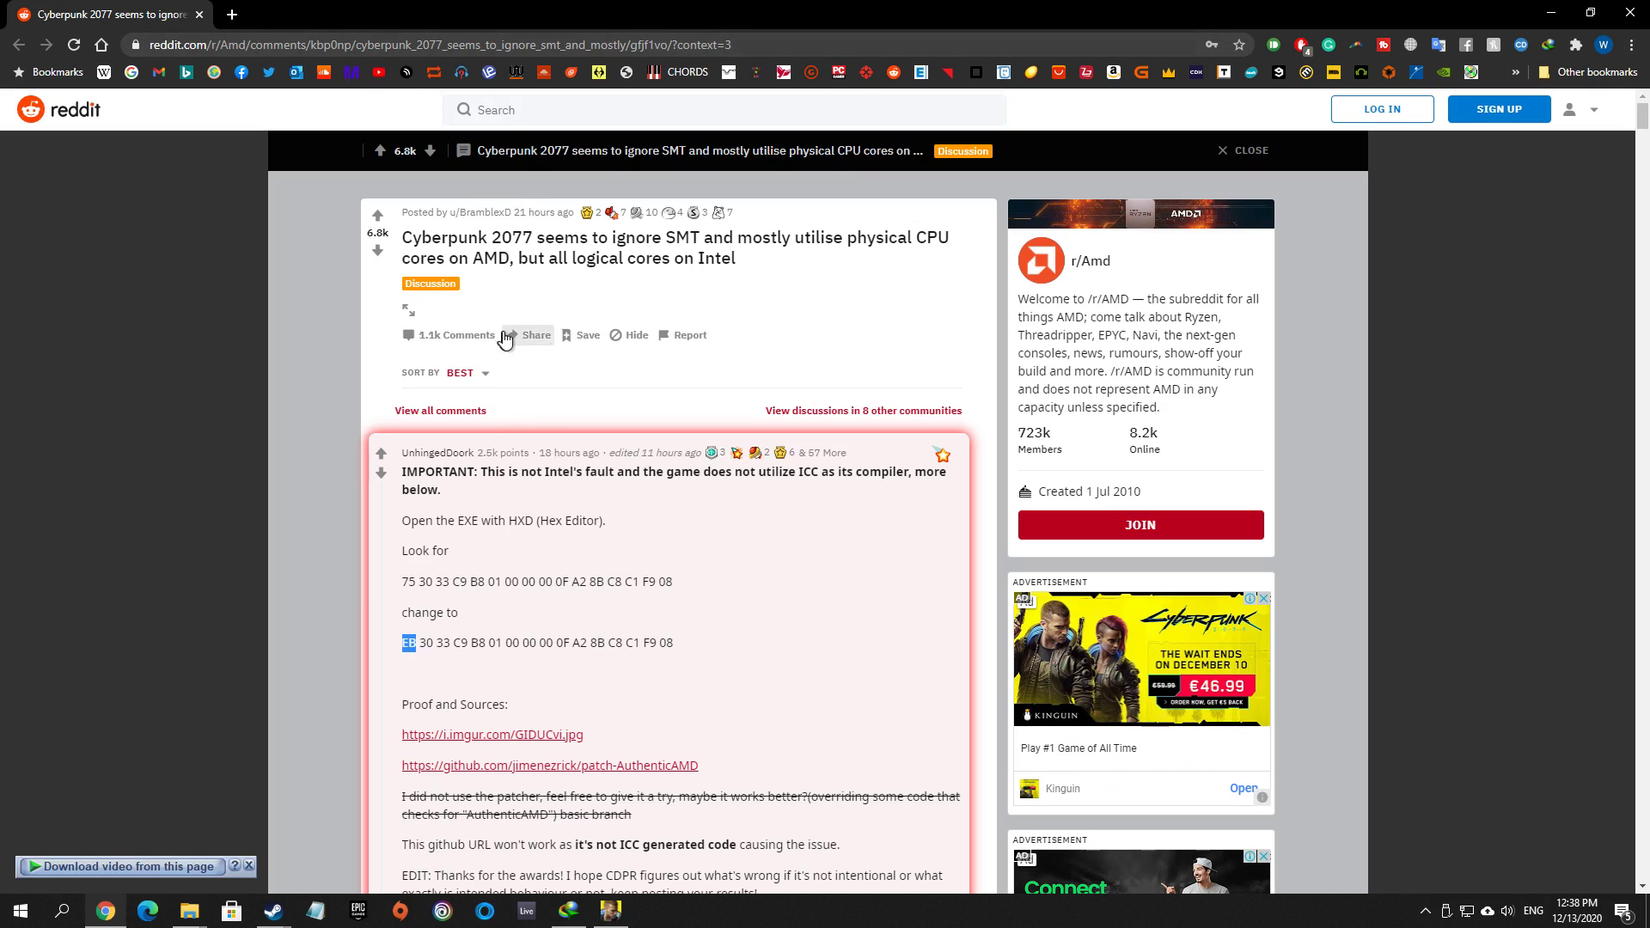
pyautogui.moveTo(660, 911)
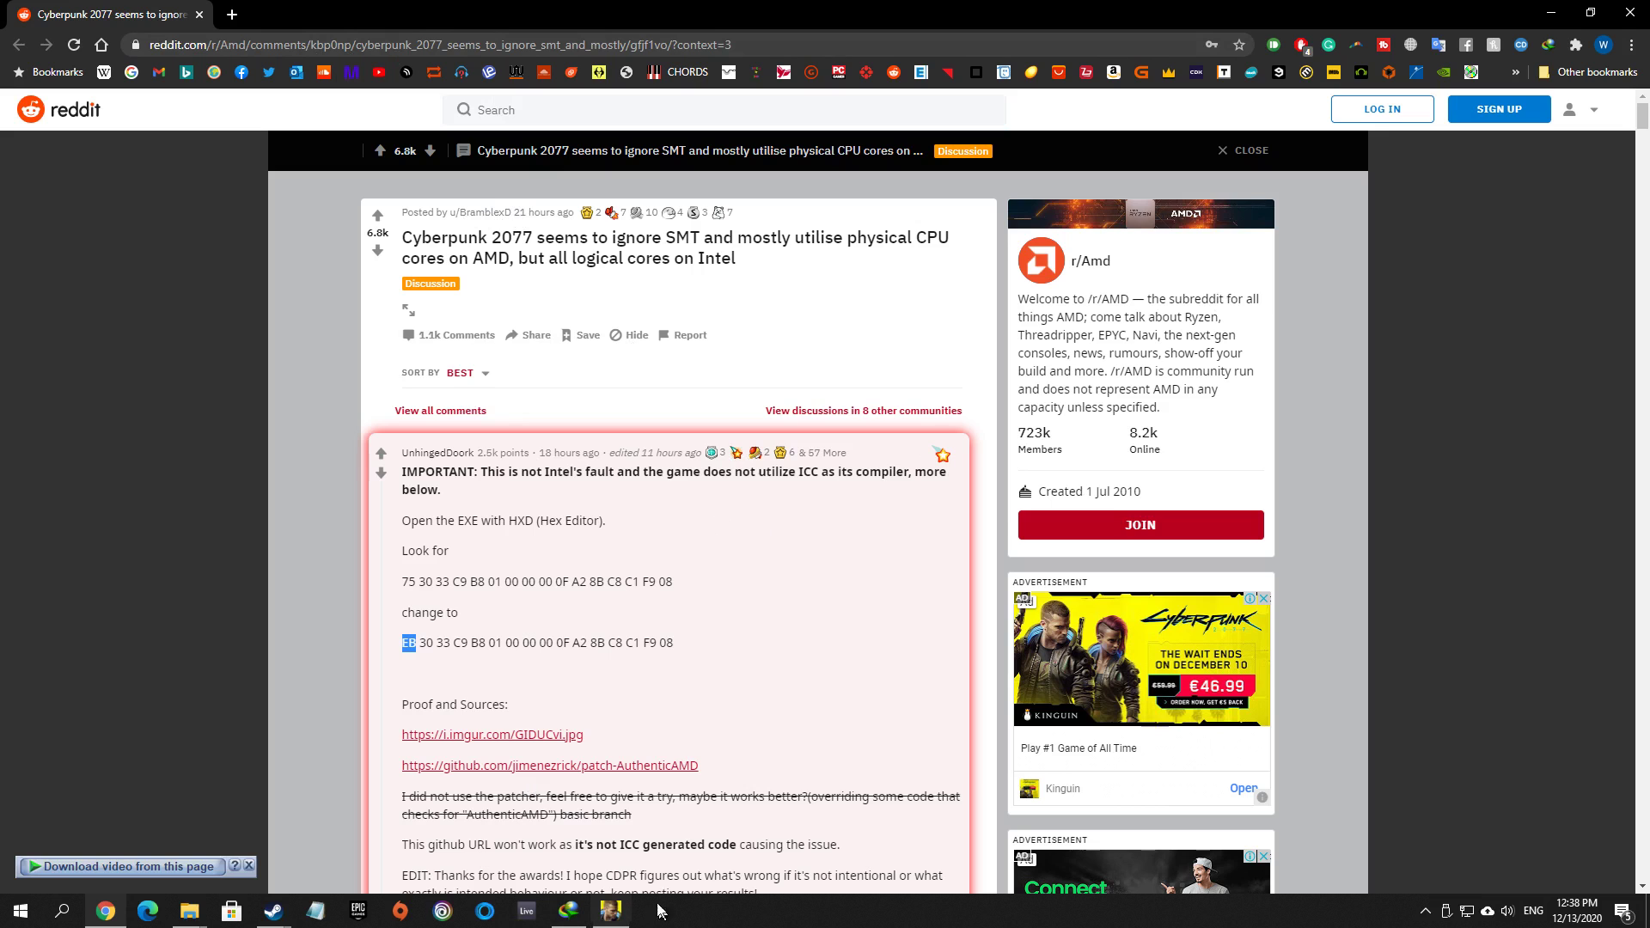
# - Bring up Cyberpunk 2077's Properties window from its Steam library page
pyautogui.click(272, 911)
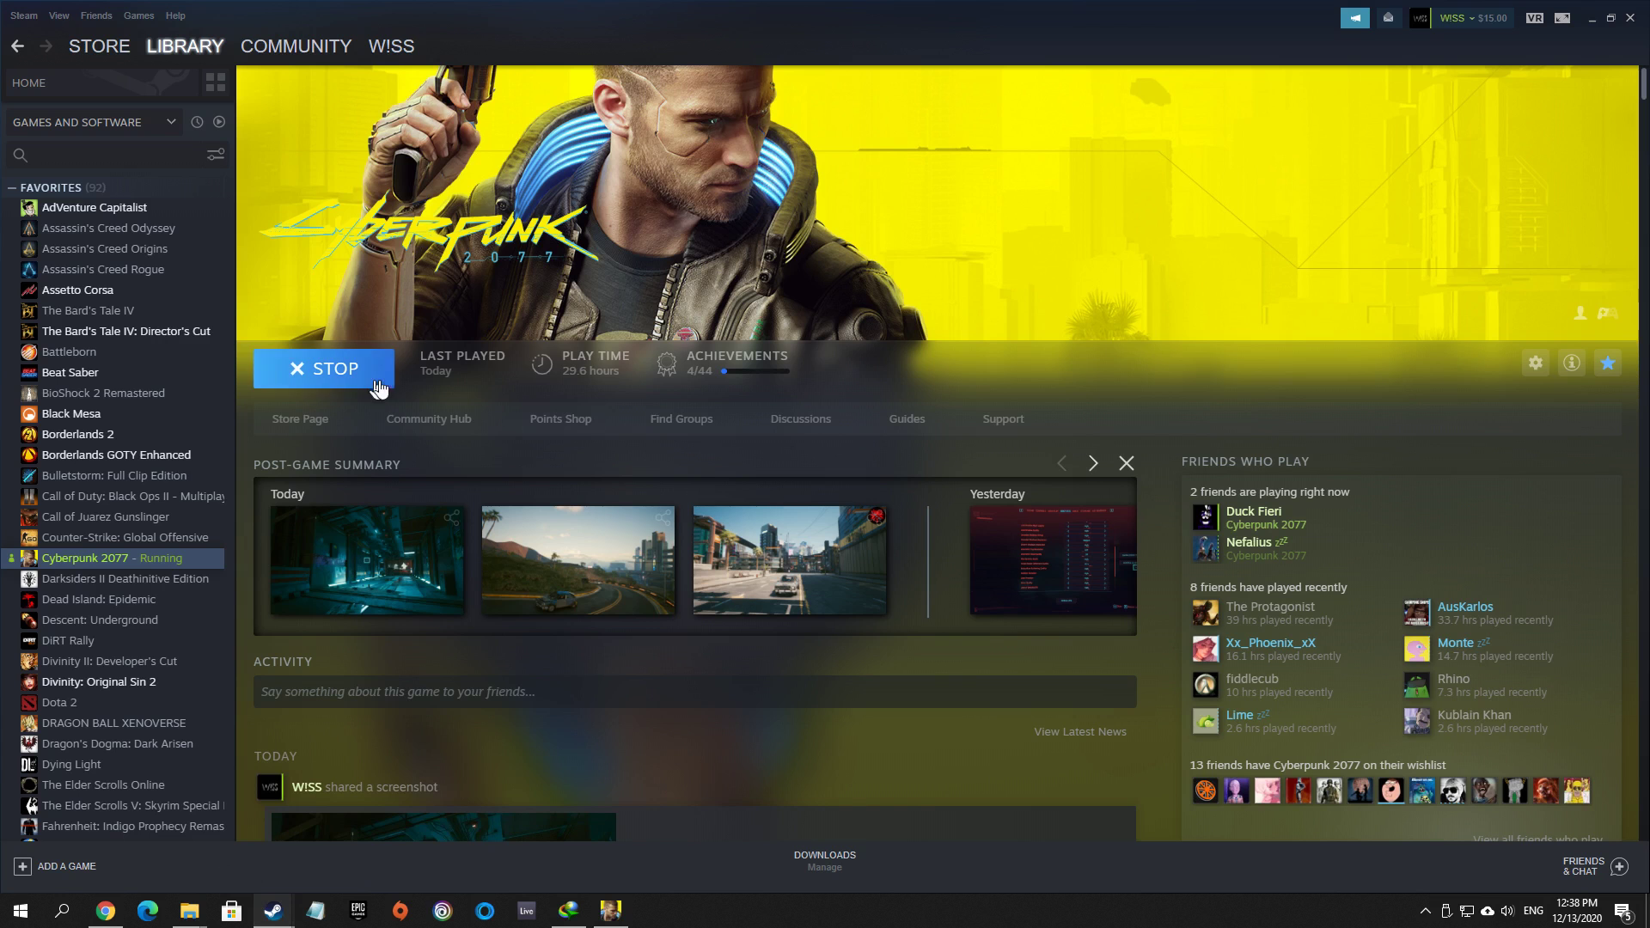
pyautogui.click(165, 672)
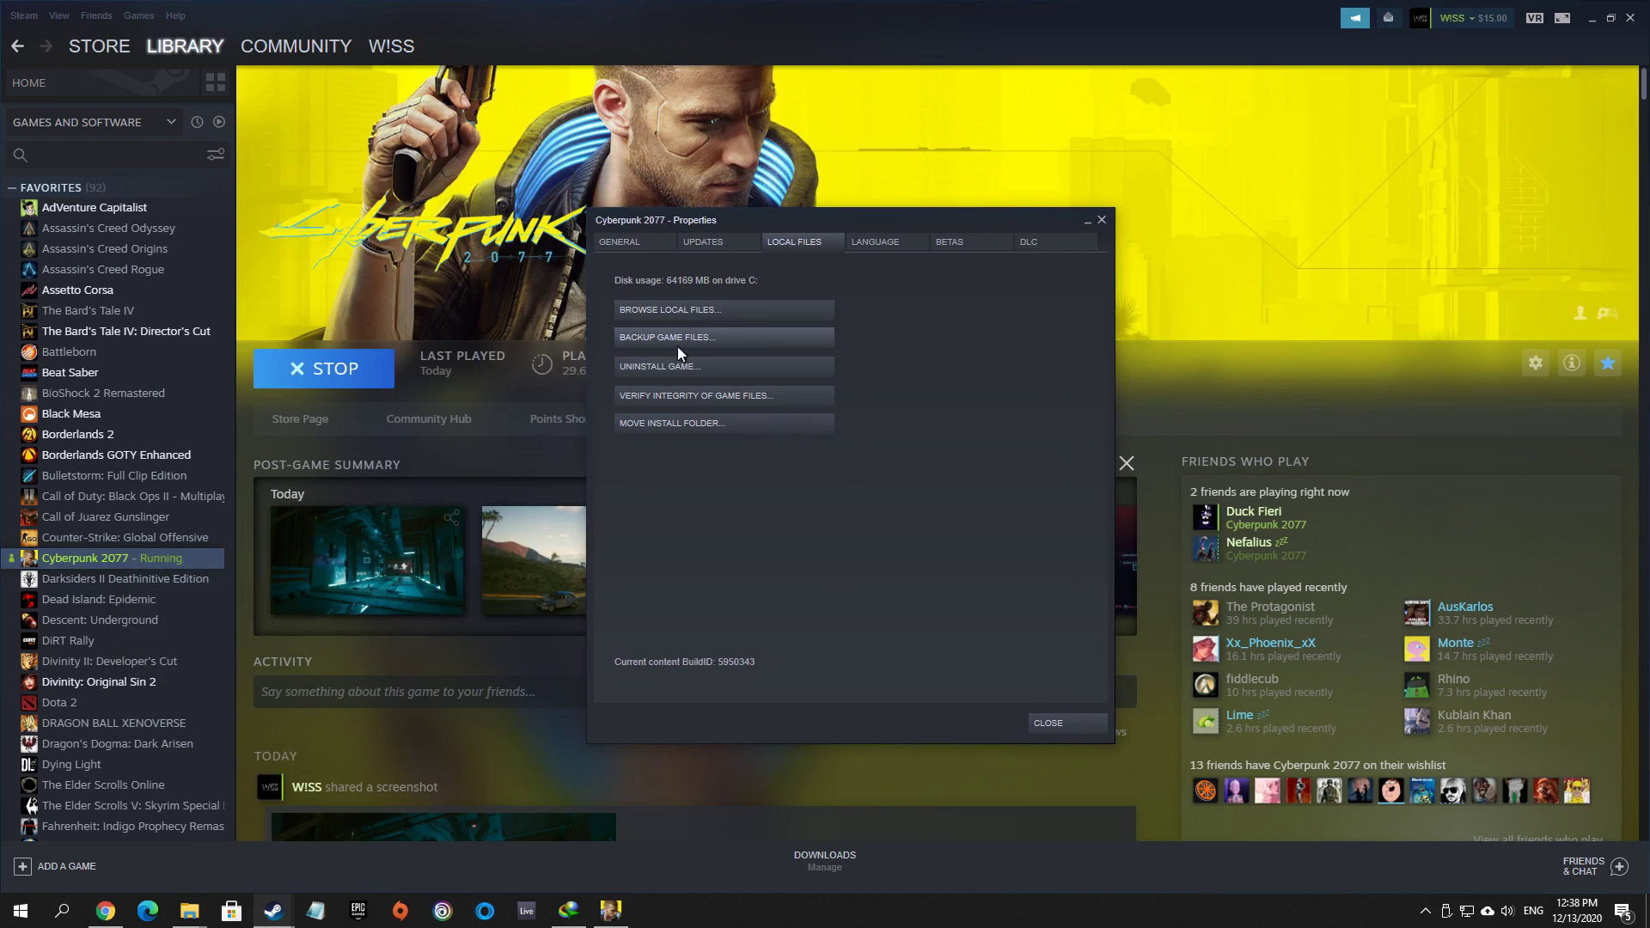
pyautogui.moveTo(724, 312)
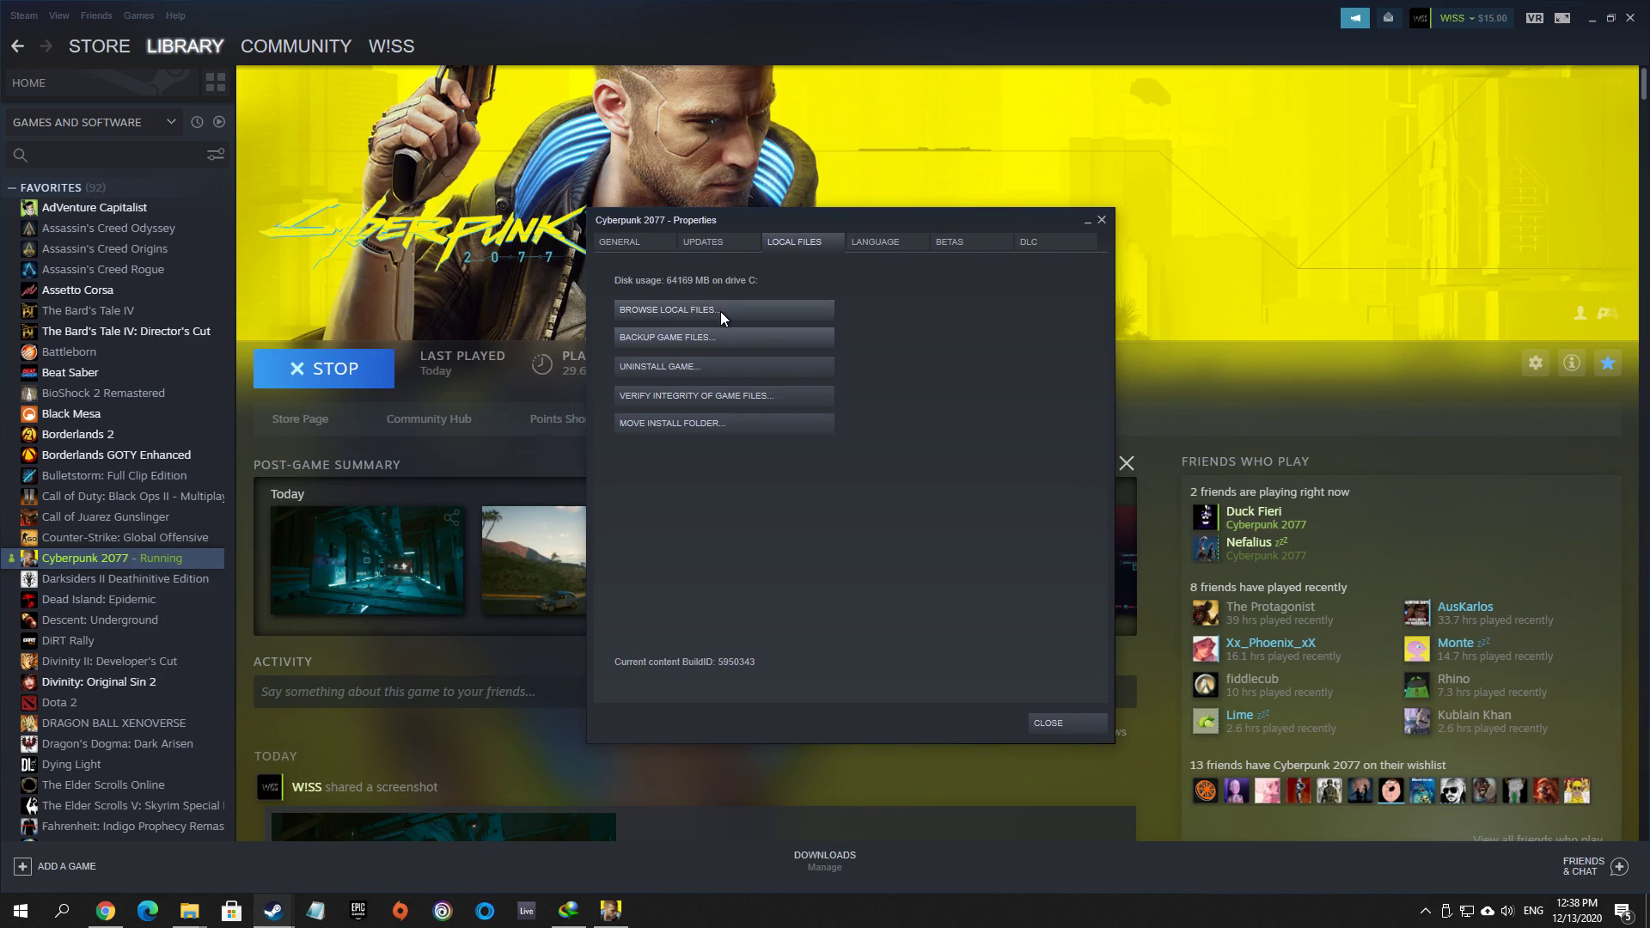
pyautogui.moveTo(693, 331)
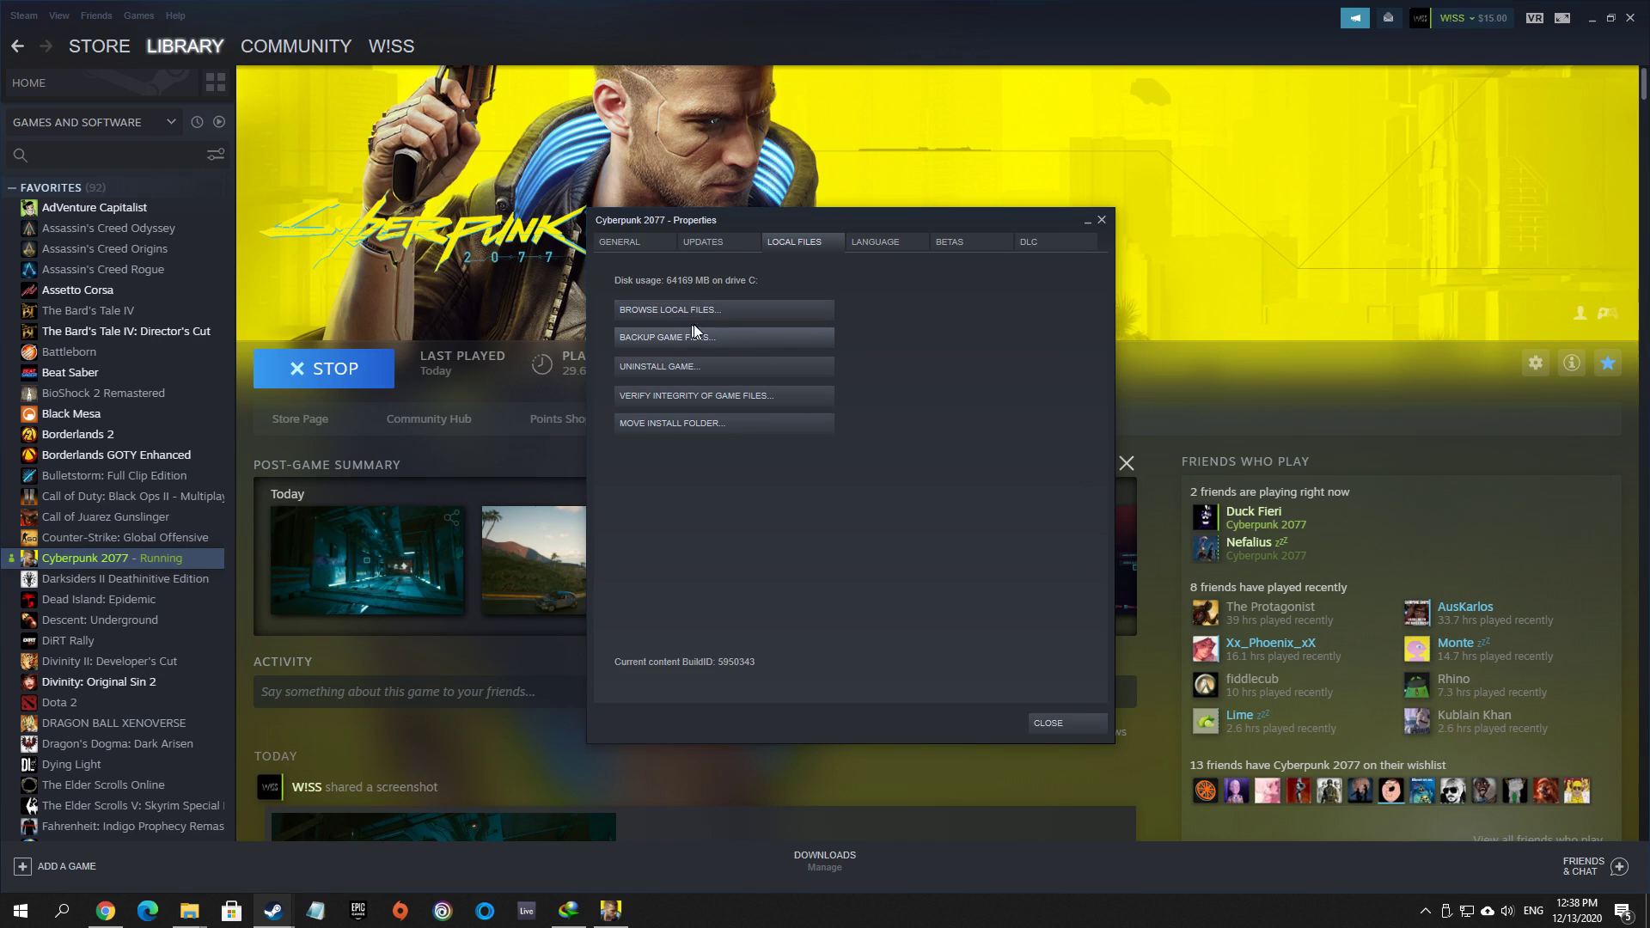
# - Browse the install folder into bin\x64 and select Cyberpunk2077.exe, then reach the Start menu
pyautogui.click(669, 310)
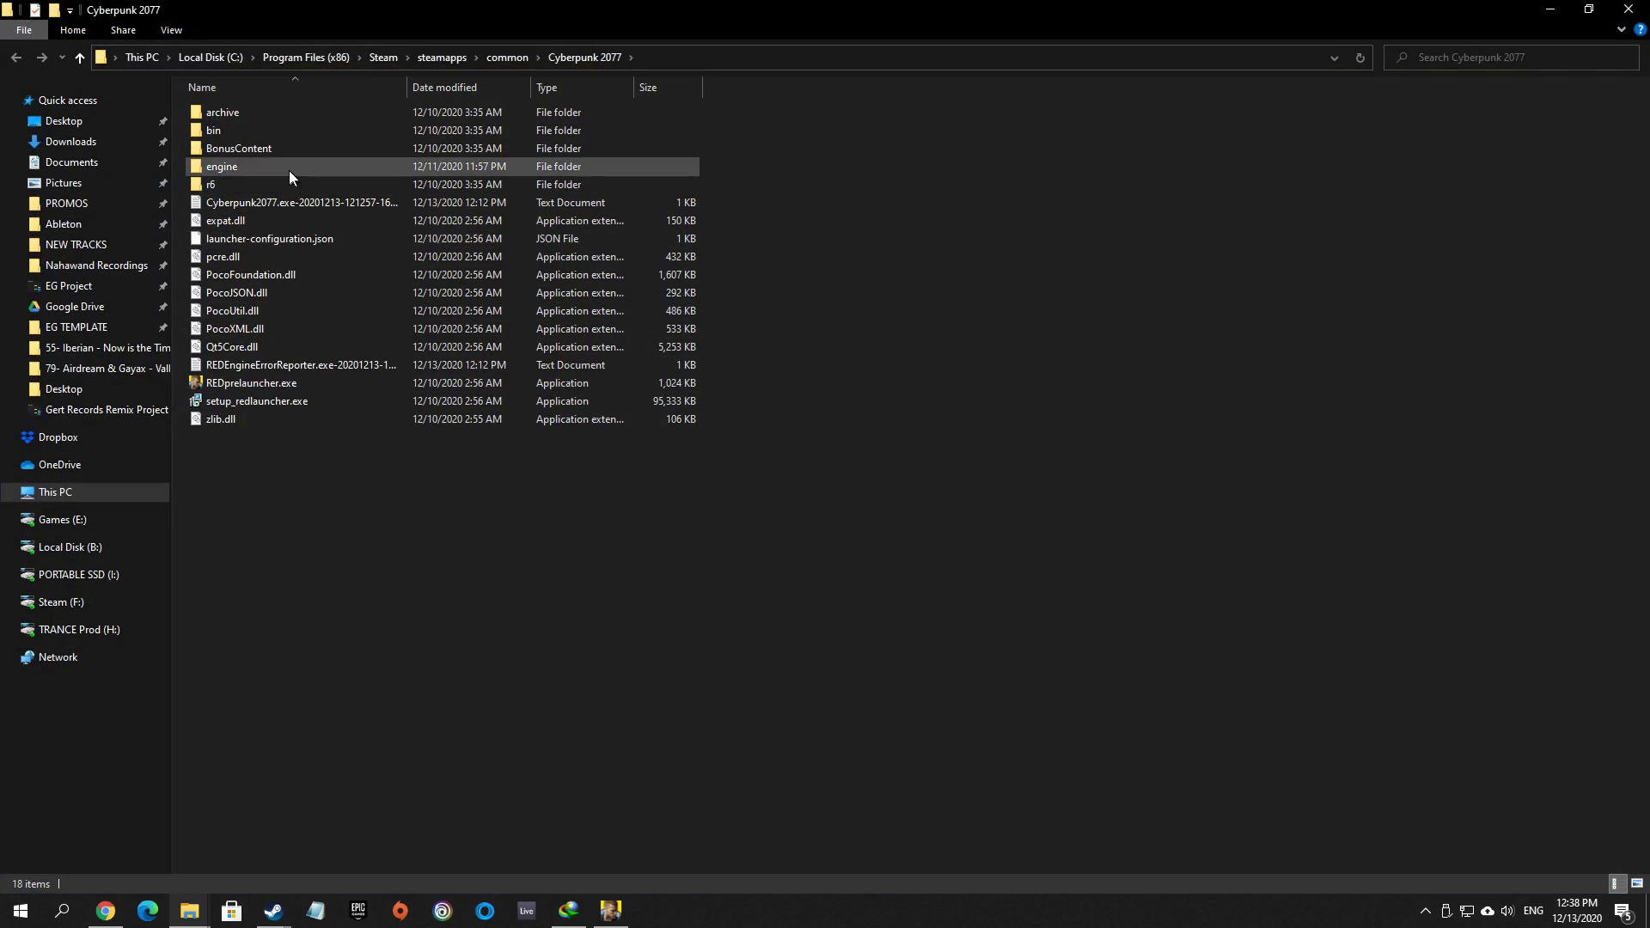
pyautogui.click(213, 129)
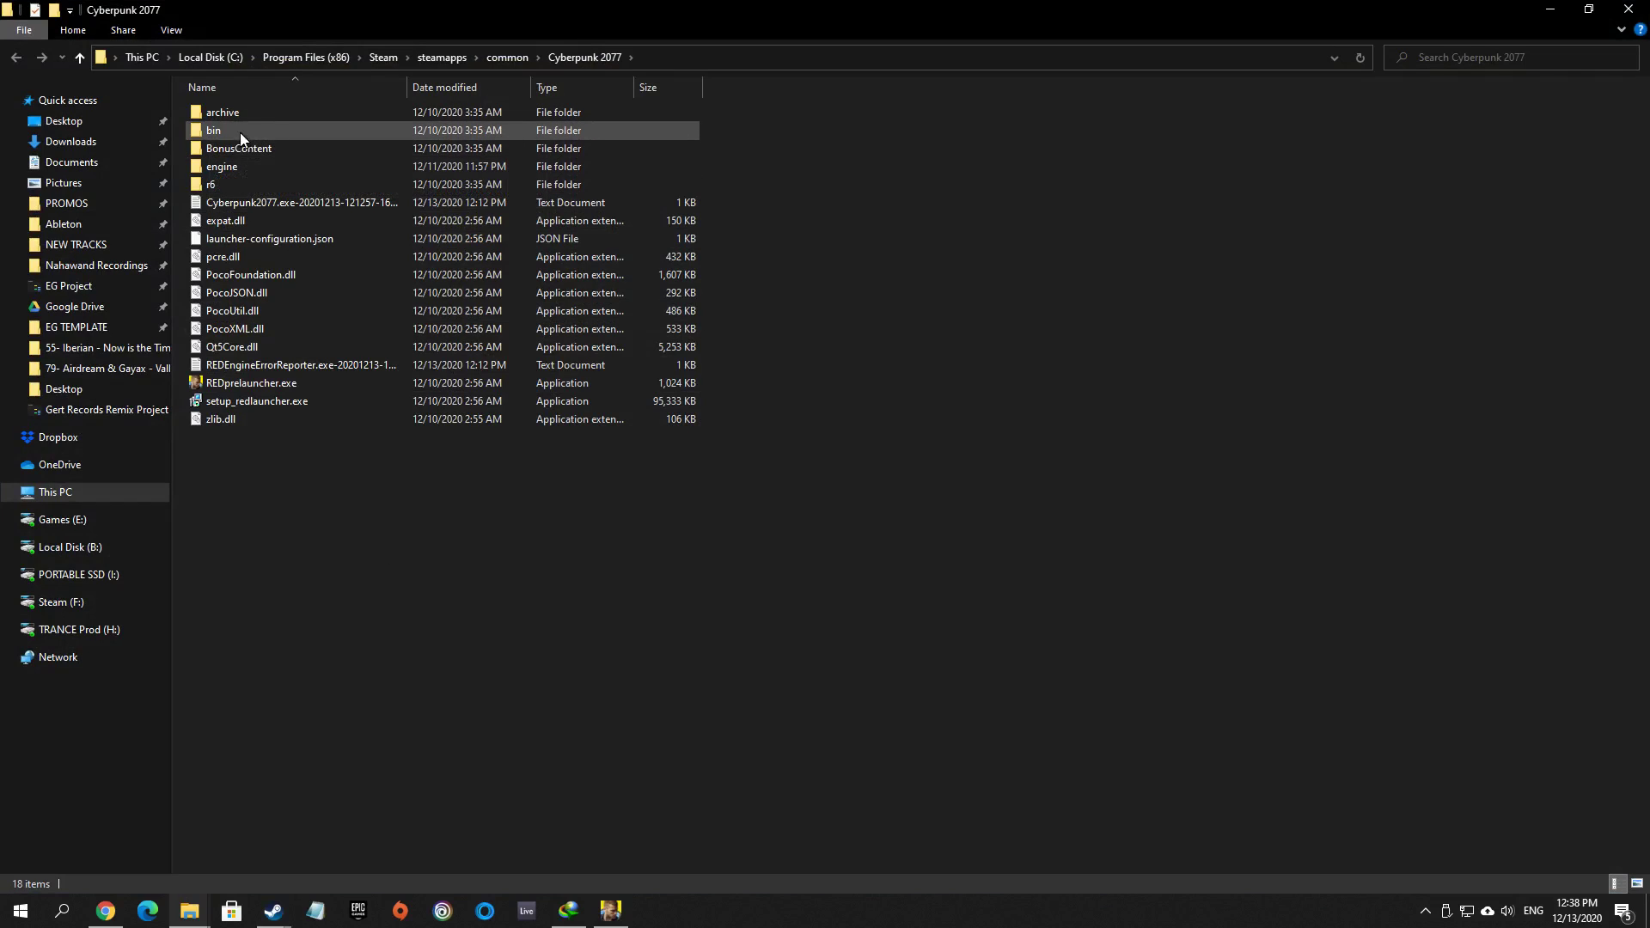
pyautogui.click(213, 129)
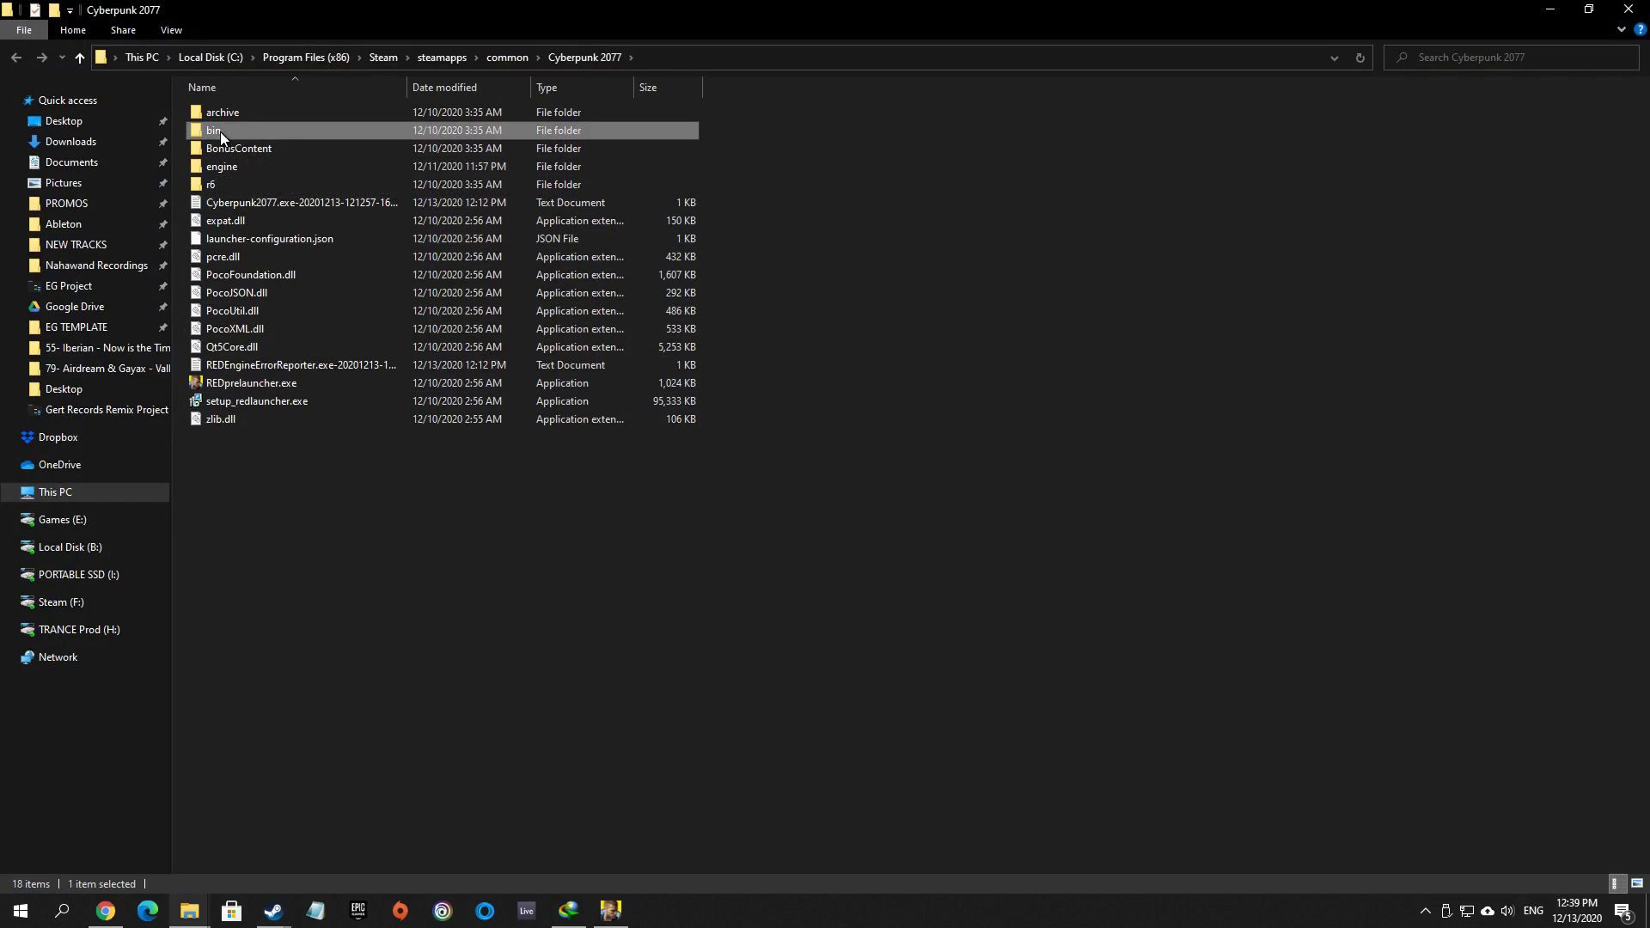
pyautogui.doubleClick(211, 129)
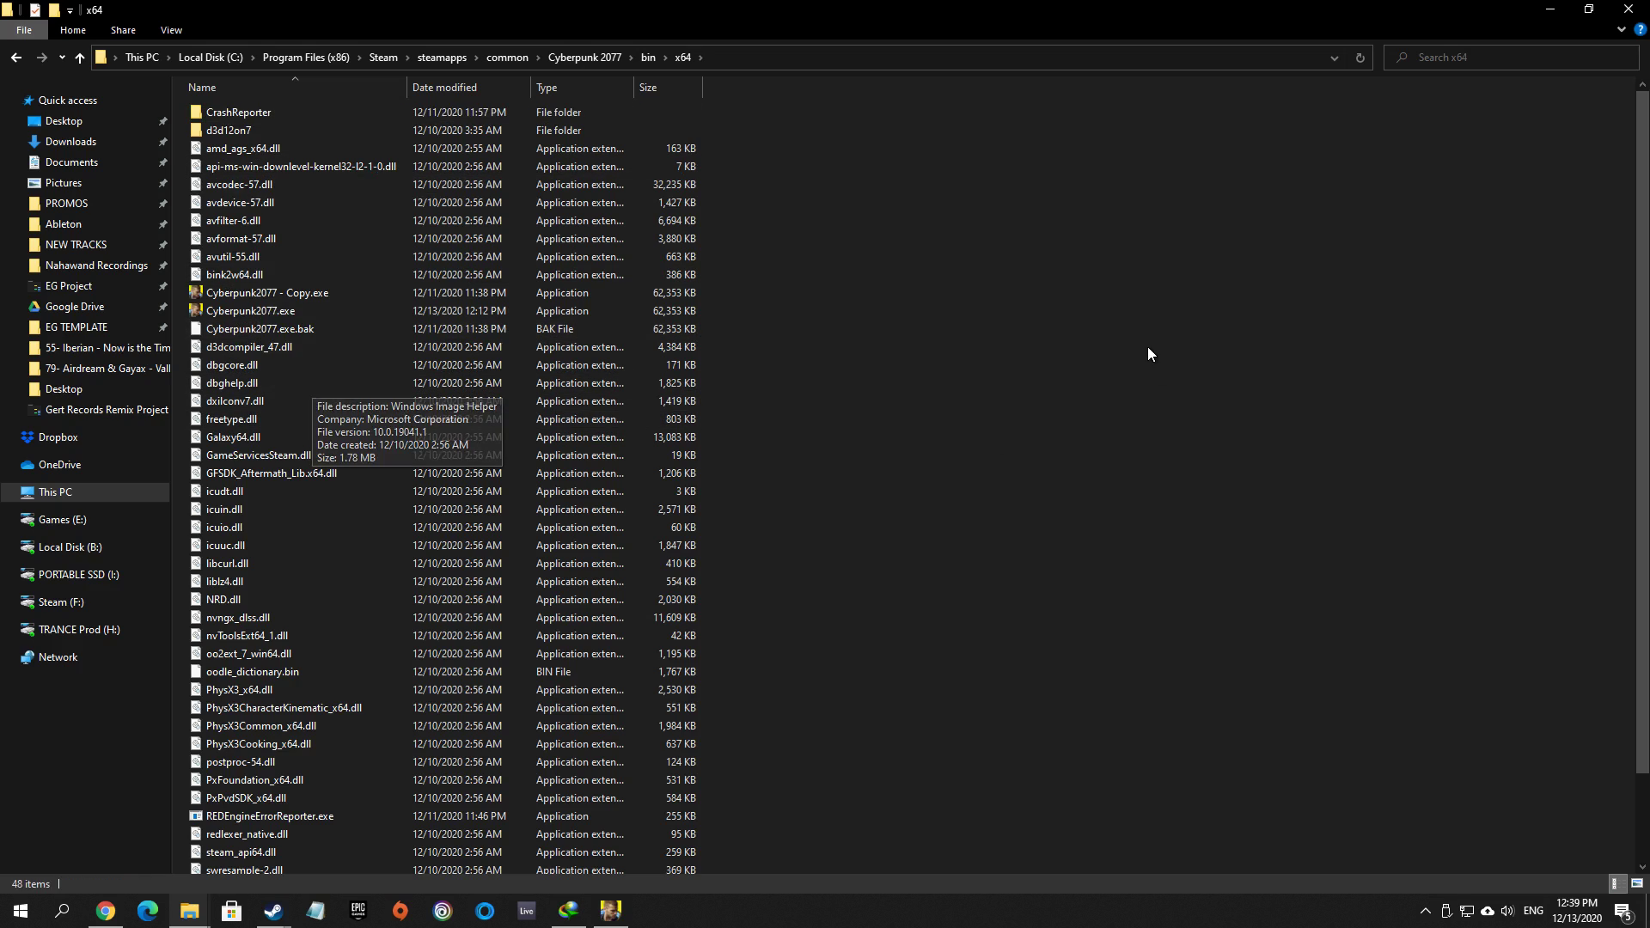
pyautogui.click(251, 311)
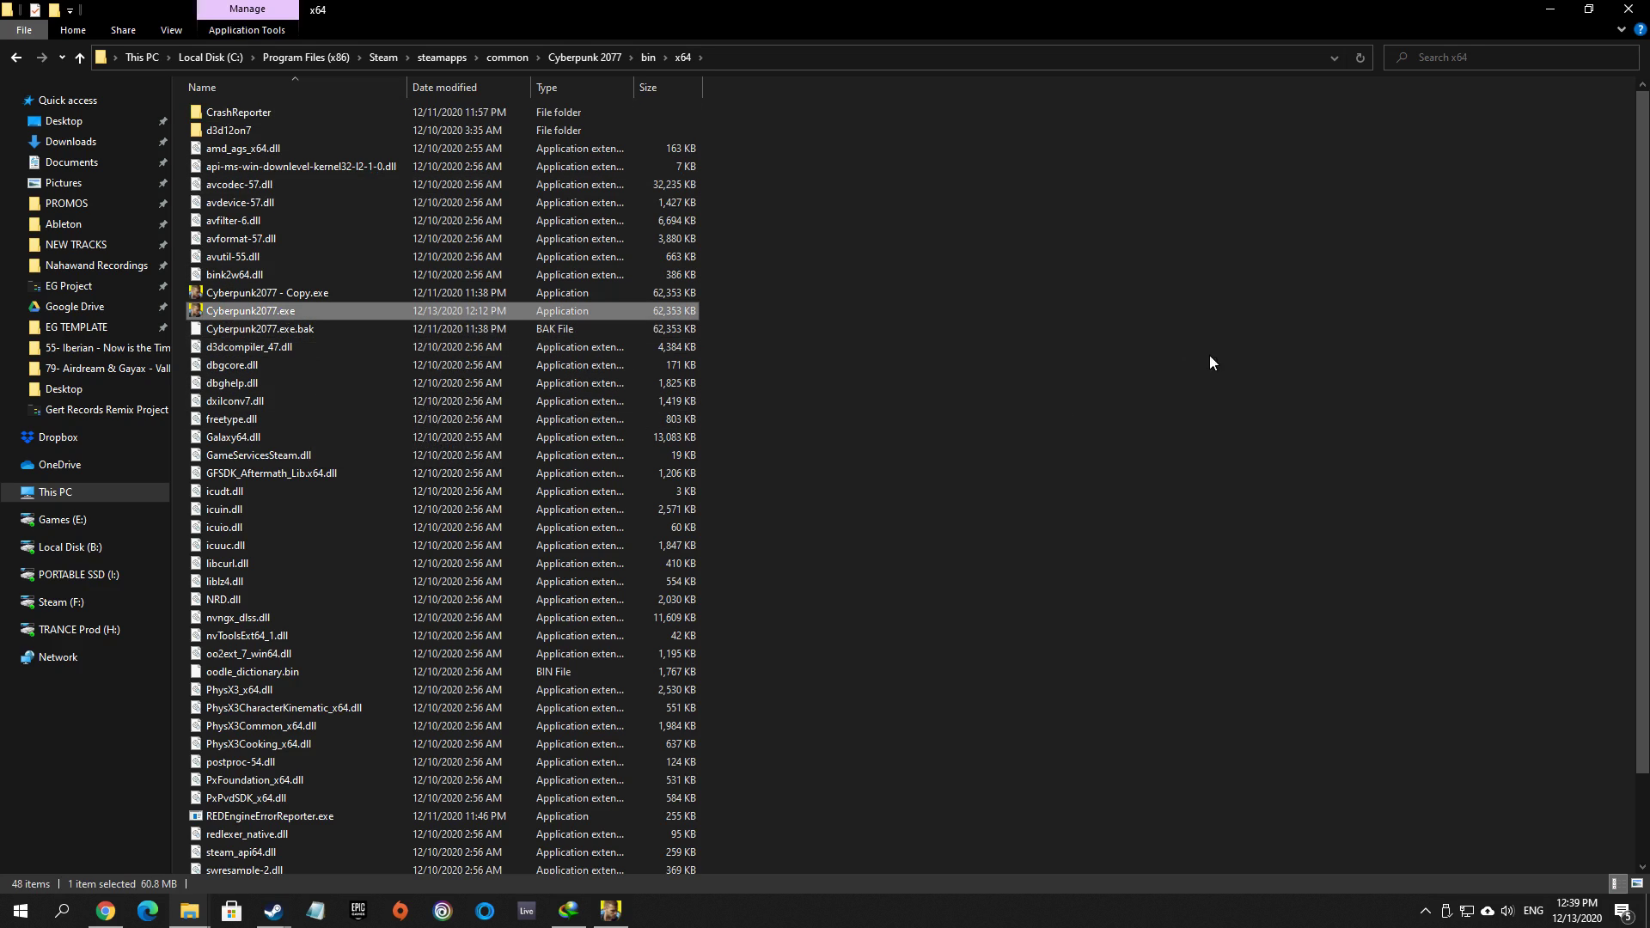
pyautogui.moveTo(531, 322)
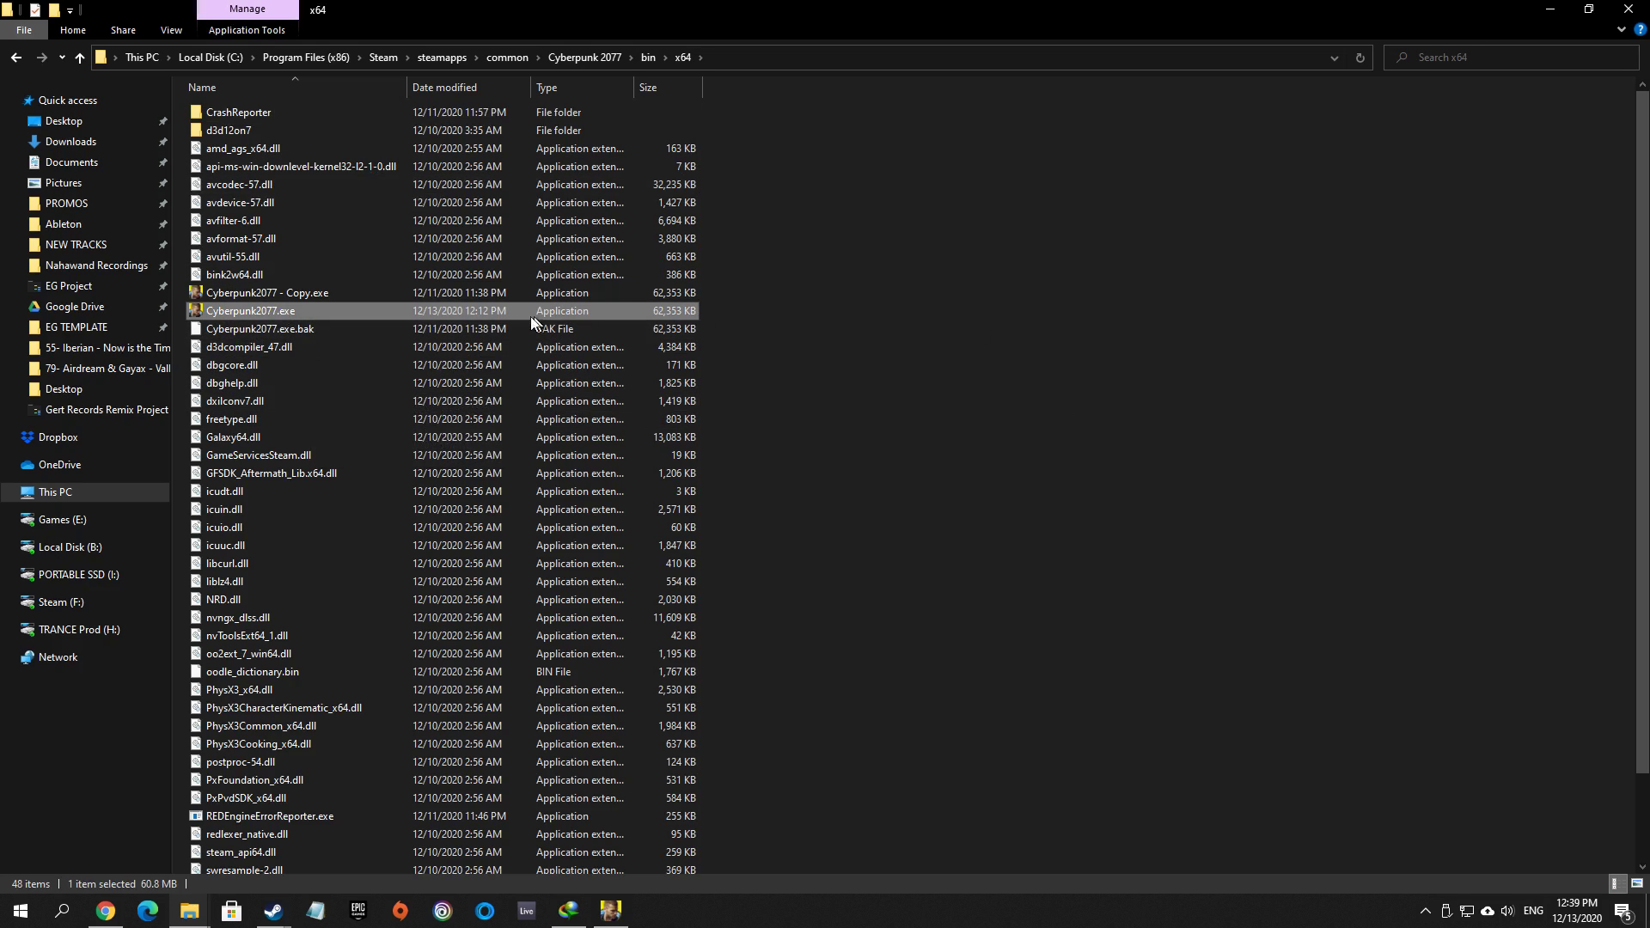
pyautogui.click(268, 292)
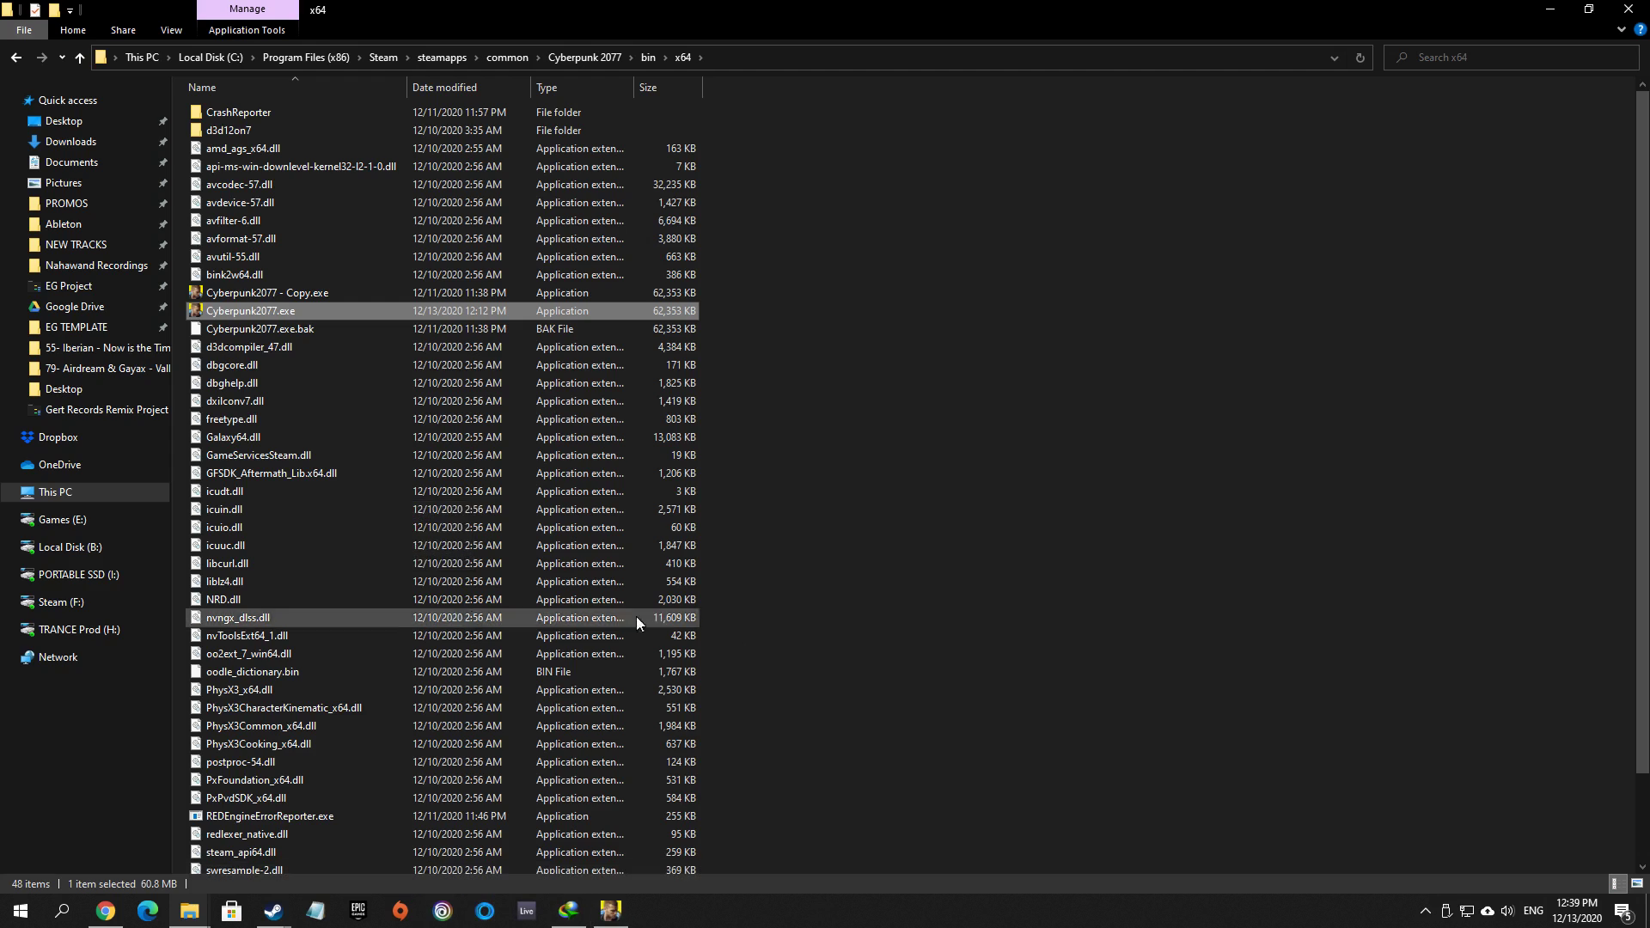
pyautogui.click(19, 911)
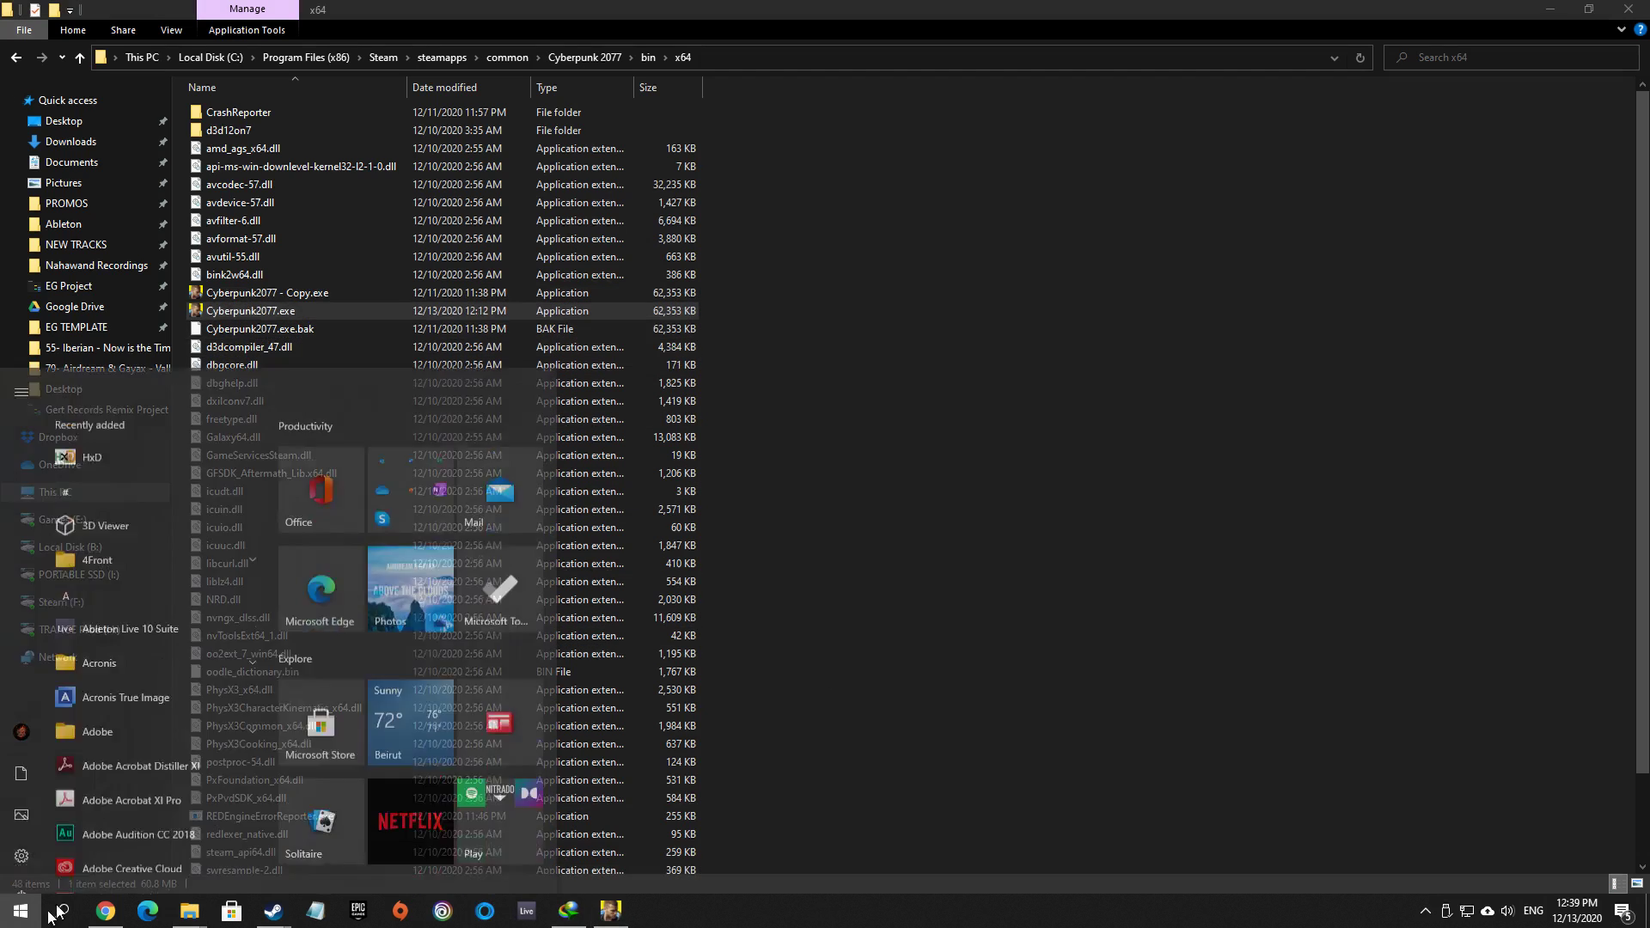
# - Launch HxD from the Start menu with an empty workspace
pyautogui.click(91, 457)
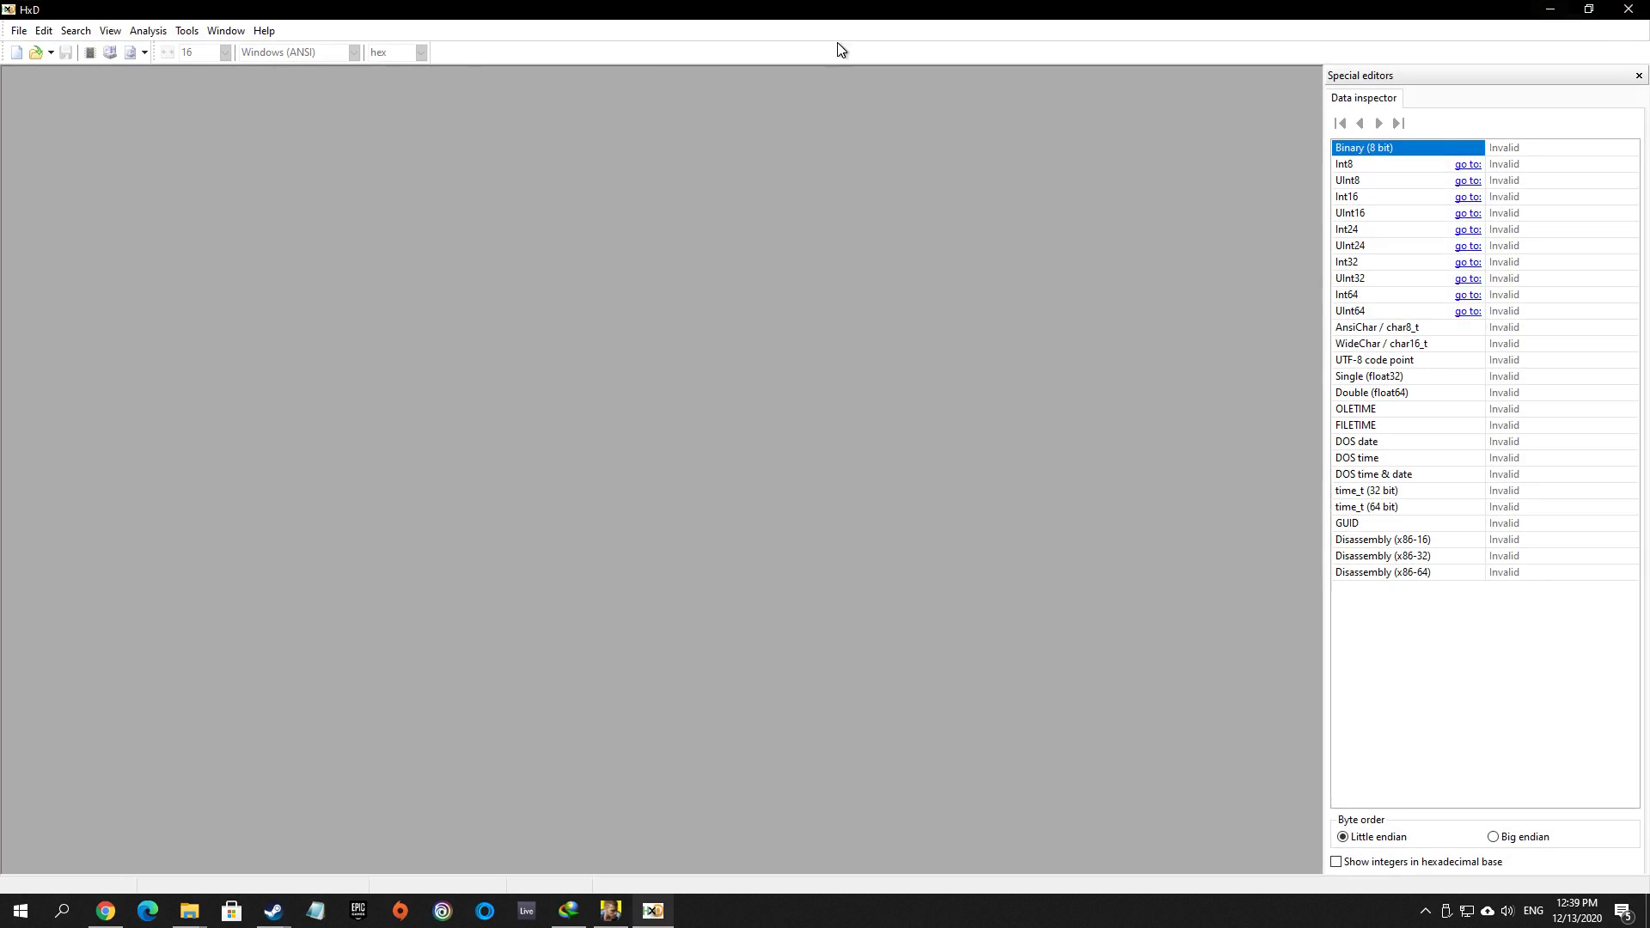
pyautogui.moveTo(435, 323)
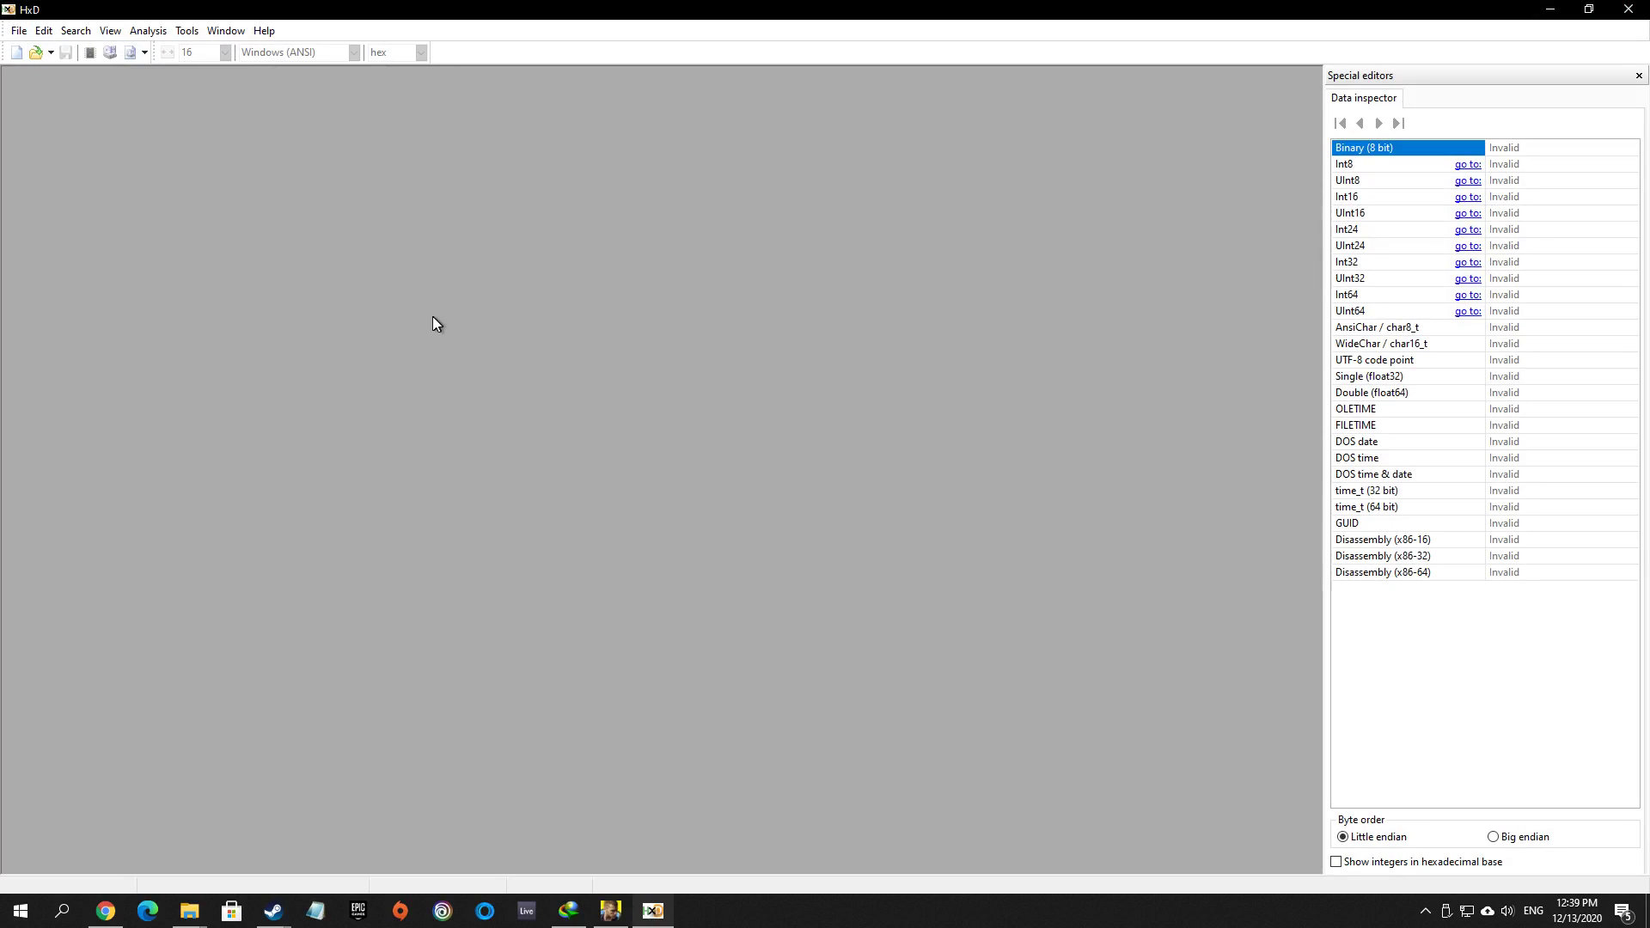
pyautogui.moveTo(422, 356)
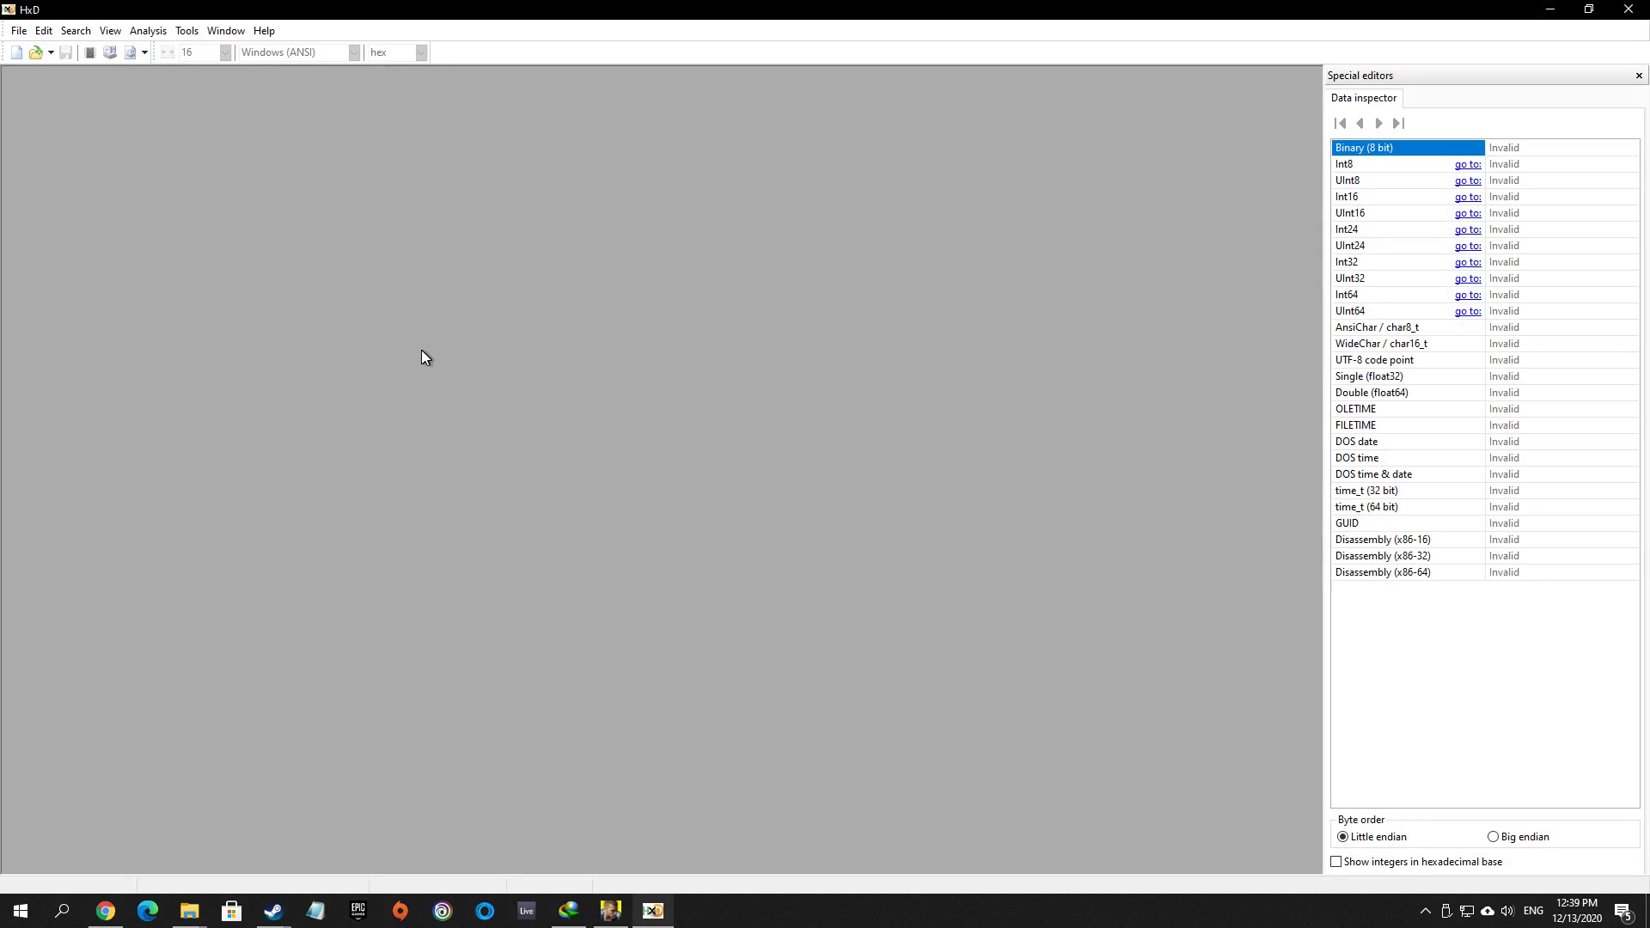
pyautogui.moveTo(563, 593)
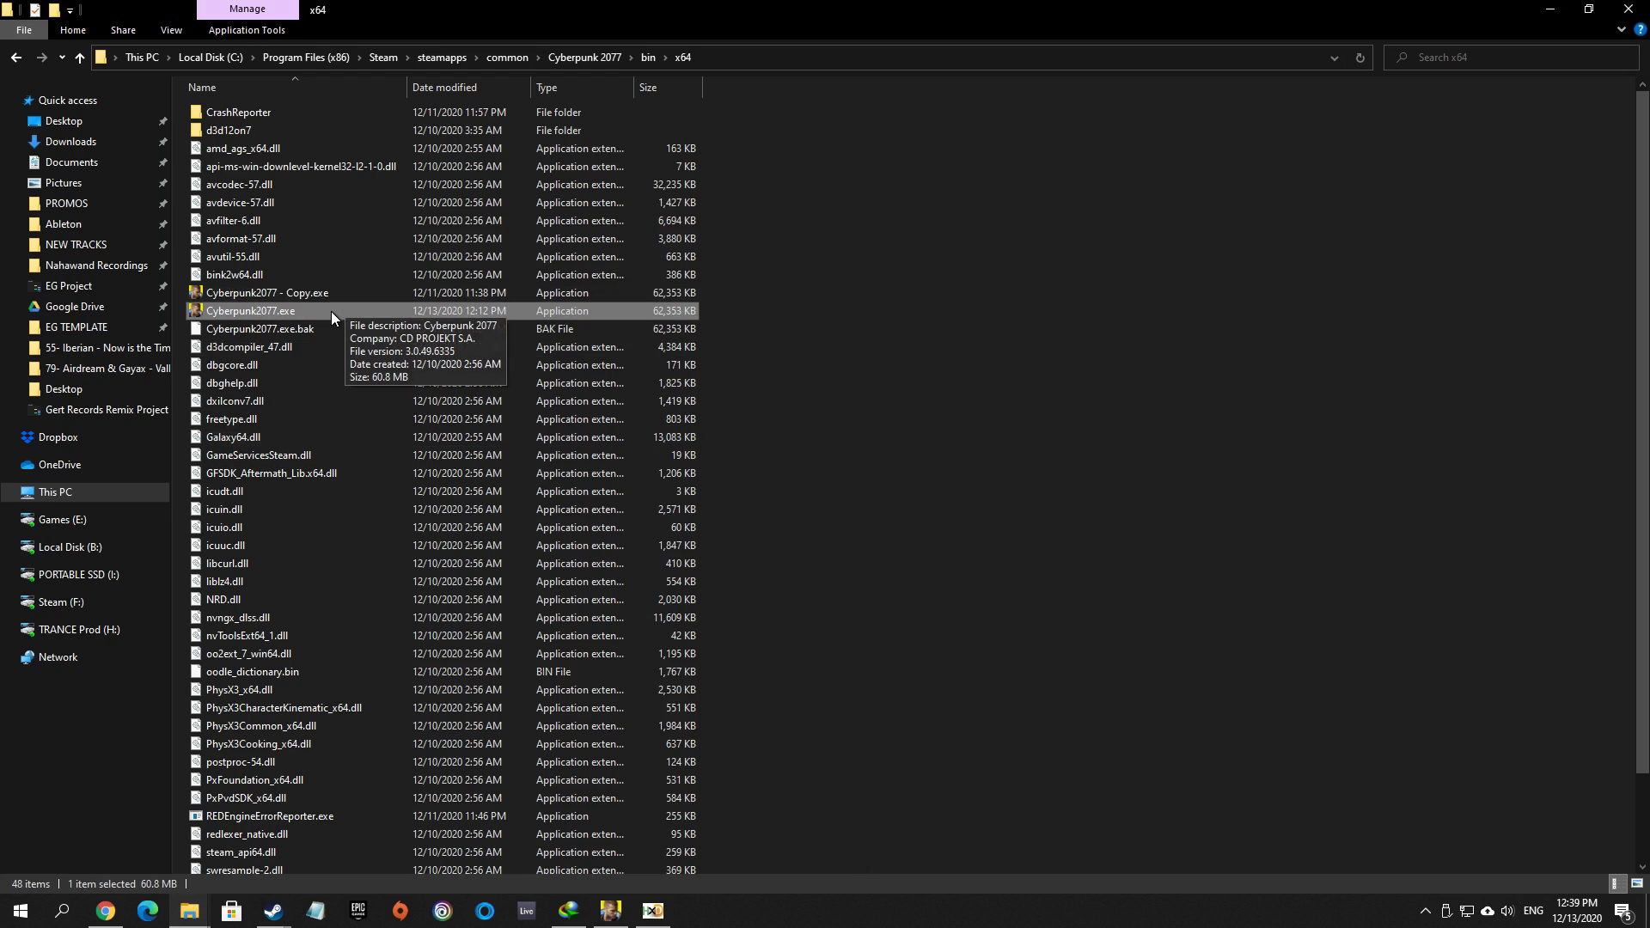
pyautogui.moveTo(279, 296)
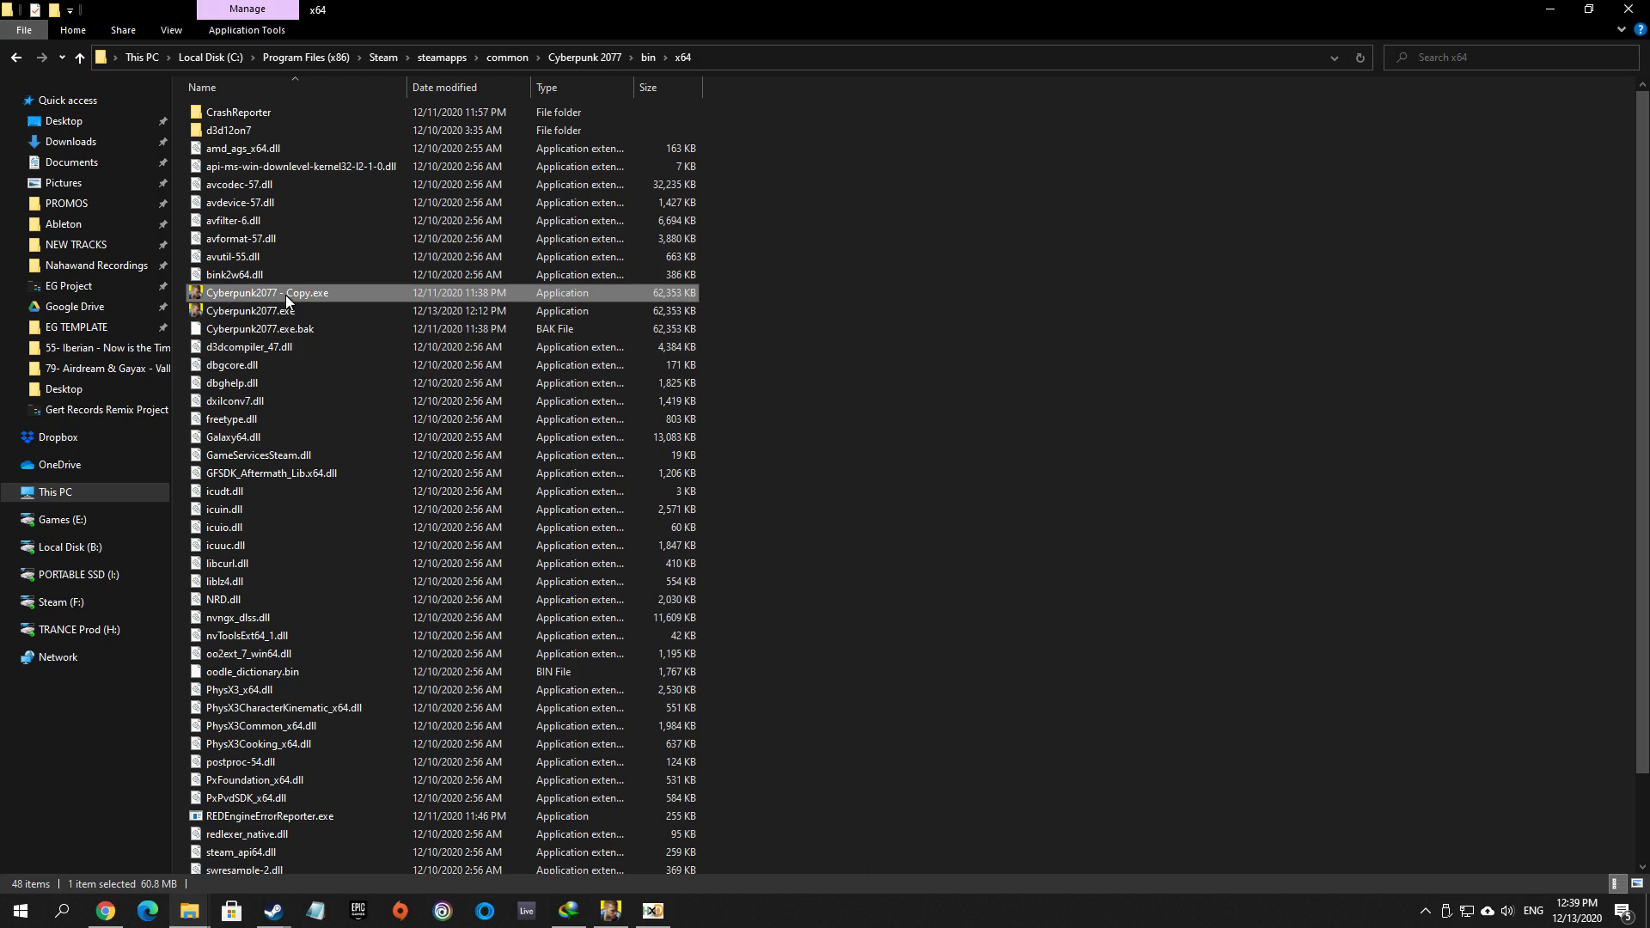
pyautogui.moveTo(282, 313)
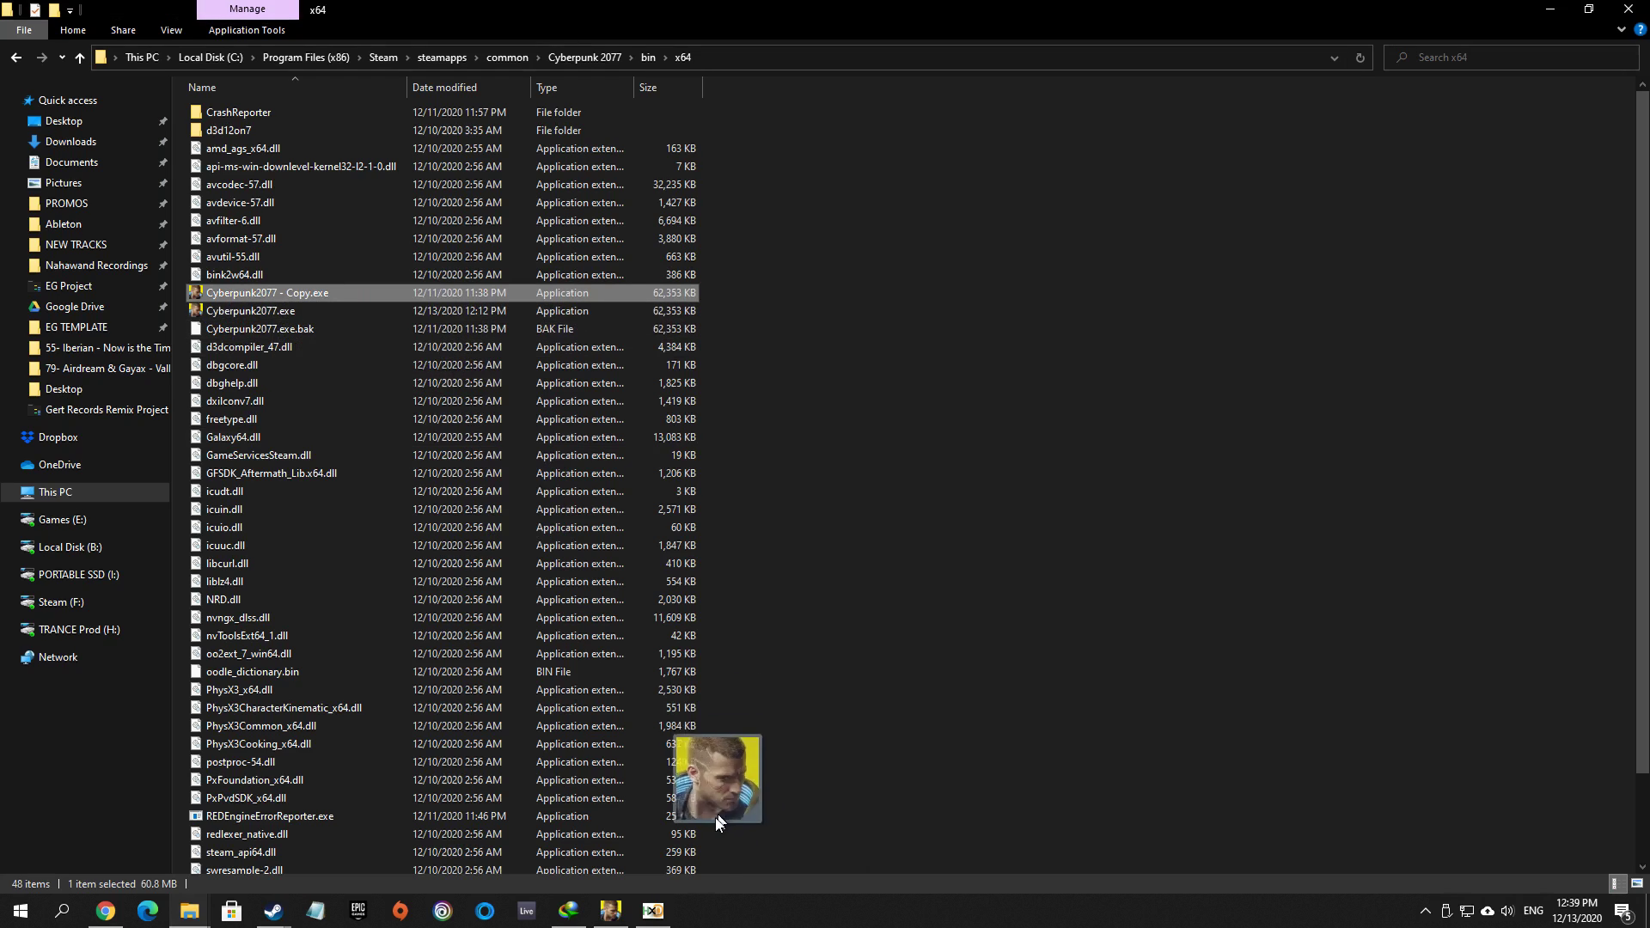
# - Load Cyberpunk2077 - Copy.exe into HxD, showing its hex bytes
pyautogui.doubleClick(270, 292)
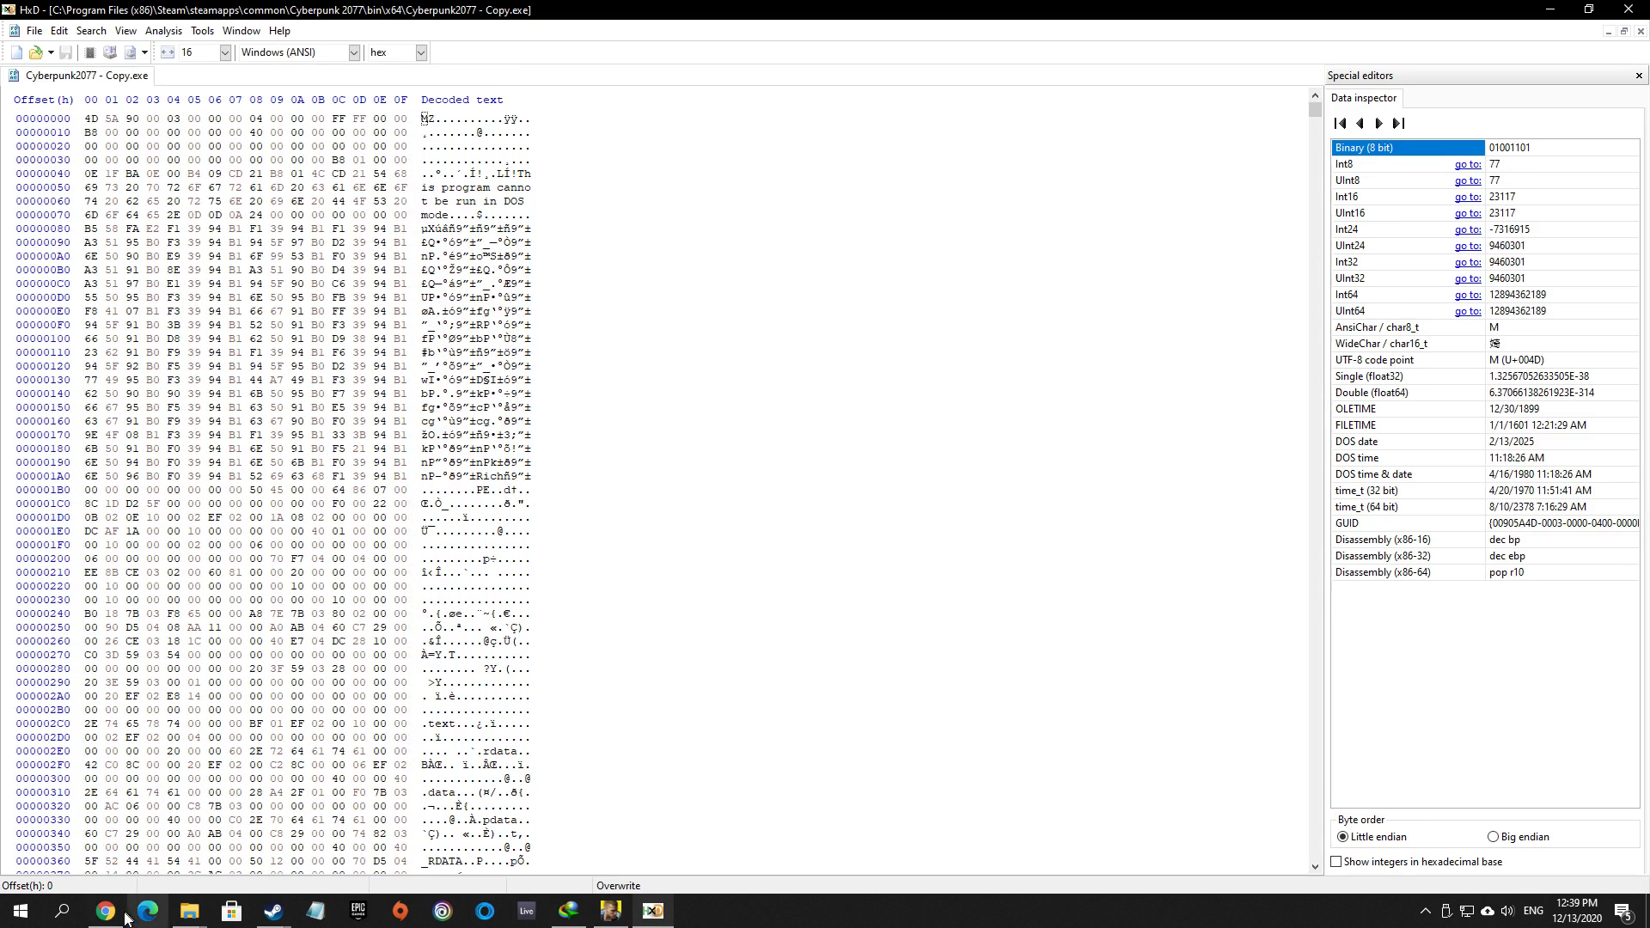
# - Search by hex values for 75 30 33 C9 B8 01… and highlight the match in the game copy
pyautogui.click(105, 911)
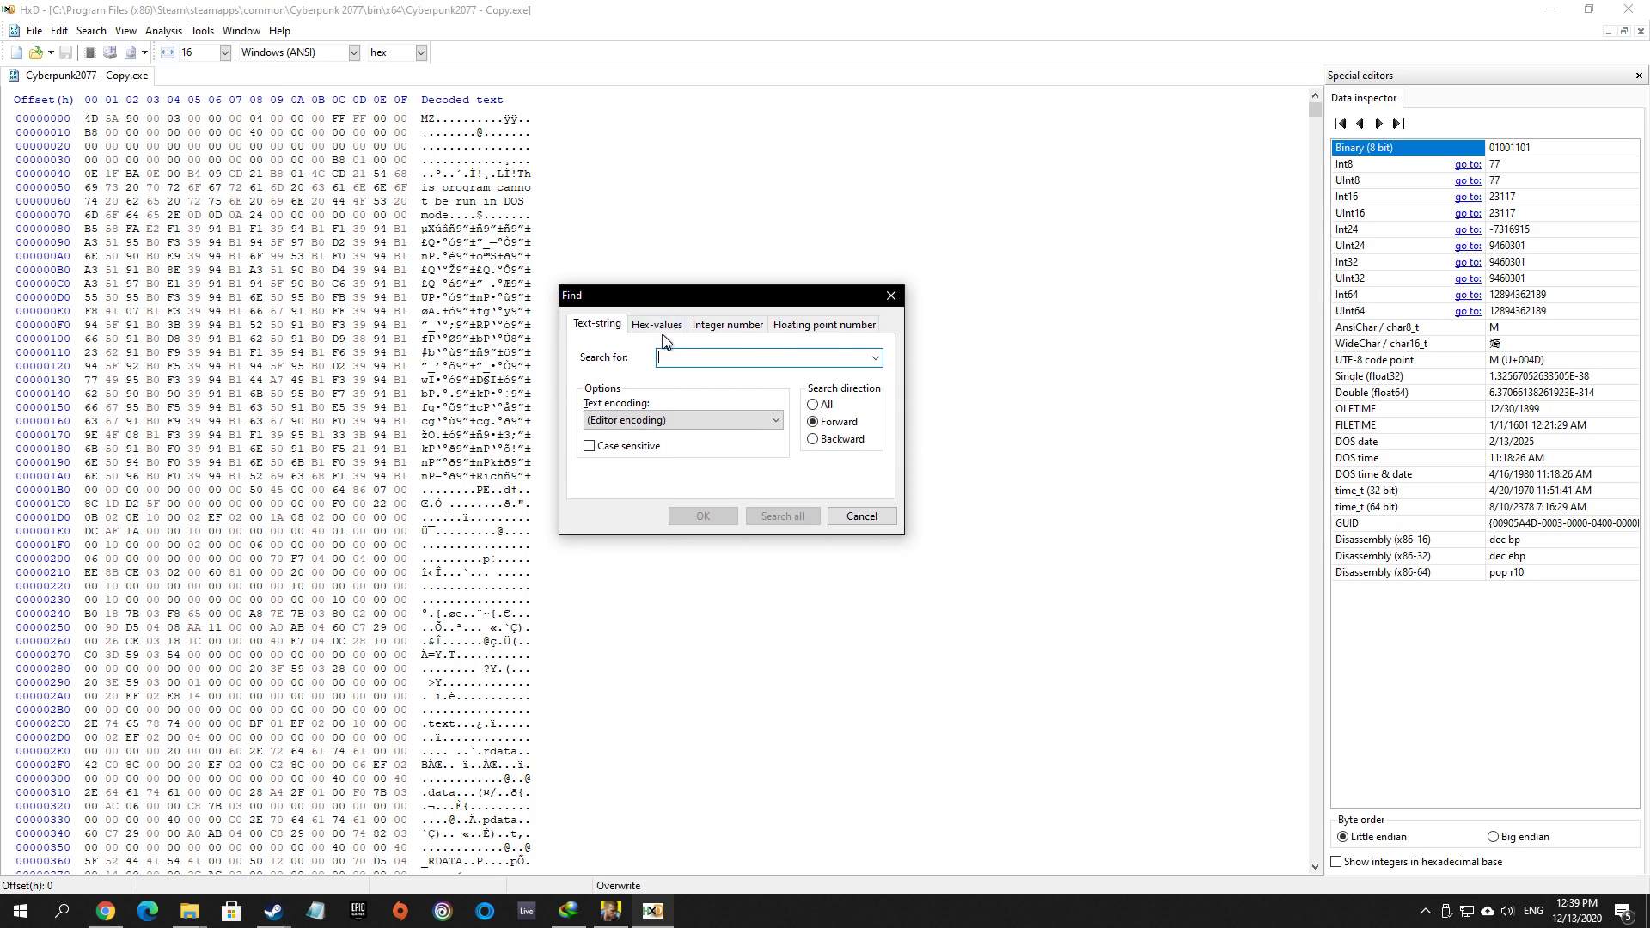
pyautogui.click(655, 325)
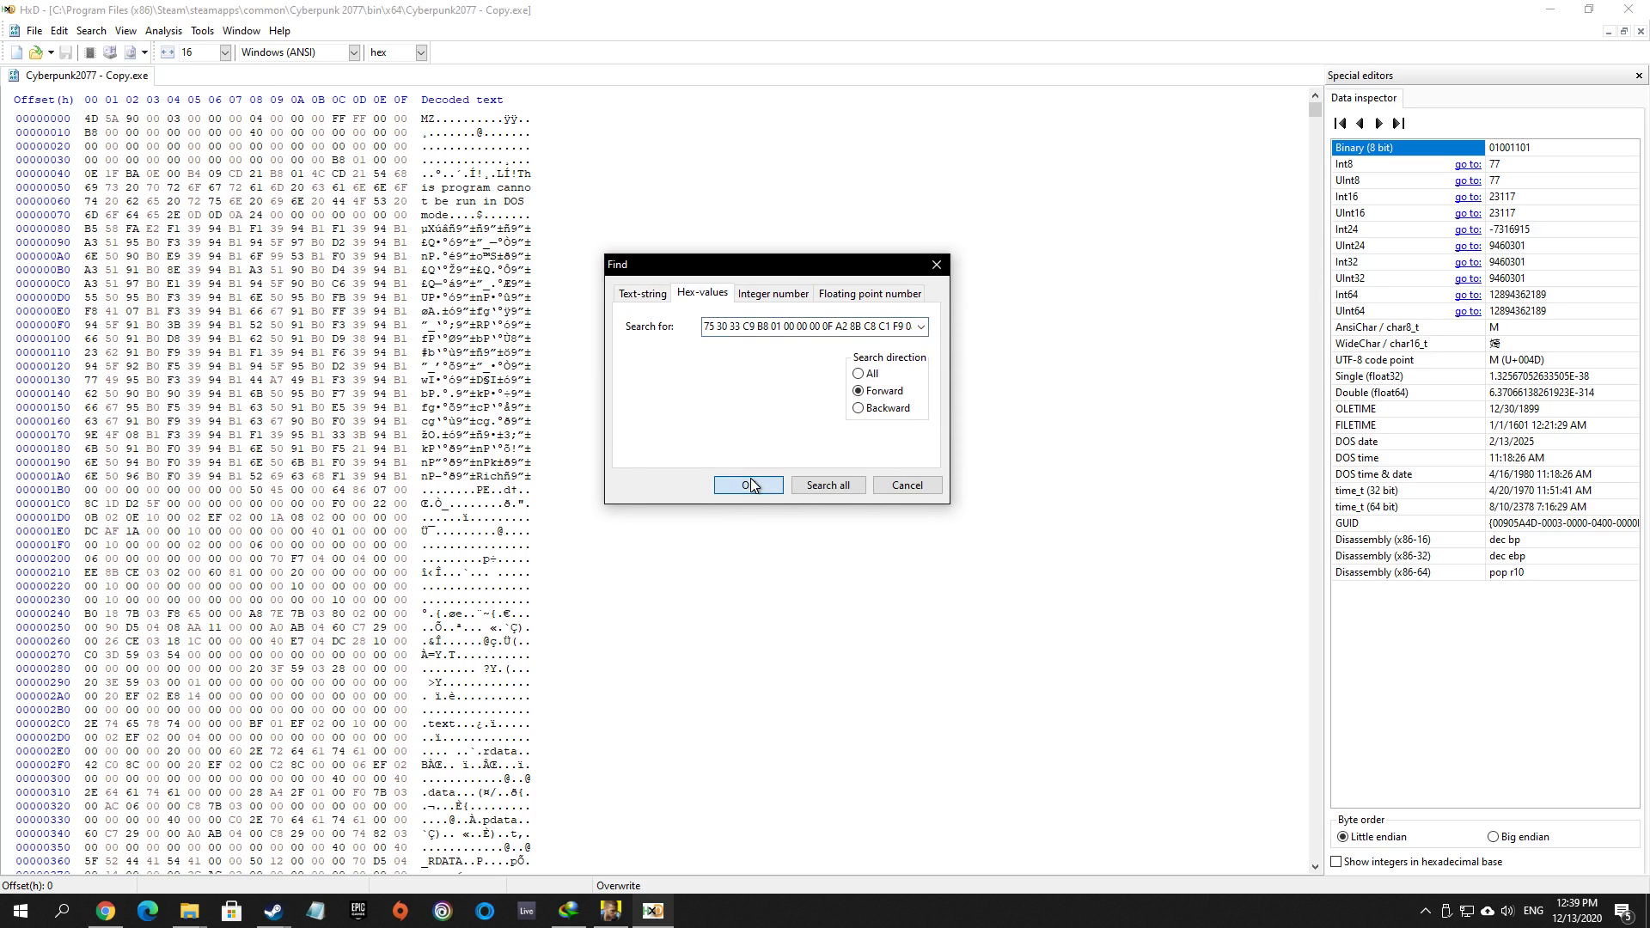
pyautogui.click(747, 484)
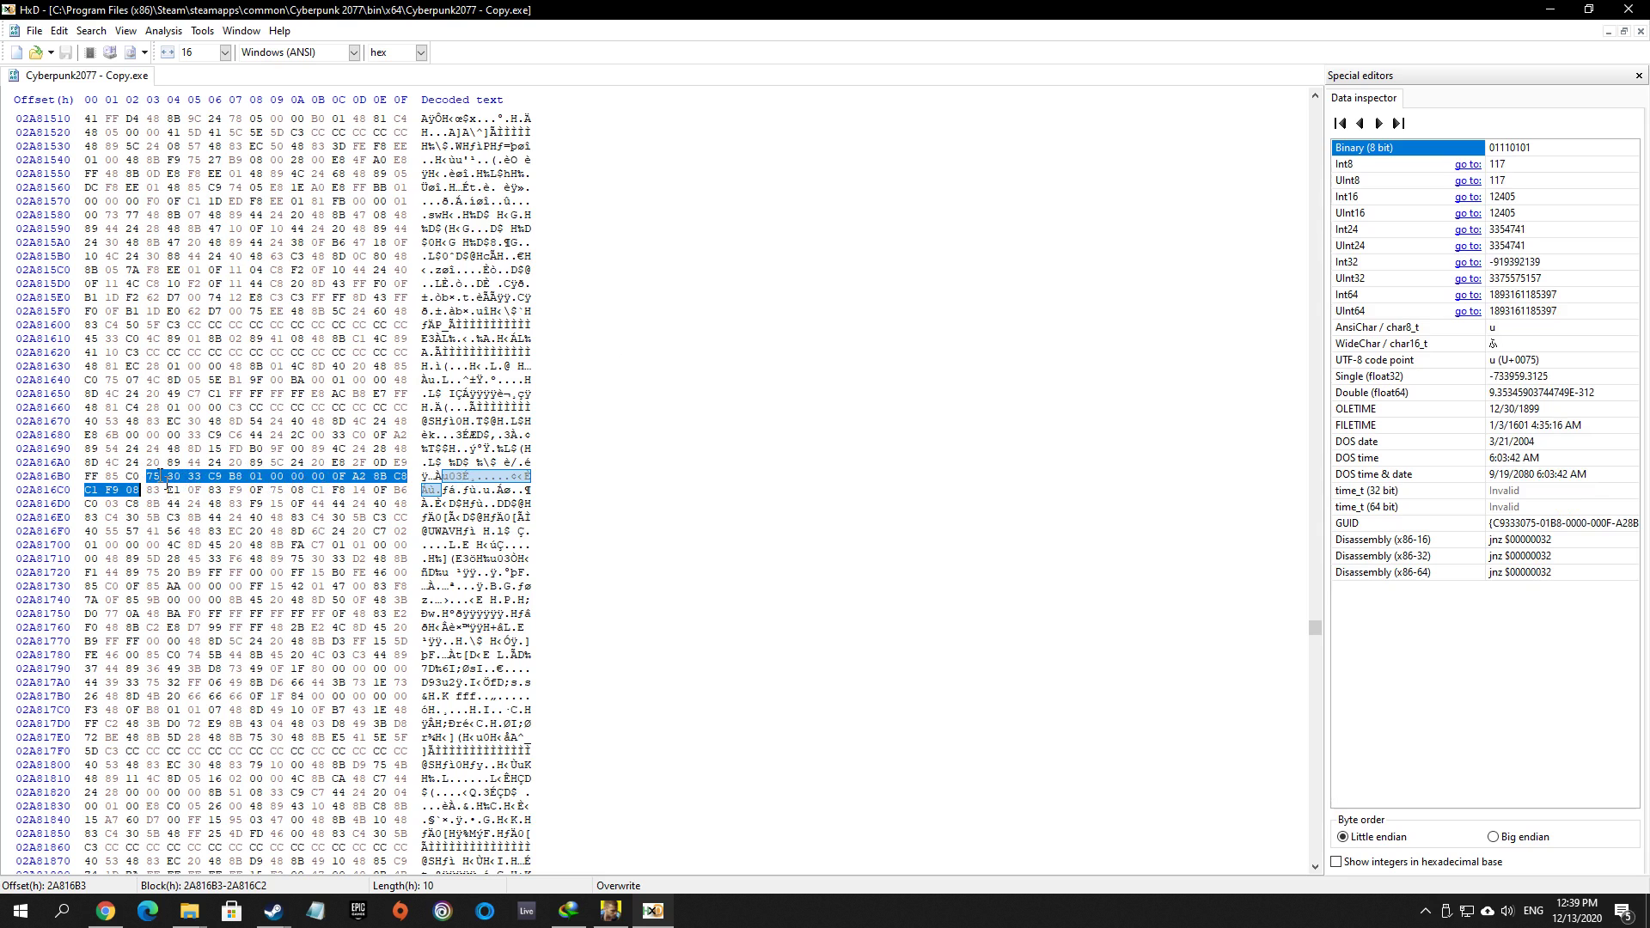
# - Put the edit caret on the leading 75 byte at offset 2A816B3
pyautogui.click(151, 490)
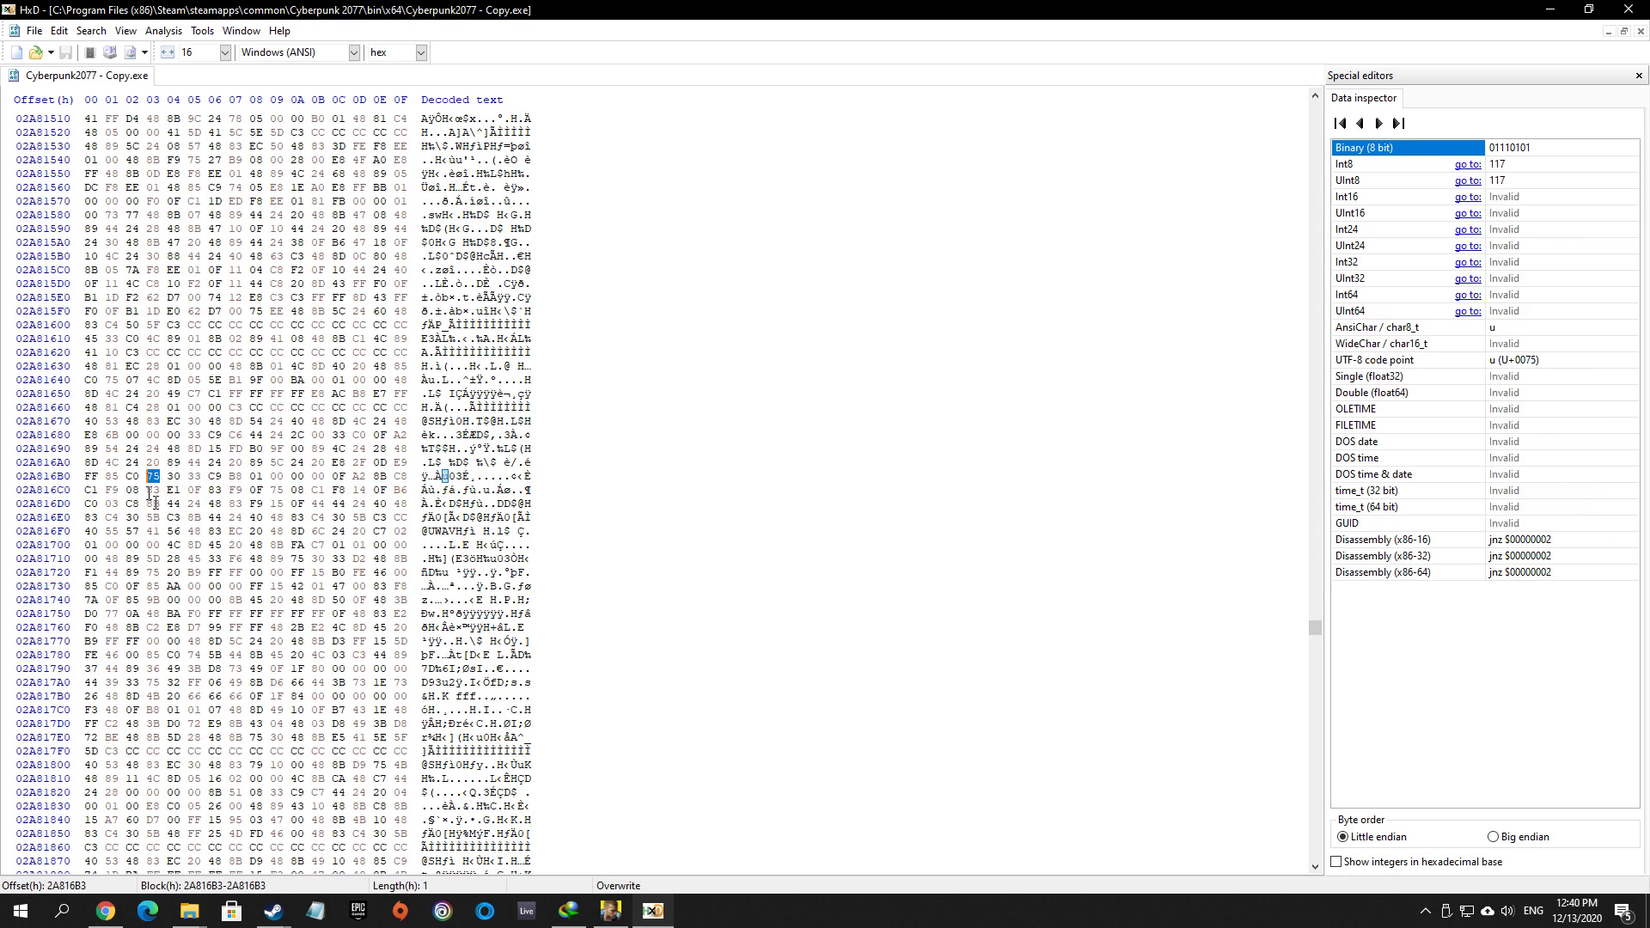
pyautogui.click(104, 911)
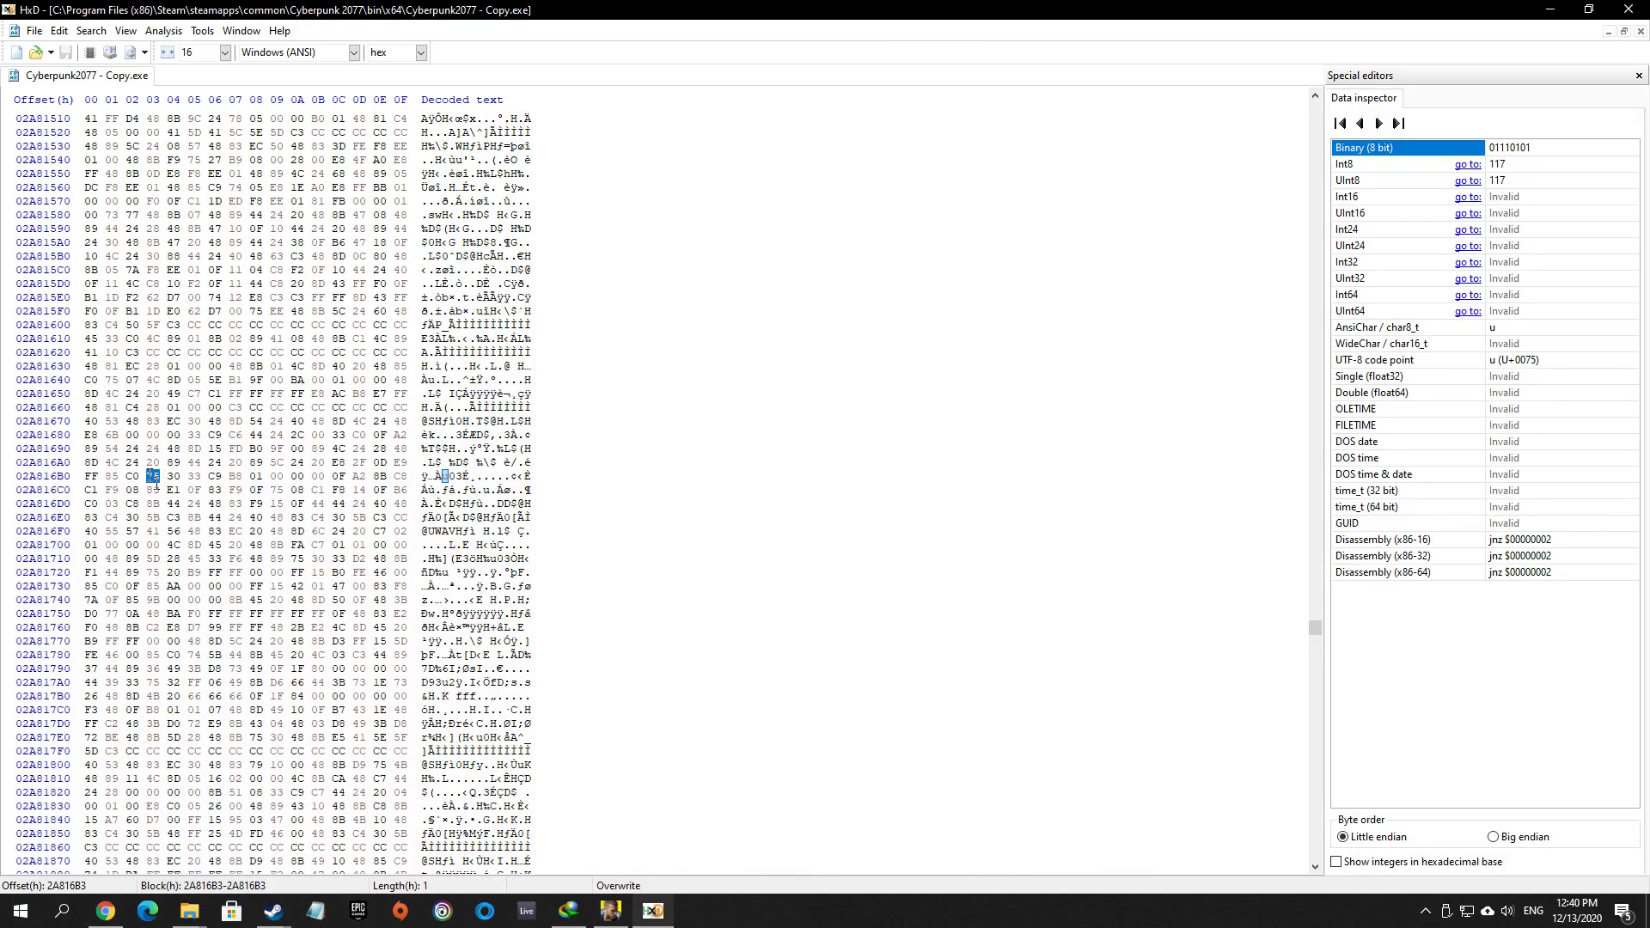
pyautogui.moveTo(889, 350)
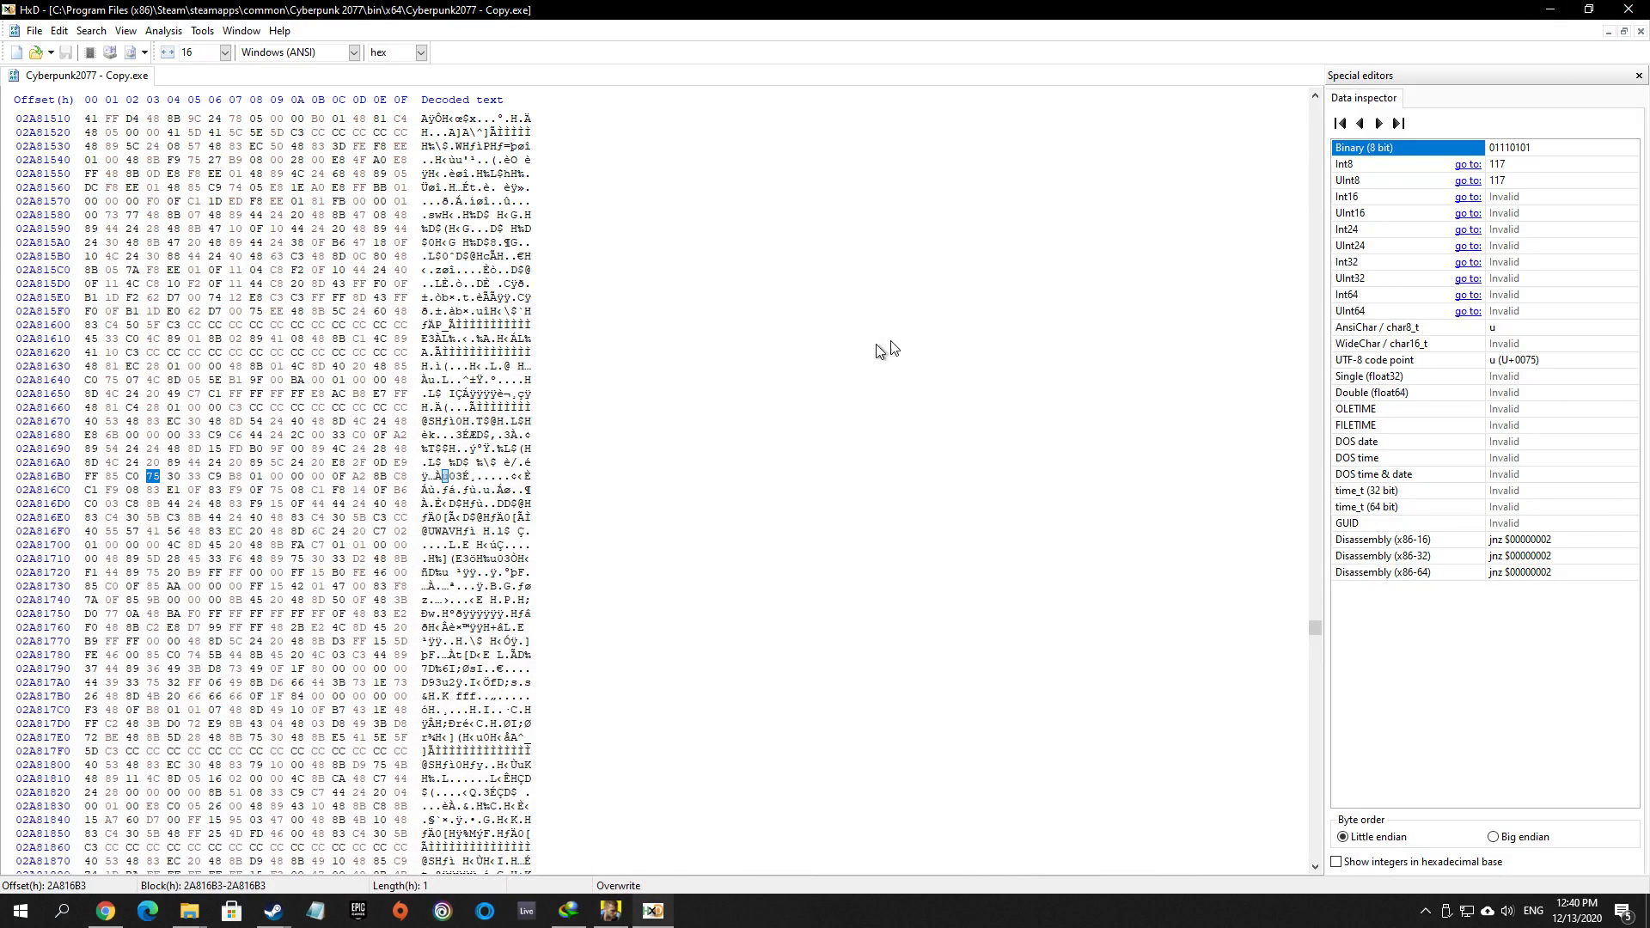
pyautogui.moveTo(792, 672)
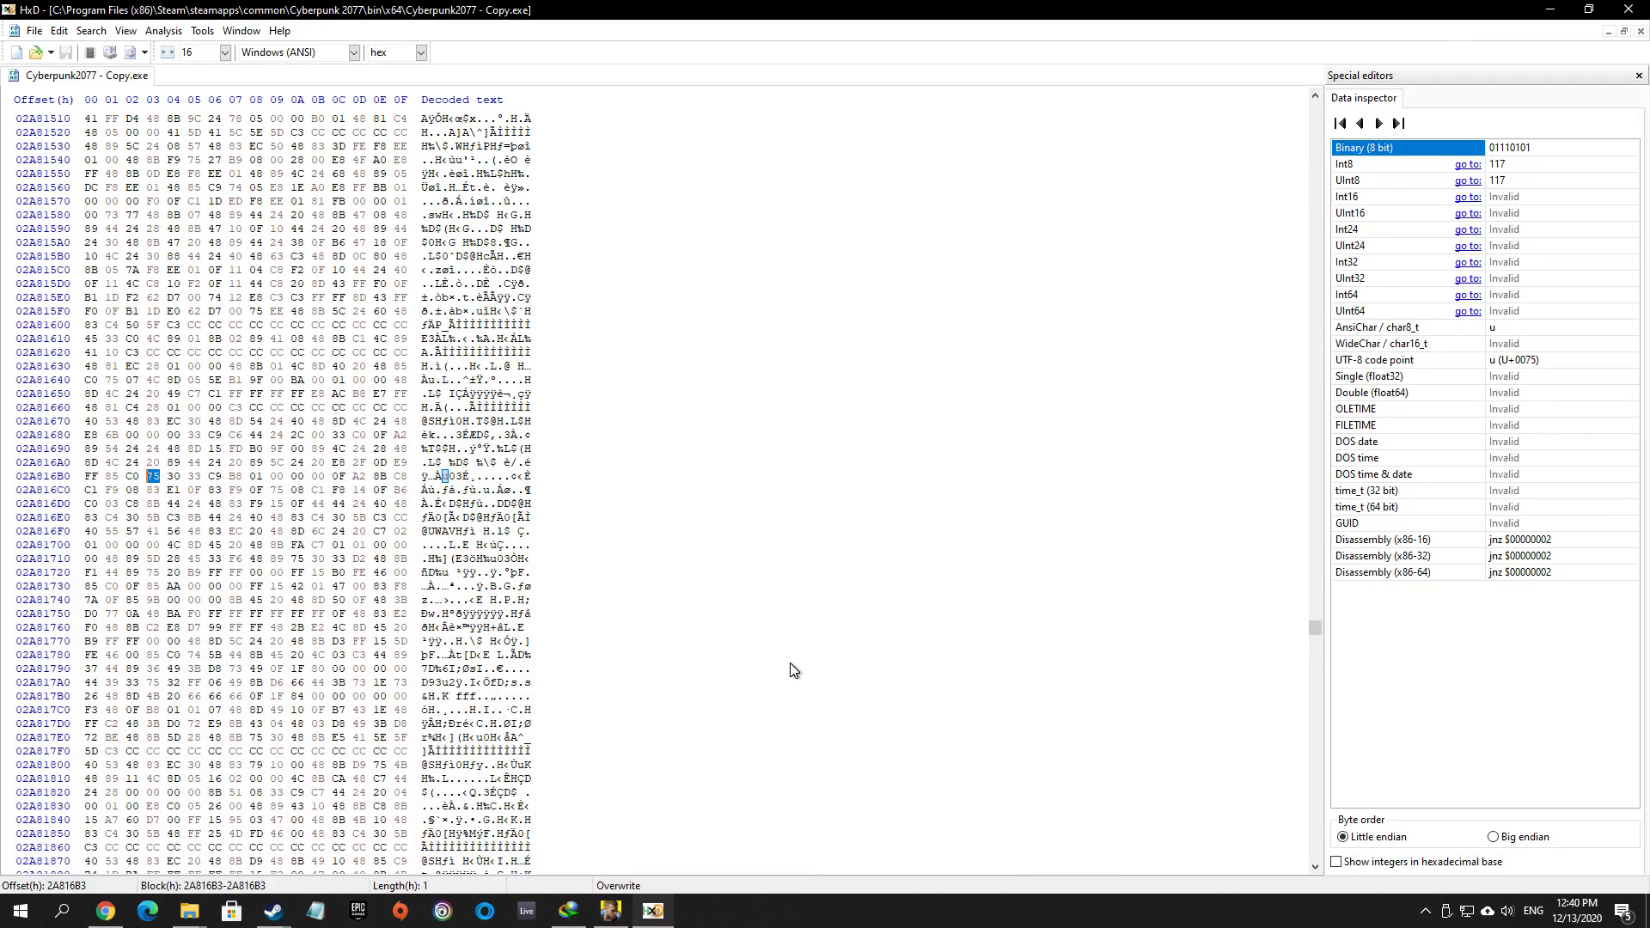
pyautogui.moveTo(799, 918)
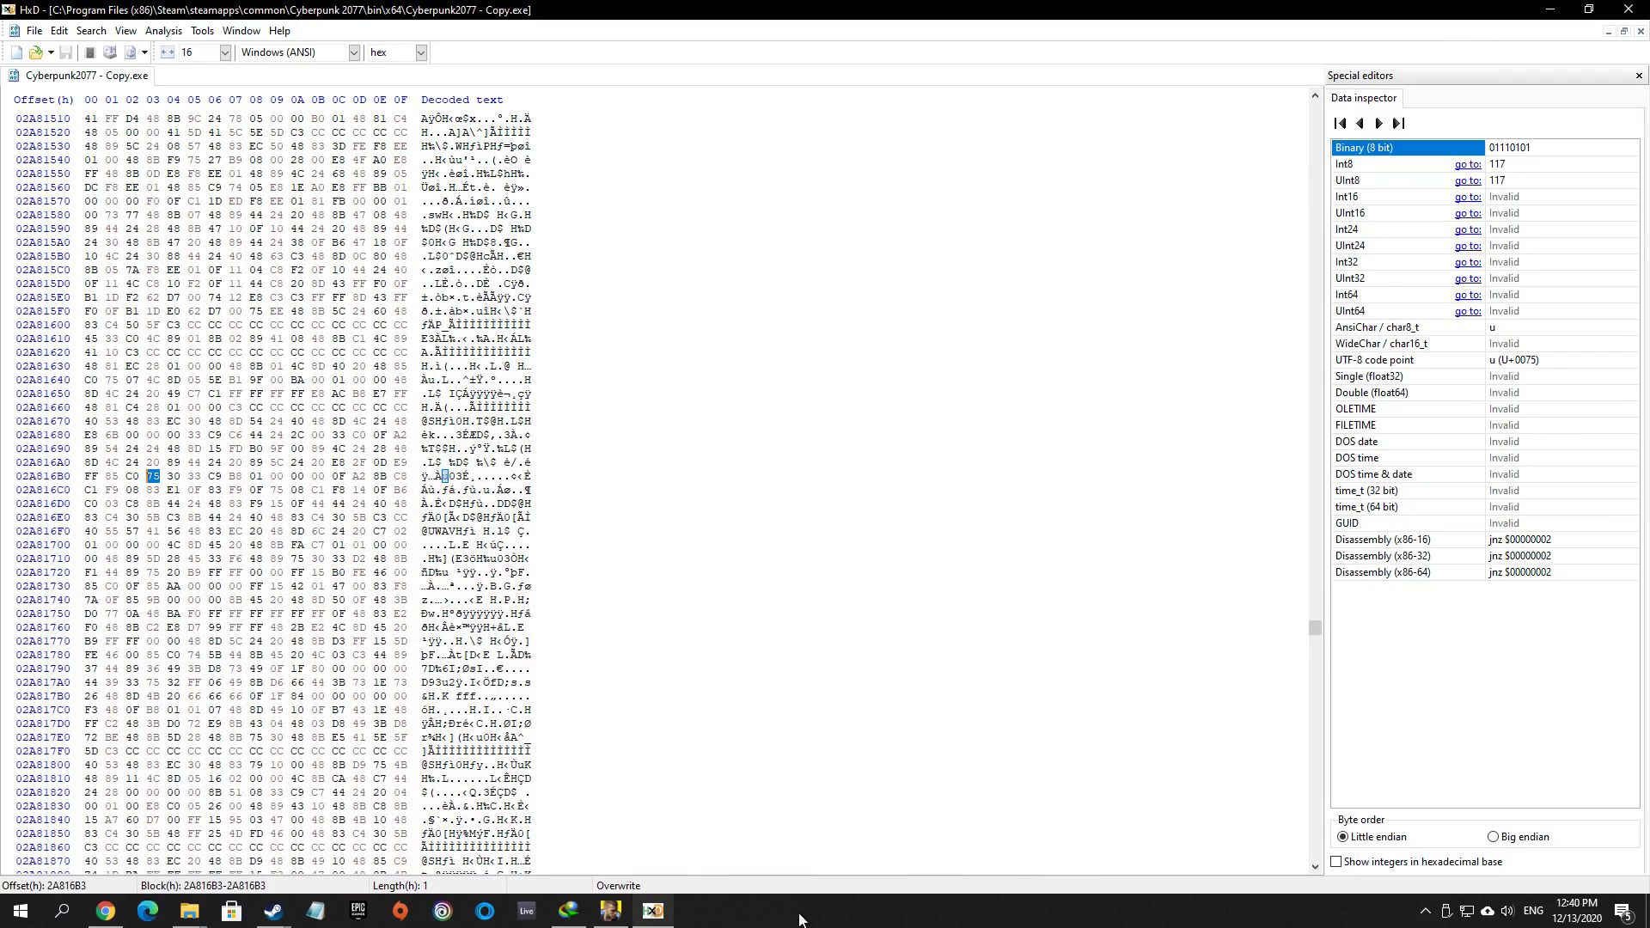
pyautogui.moveTo(792, 821)
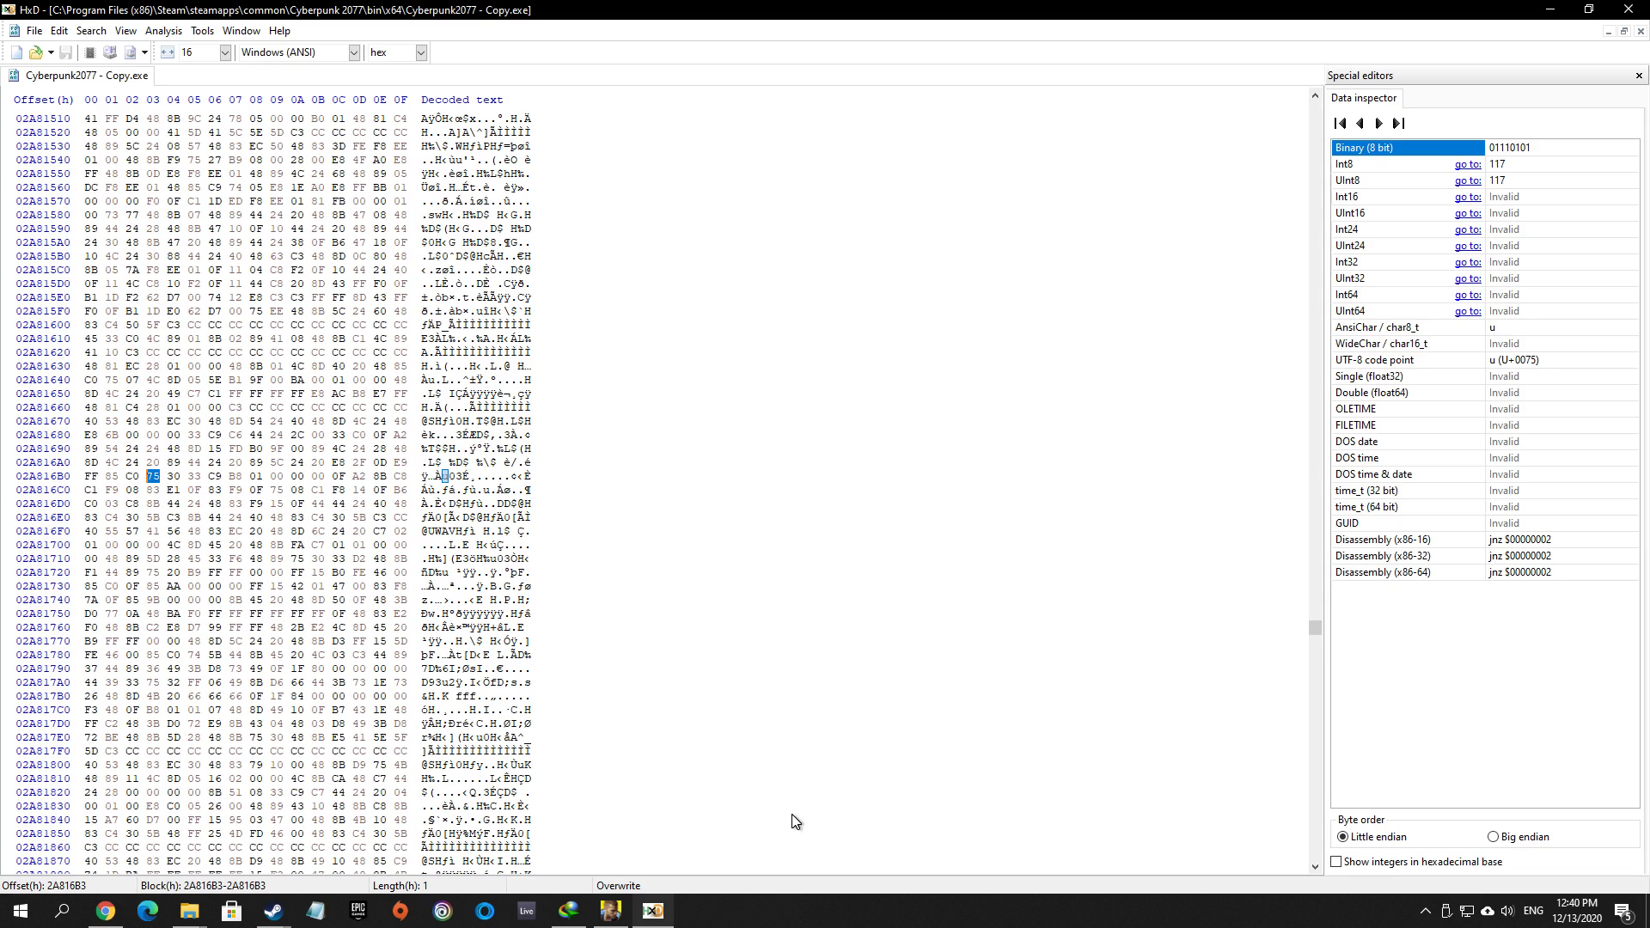
pyautogui.moveTo(767, 827)
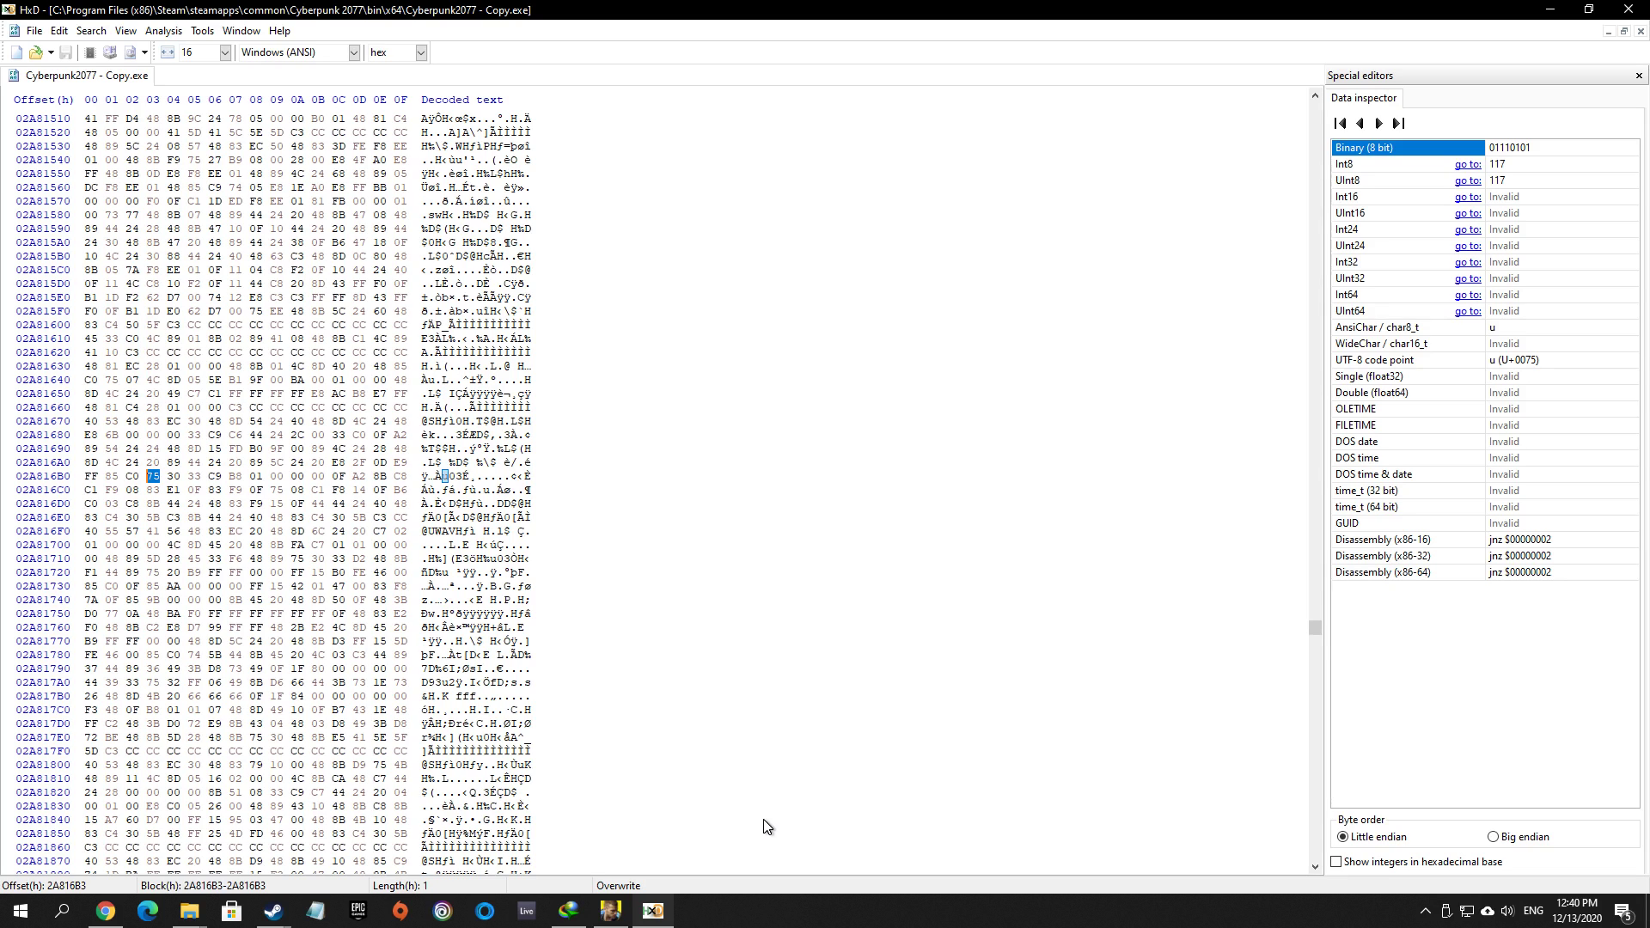
pyautogui.moveTo(744, 835)
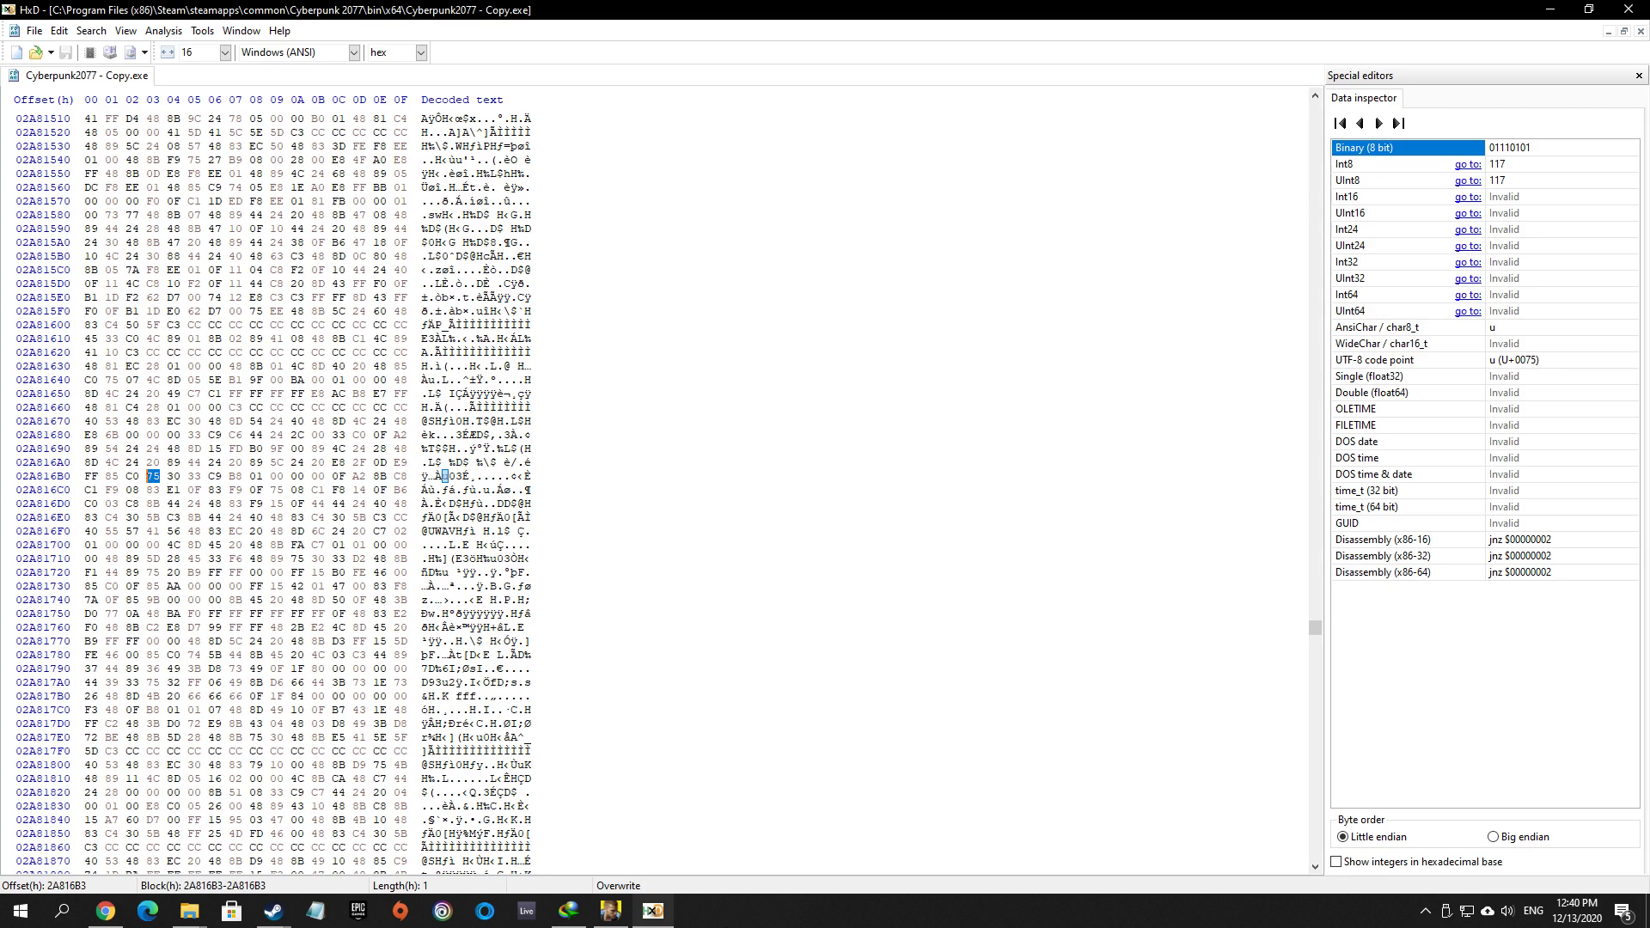
pyautogui.moveTo(720, 921)
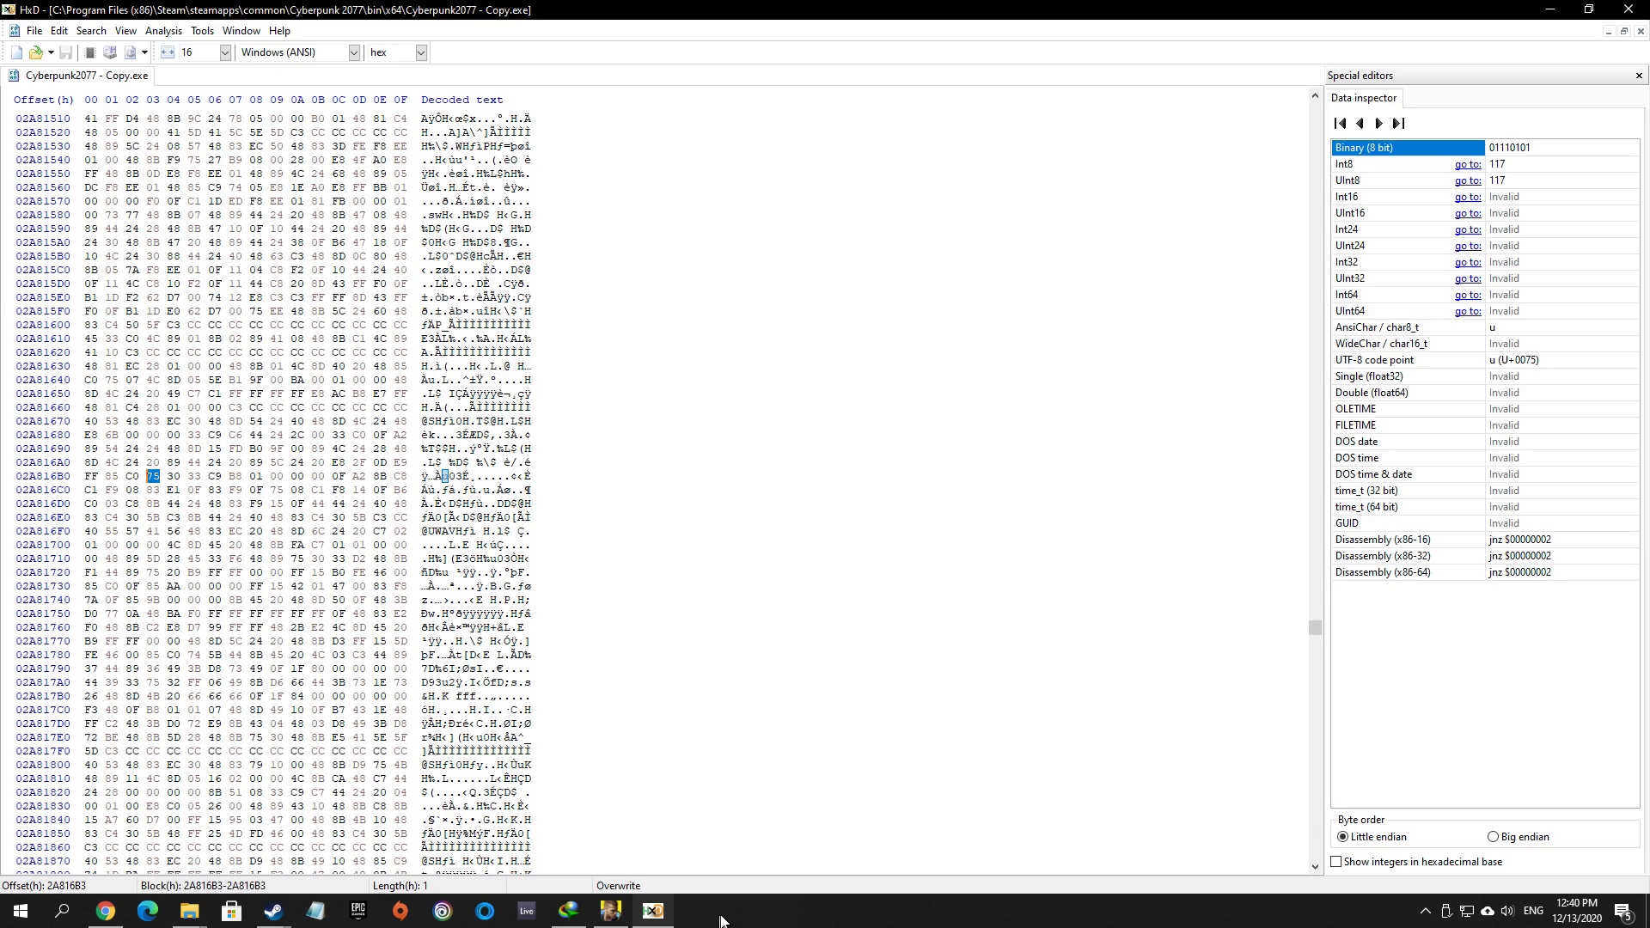